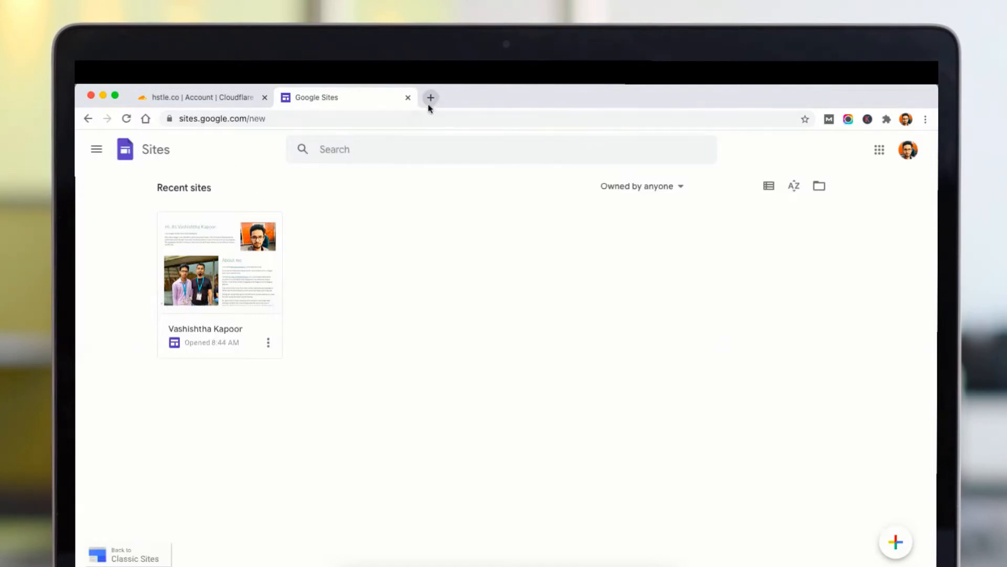
Step: In a new tab, view the existing published 'iamvashi' site, then return to Google Sites
left_click(896, 541)
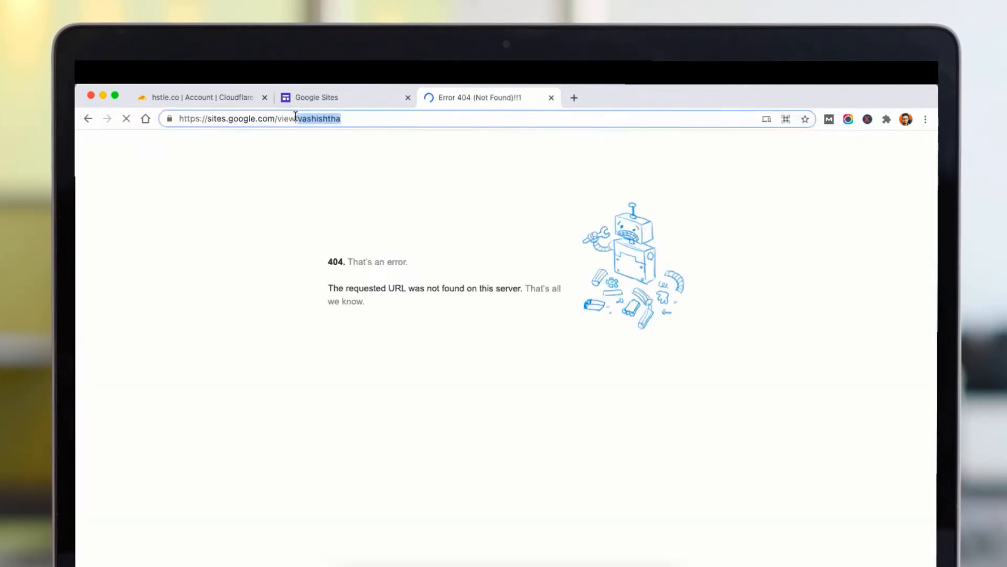
type("iamvashi")
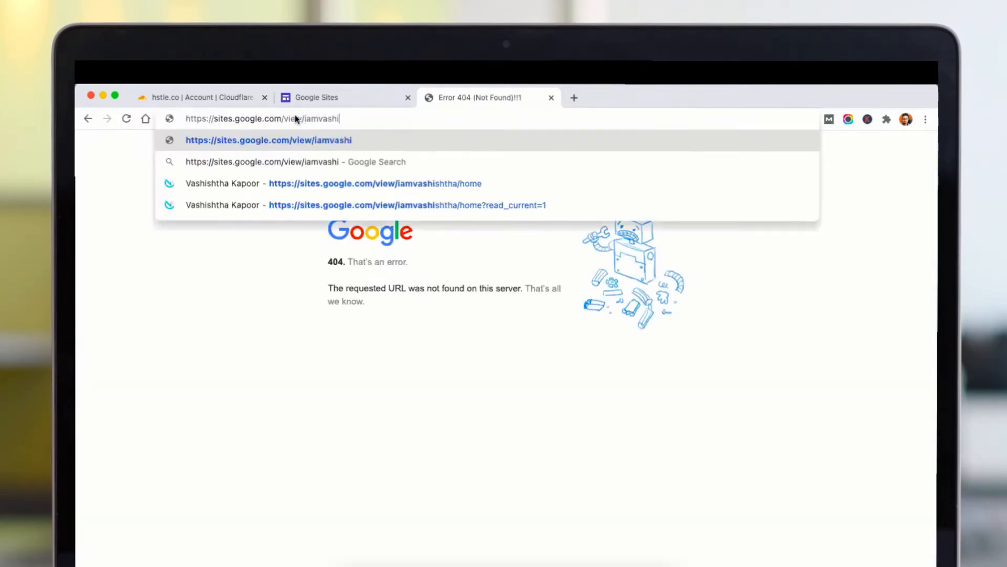
left_click(347, 183)
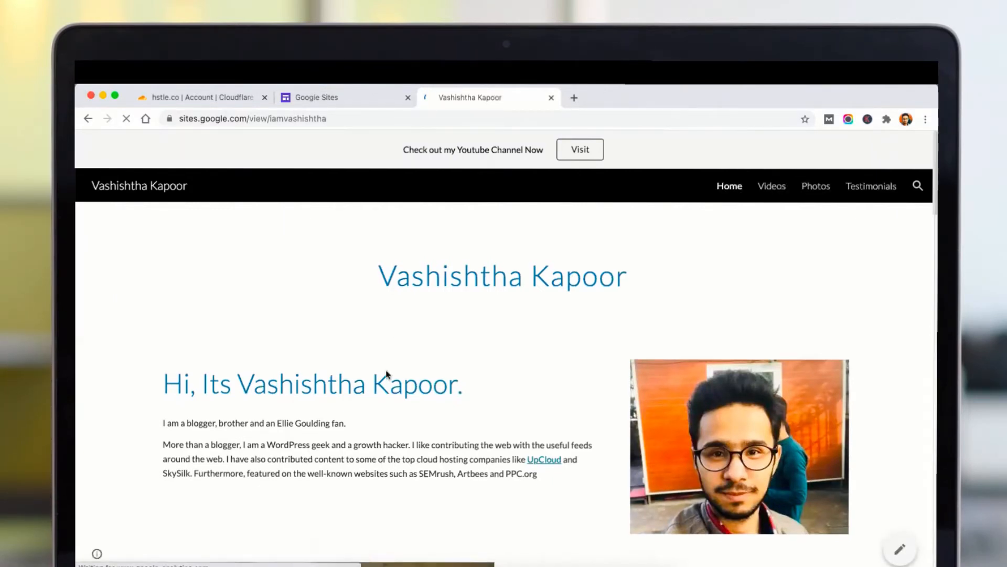
scroll("down", 3)
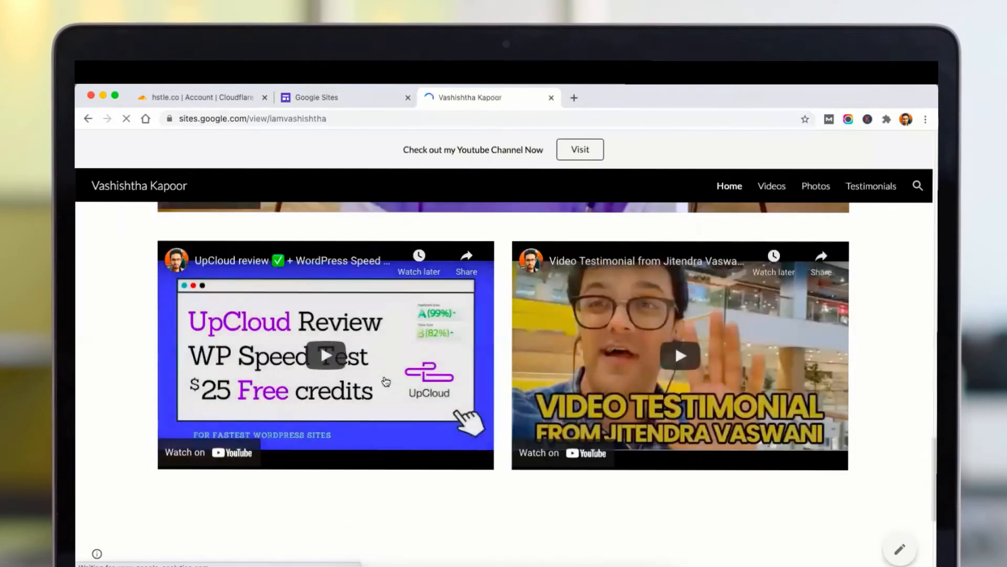
scroll("up", 3)
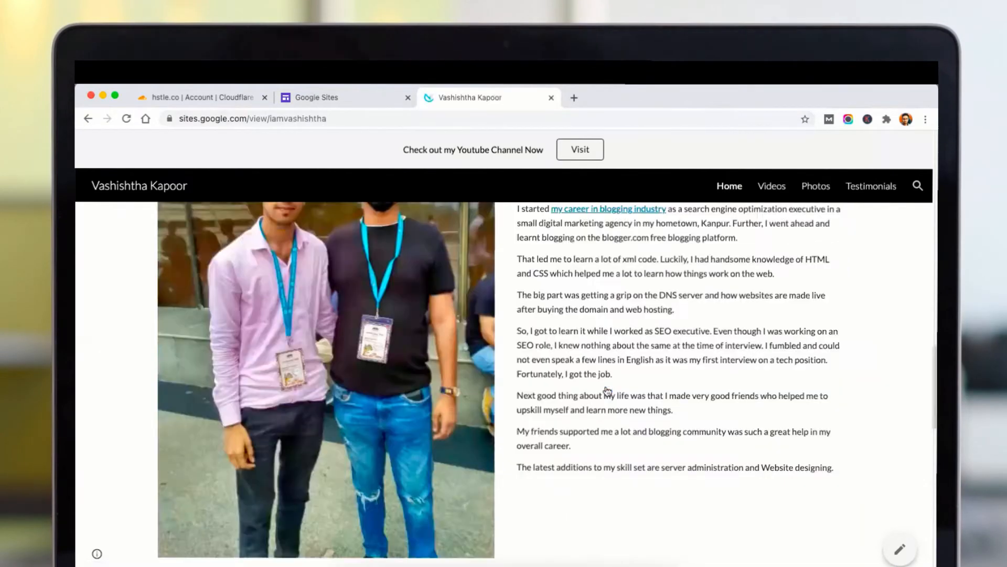
scroll("up", 3)
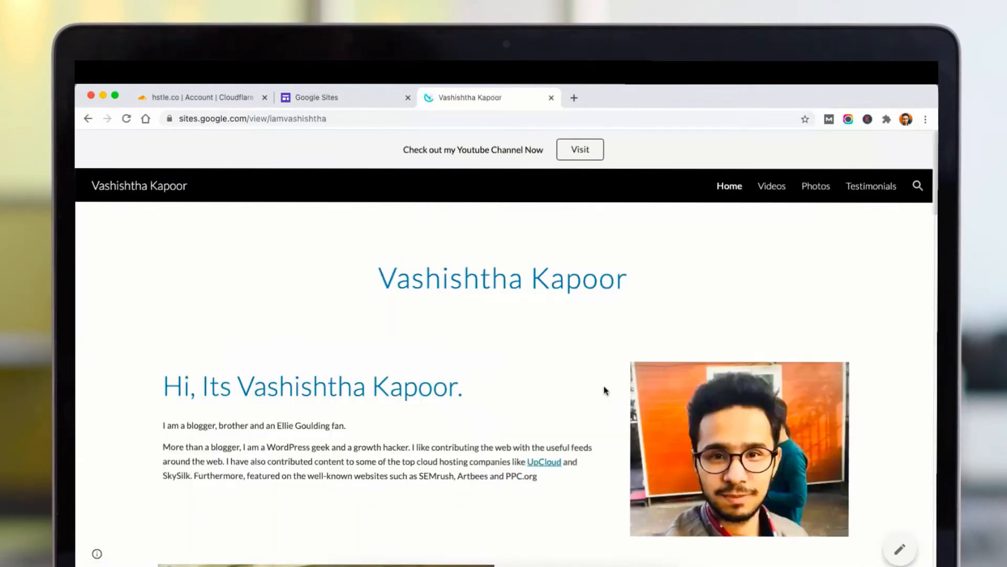
mouse_move(551, 97)
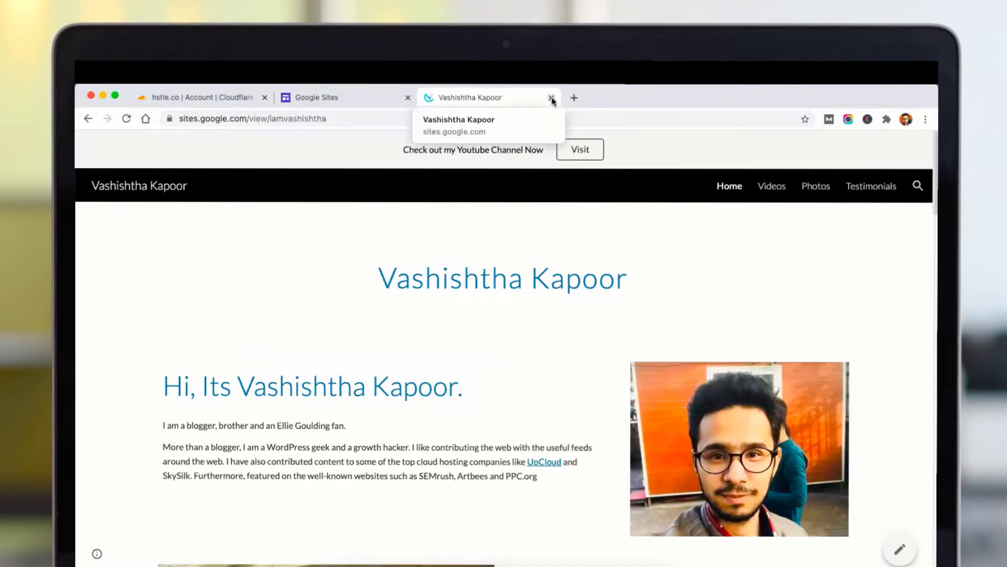
left_click(552, 98)
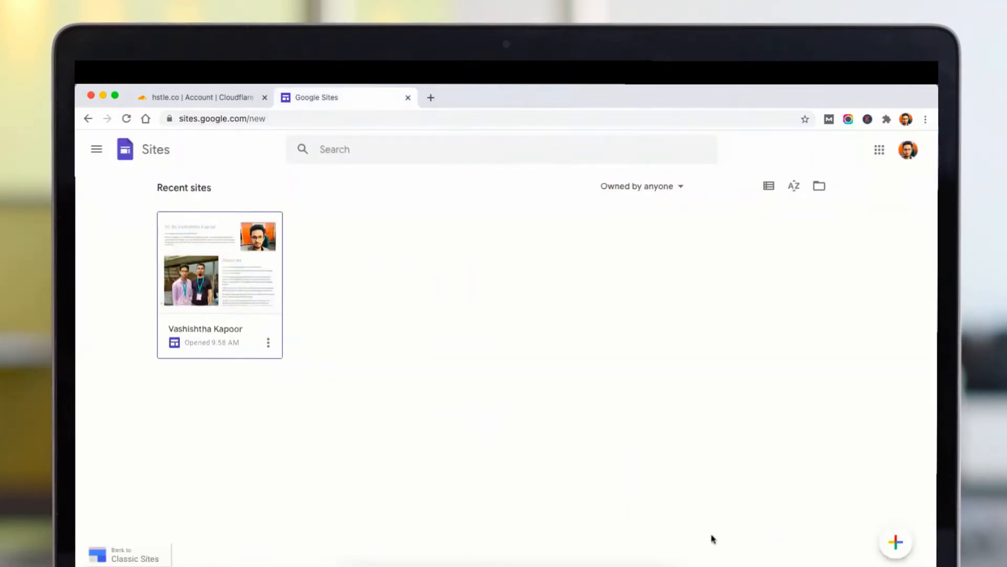
mouse_move(844, 532)
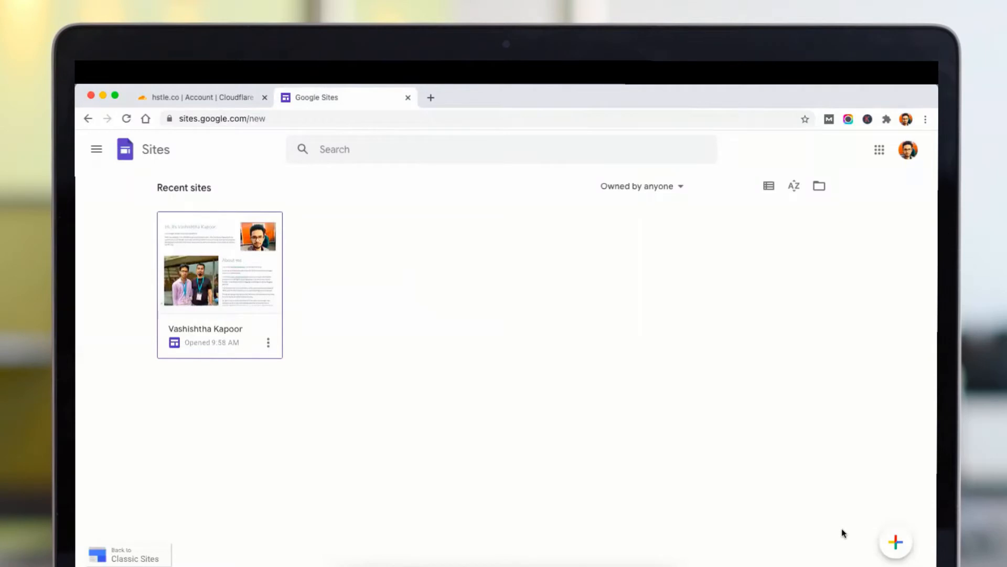
mouse_move(847, 541)
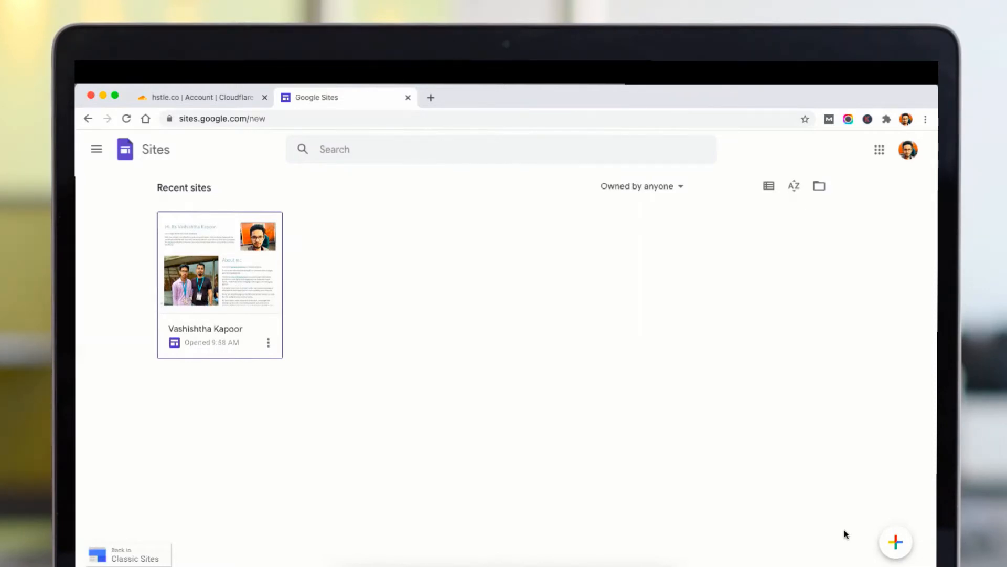
mouse_move(769, 449)
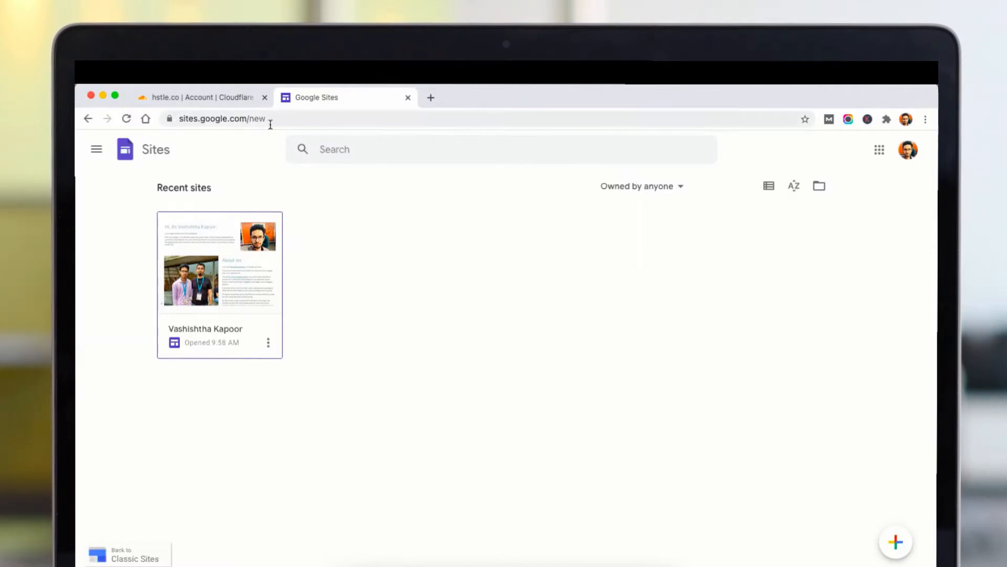
mouse_move(192, 97)
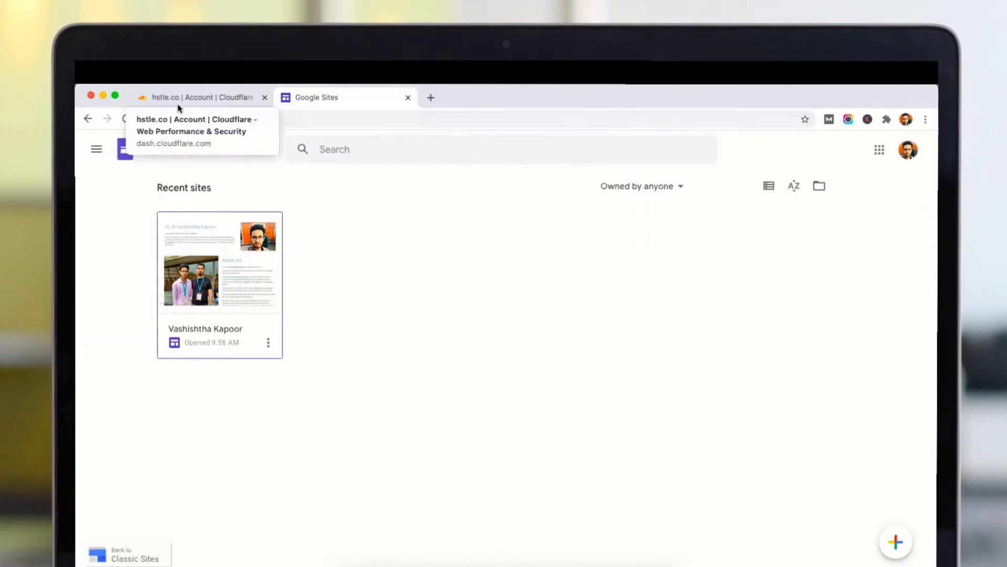
mouse_move(384, 242)
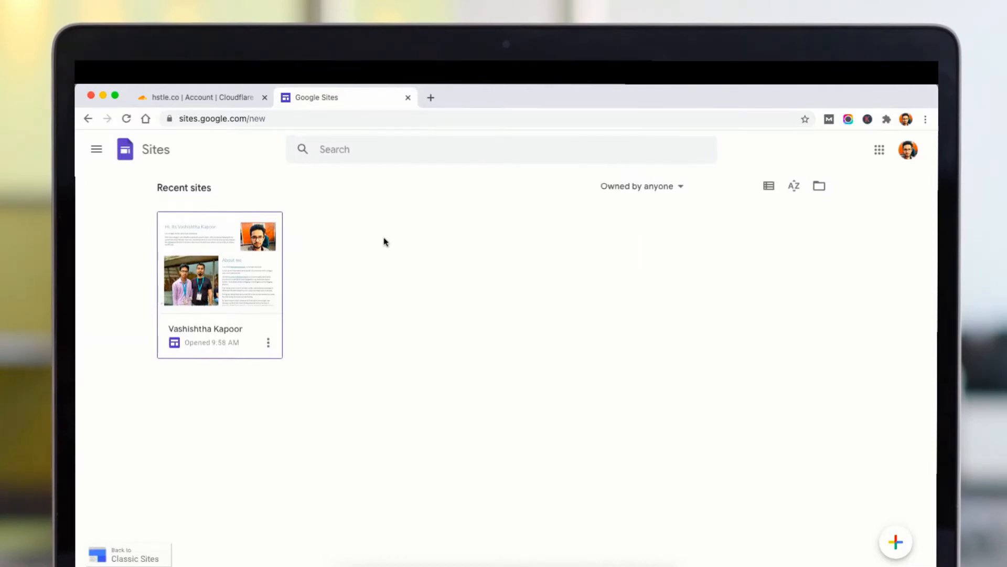
mouse_move(912, 451)
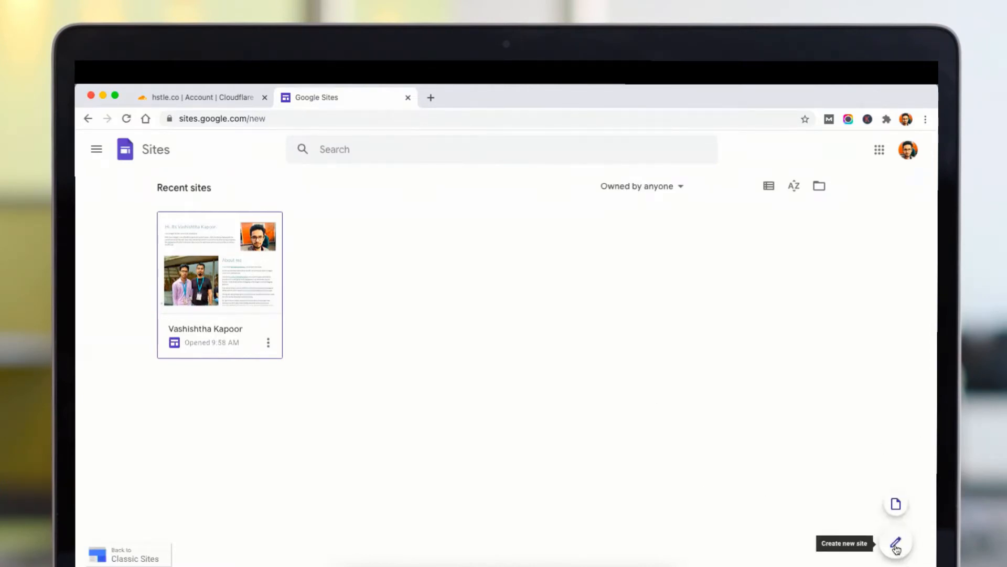
mouse_move(895, 504)
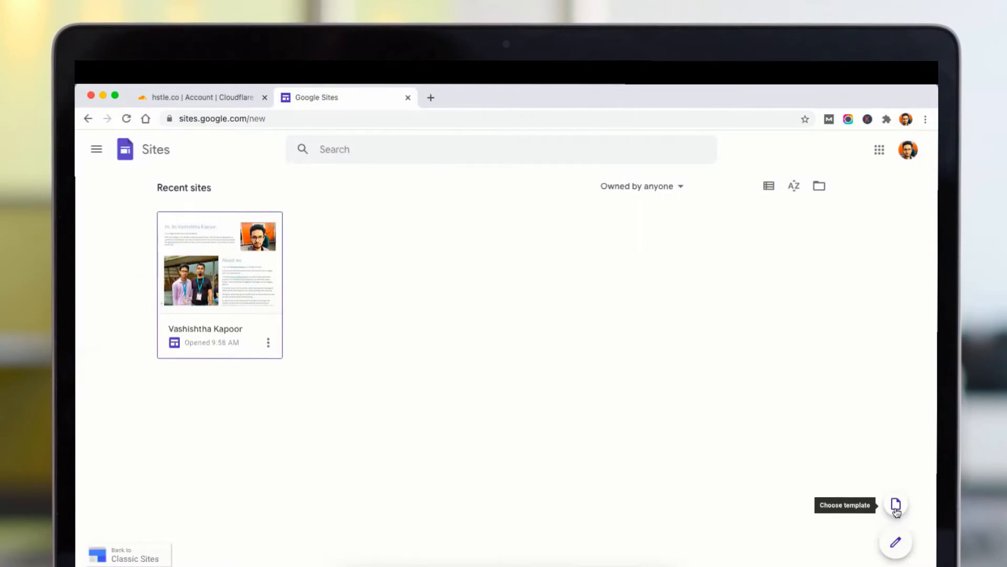
mouse_move(896, 508)
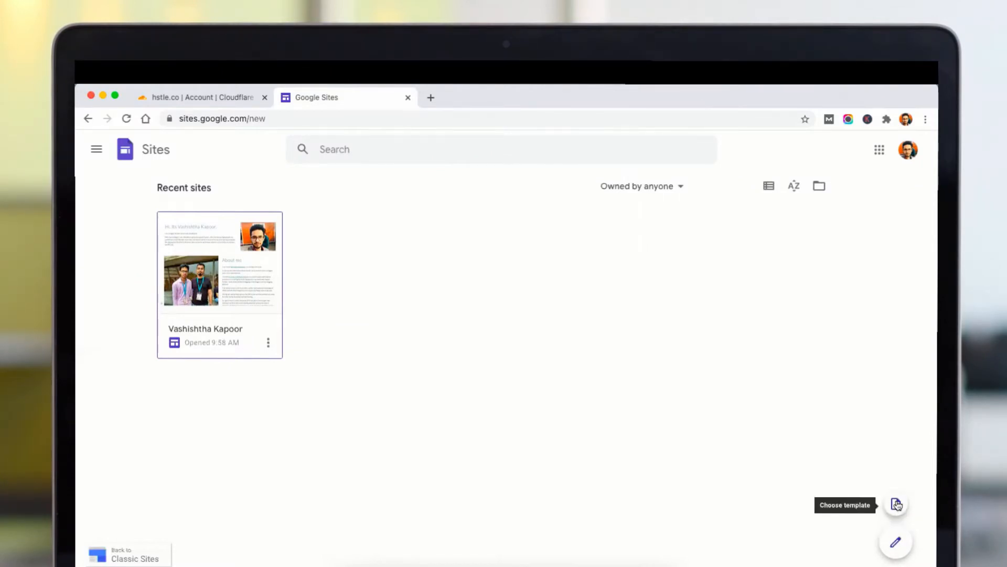
Step: Browse the template gallery down to Small business and create a site from the Salon template
left_click(895, 504)
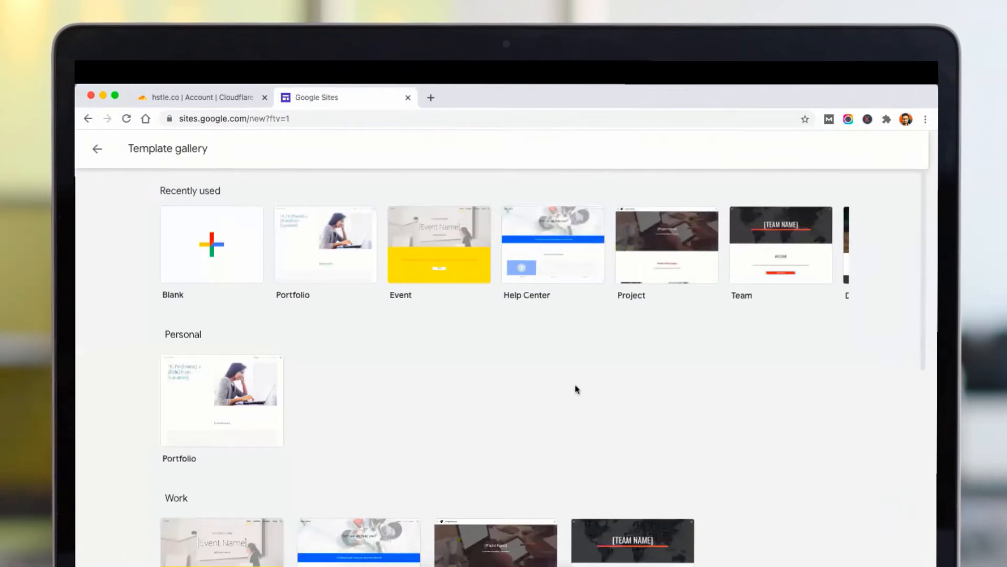
mouse_move(414, 303)
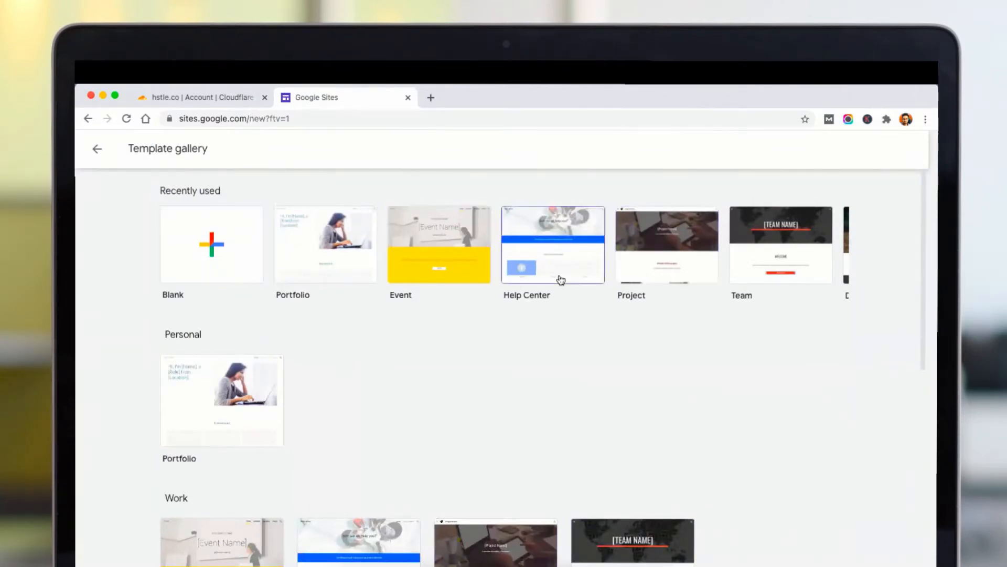
mouse_move(501, 258)
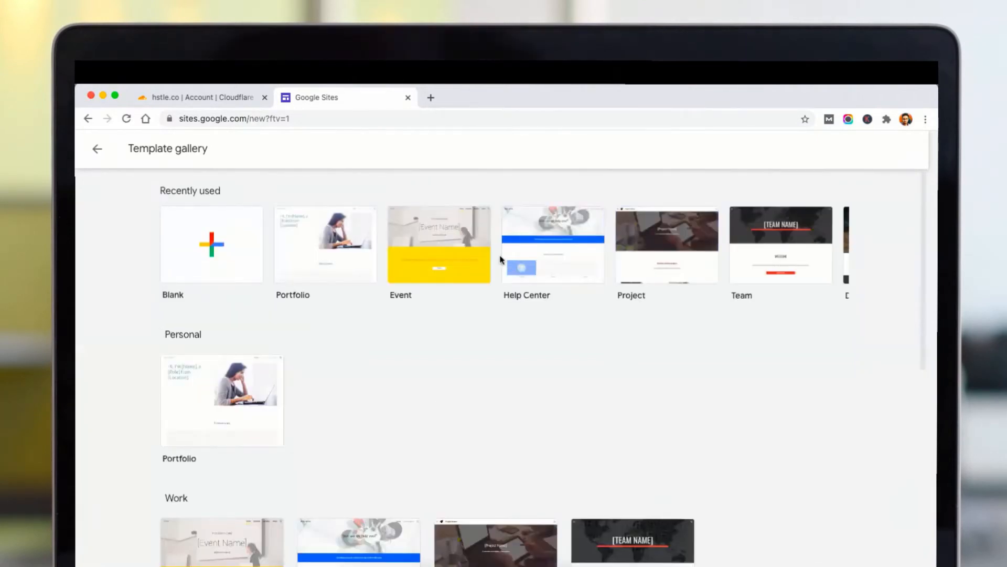
mouse_move(729, 277)
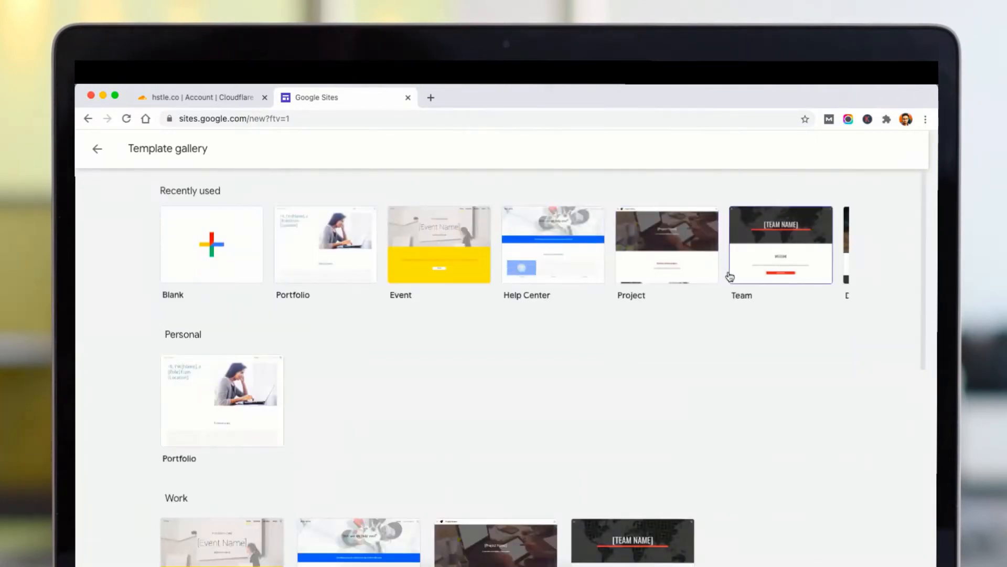
mouse_move(334, 289)
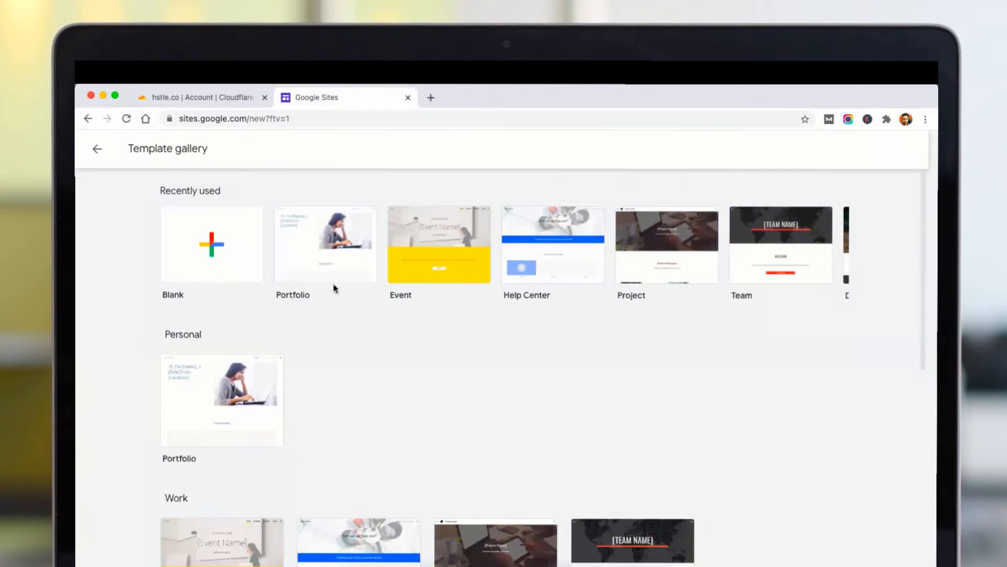
mouse_move(450, 256)
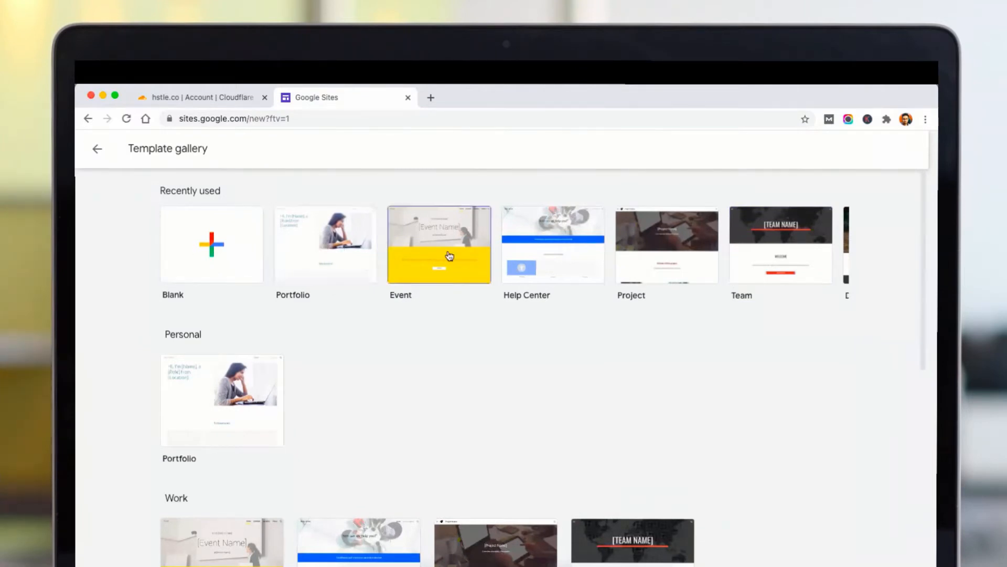
mouse_move(574, 263)
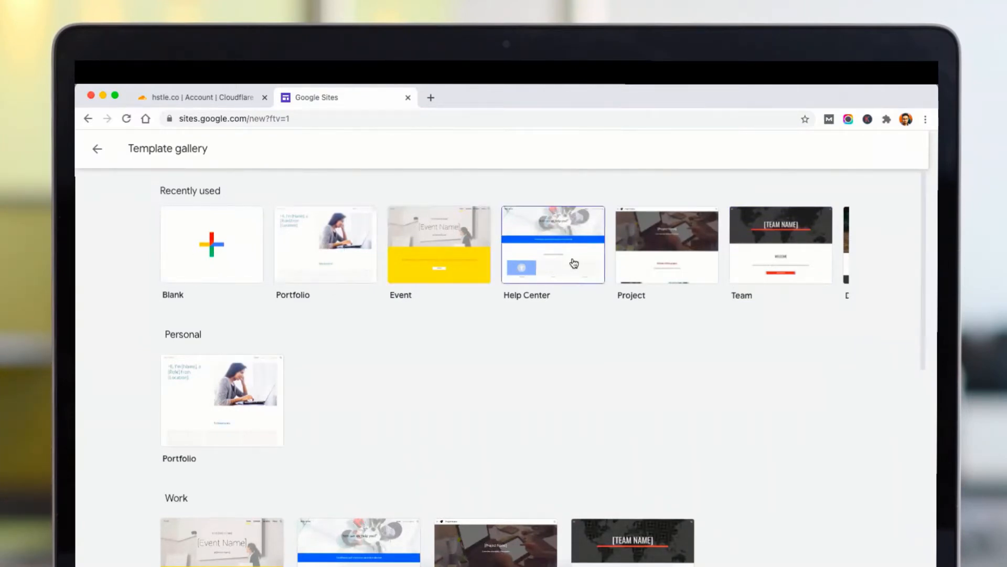
scroll("down", 3)
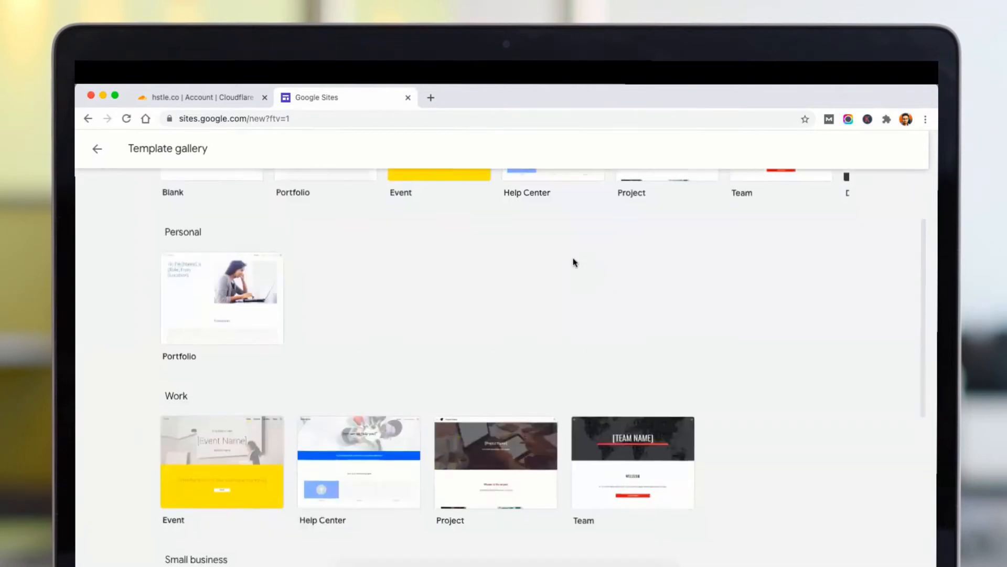
scroll("down", 3)
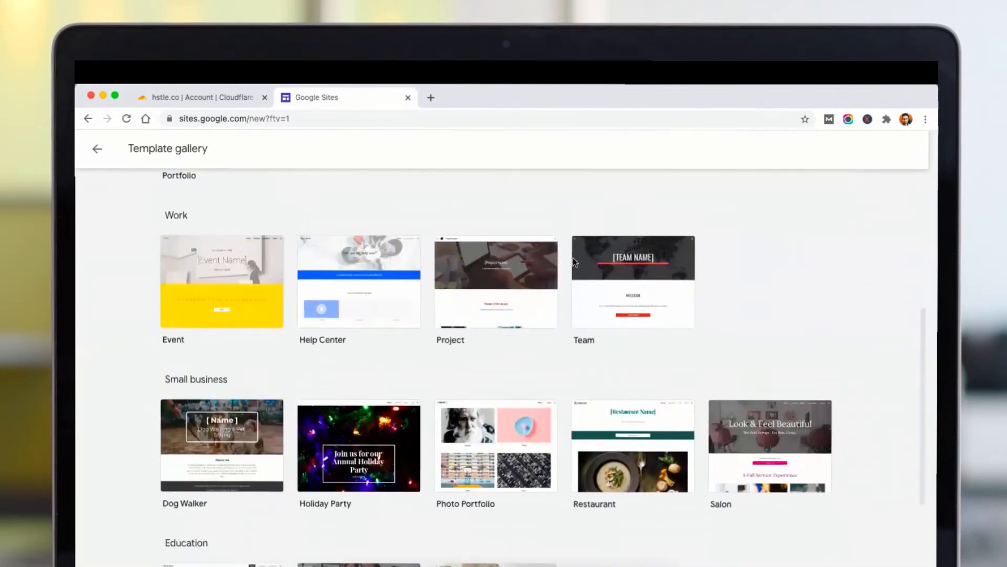
scroll("down", 3)
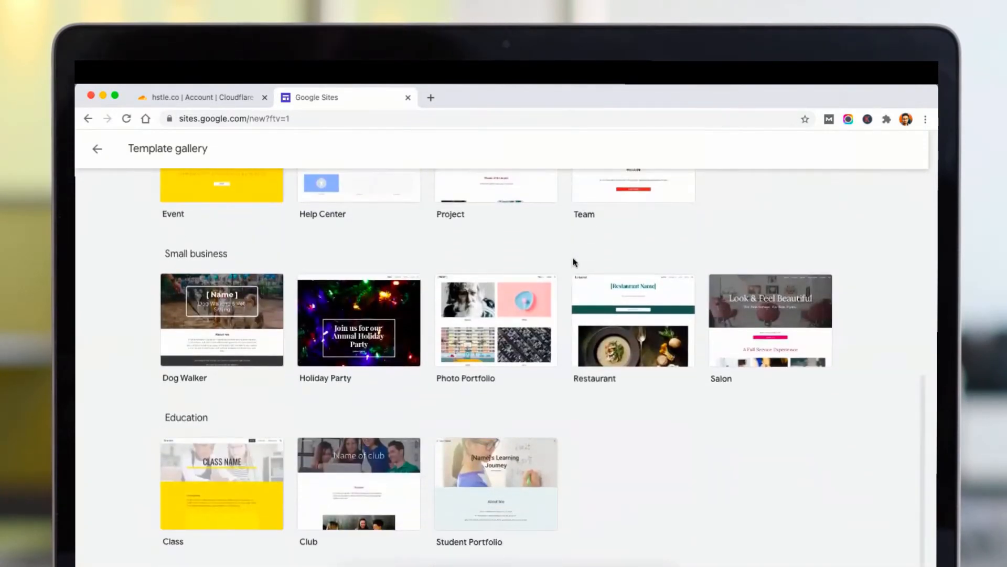
mouse_move(523, 338)
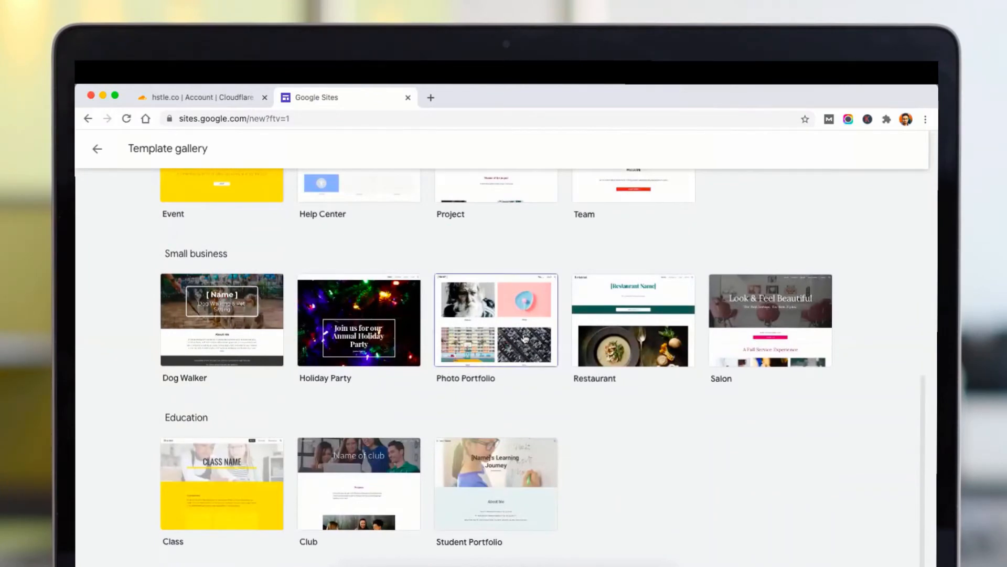
mouse_move(769, 332)
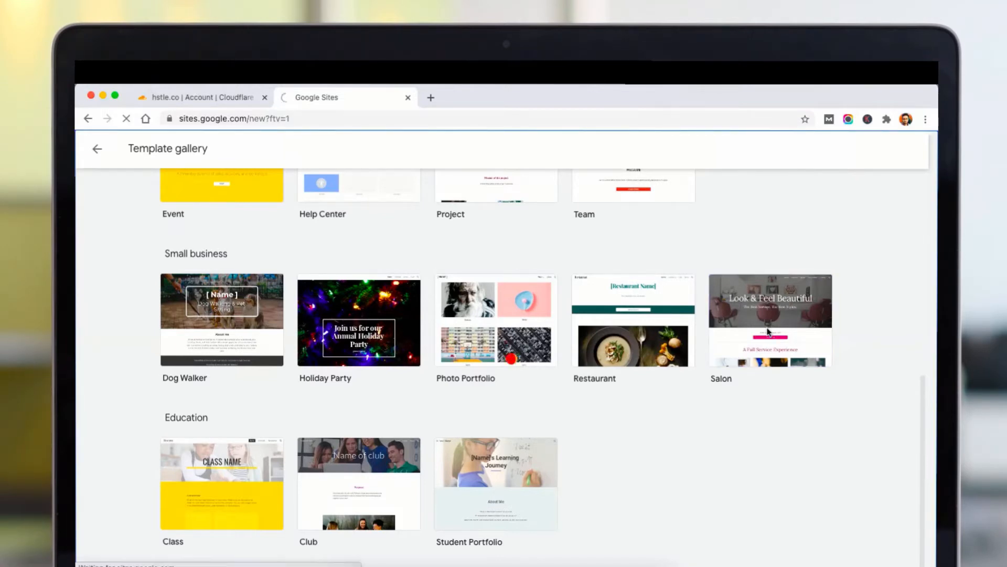
left_click(770, 321)
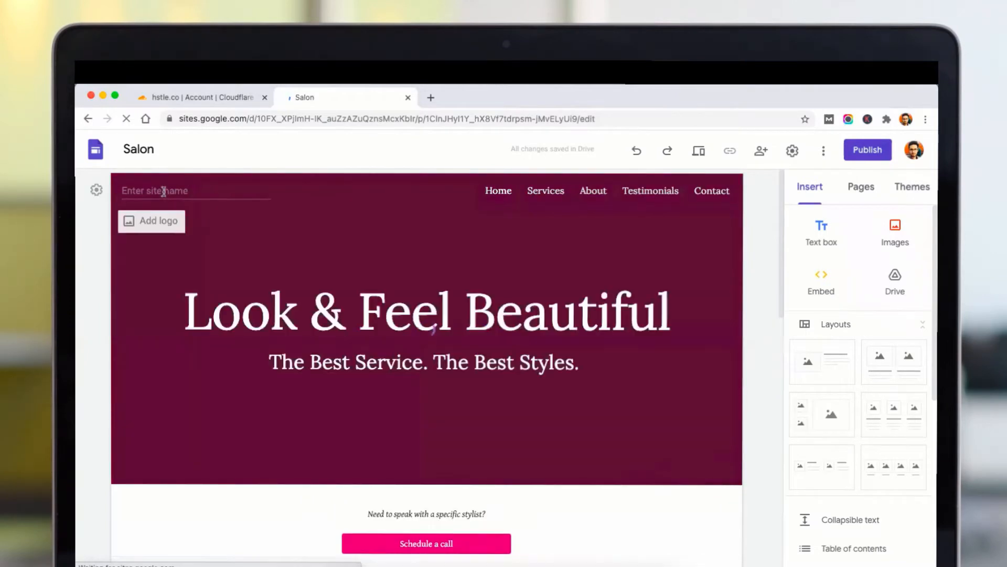
Step: Enter Hstle.co as the header site name and rename the Salon document to Hstle.co
type("s")
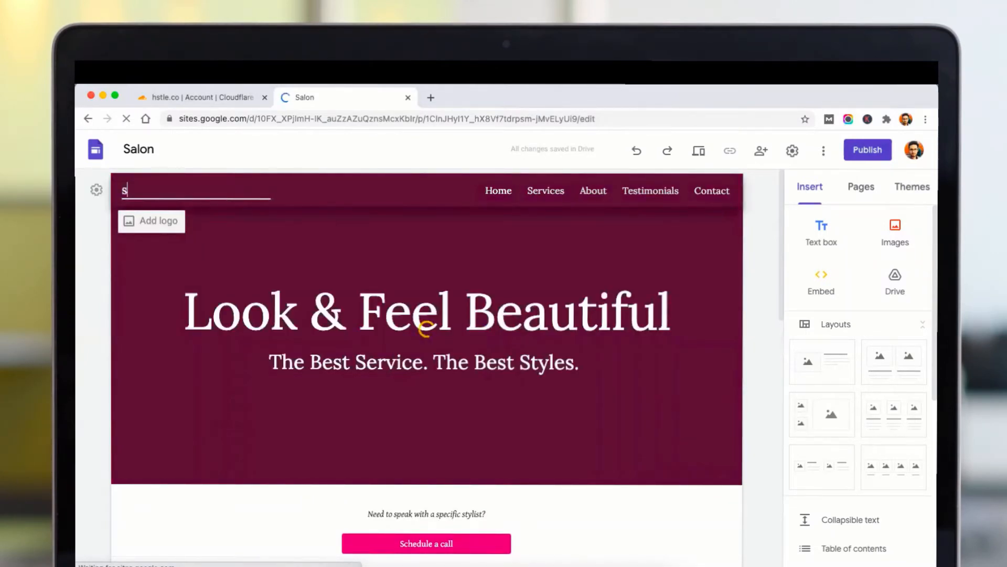
type("H")
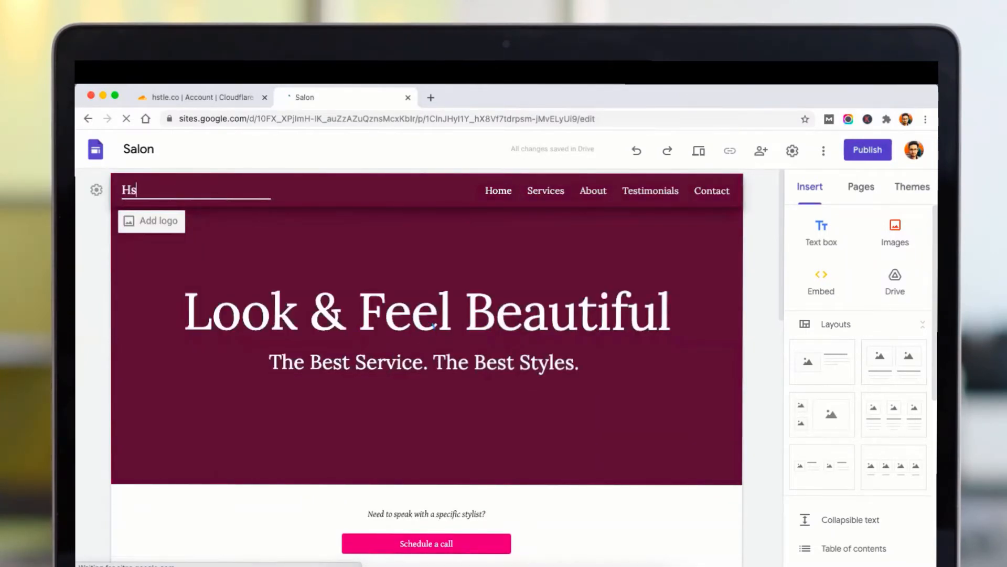
type("tle.co")
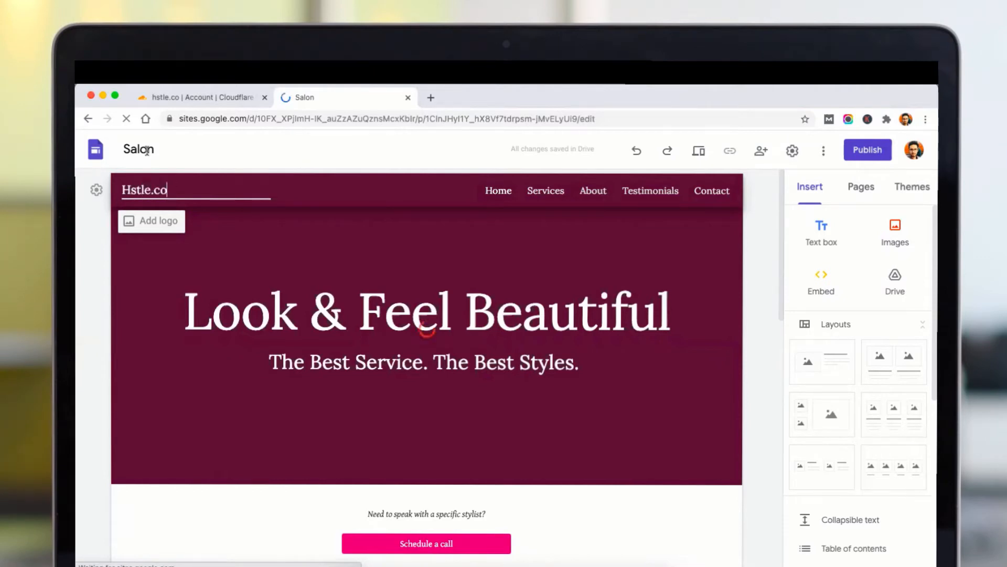
left_click(157, 149)
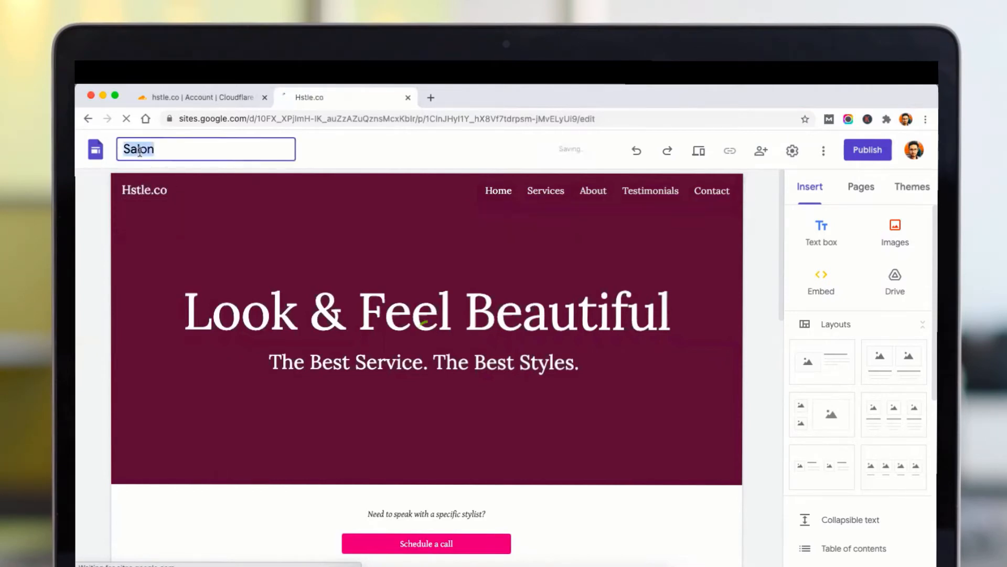
type("Hstle.co")
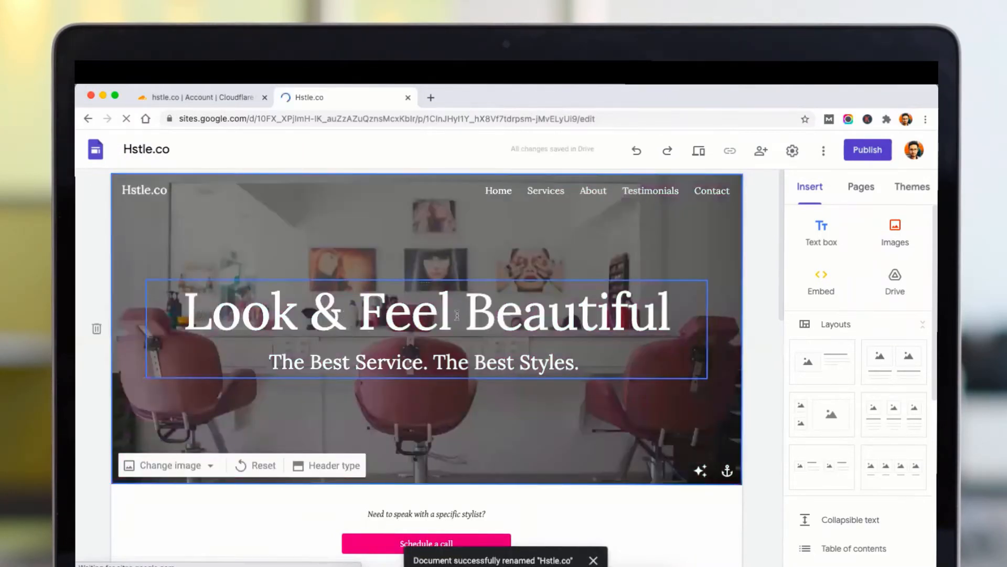
Step: Type Hstle.co over the intro's first [ Business Name ] so it reads 'At Hstle.co'
scroll("down", 3)
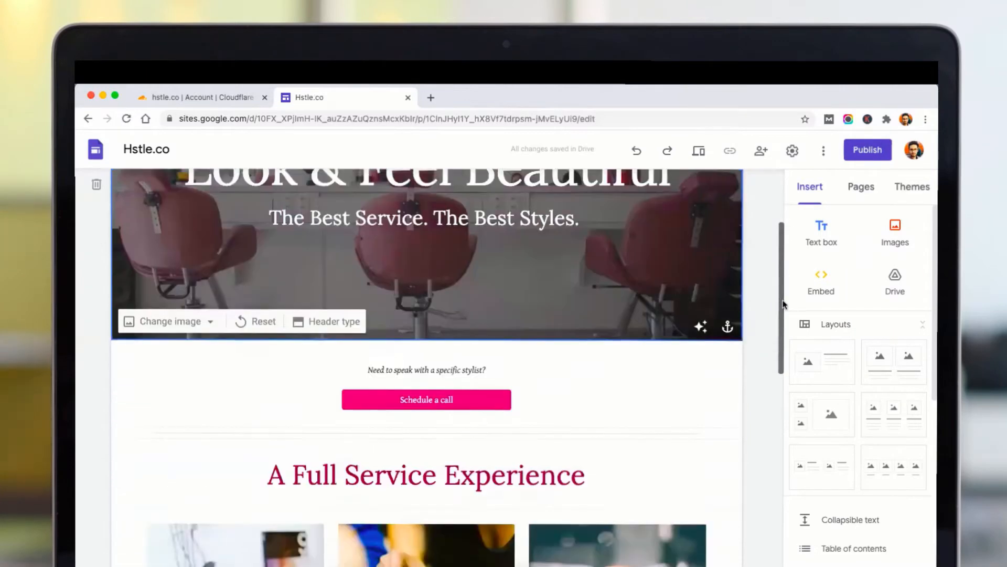
scroll("down", 3)
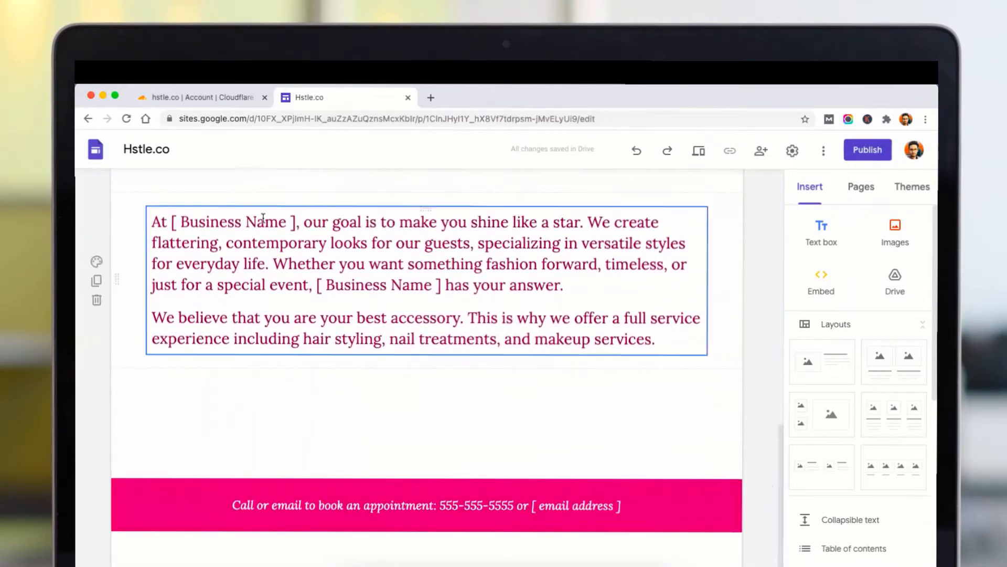
left_click(257, 221)
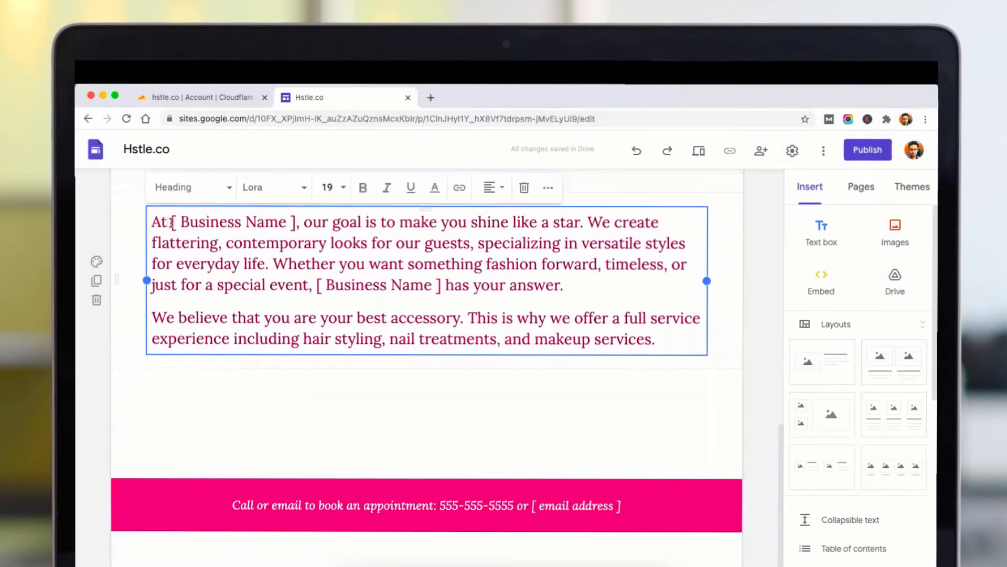
type("Hstle.co")
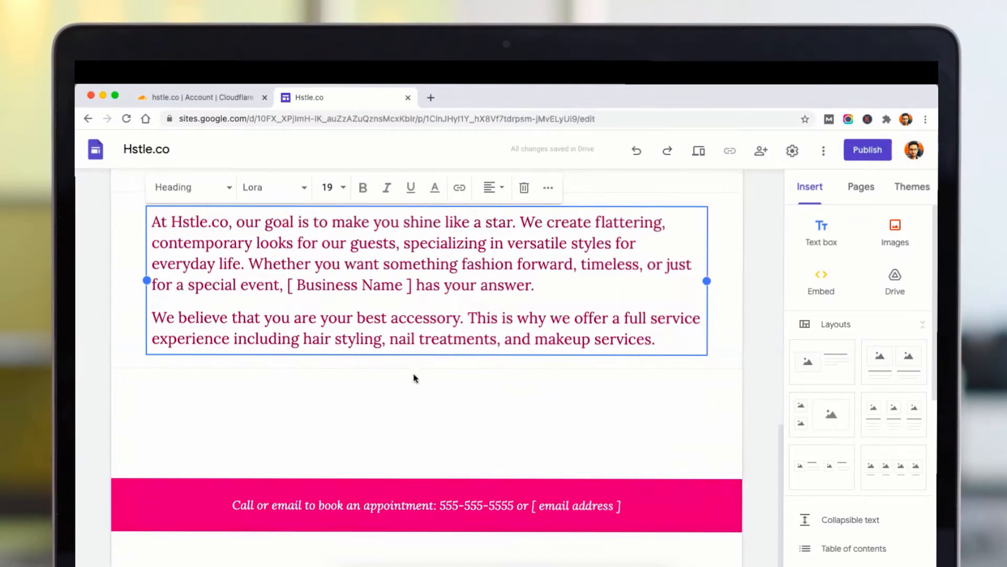
mouse_move(258, 507)
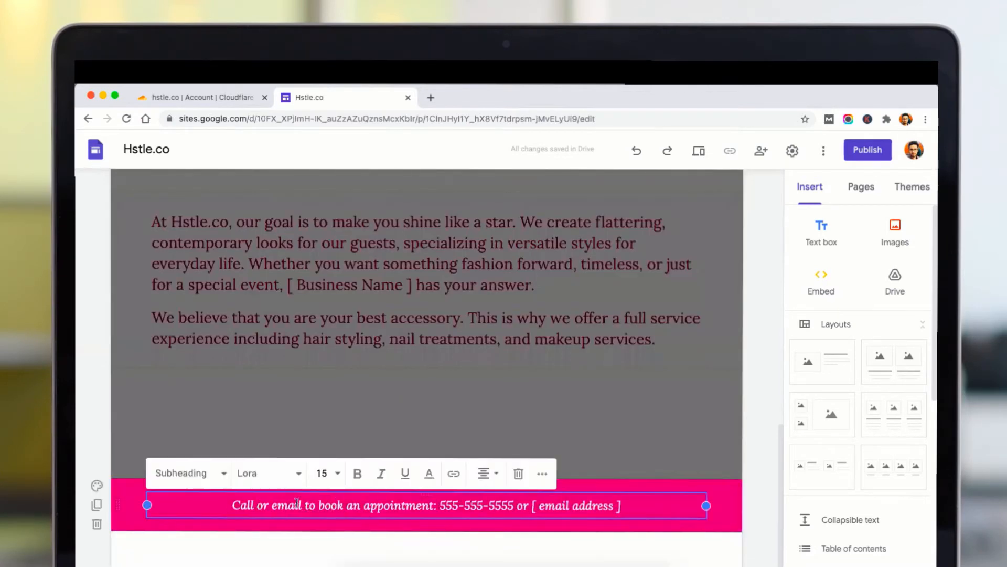
left_click(523, 303)
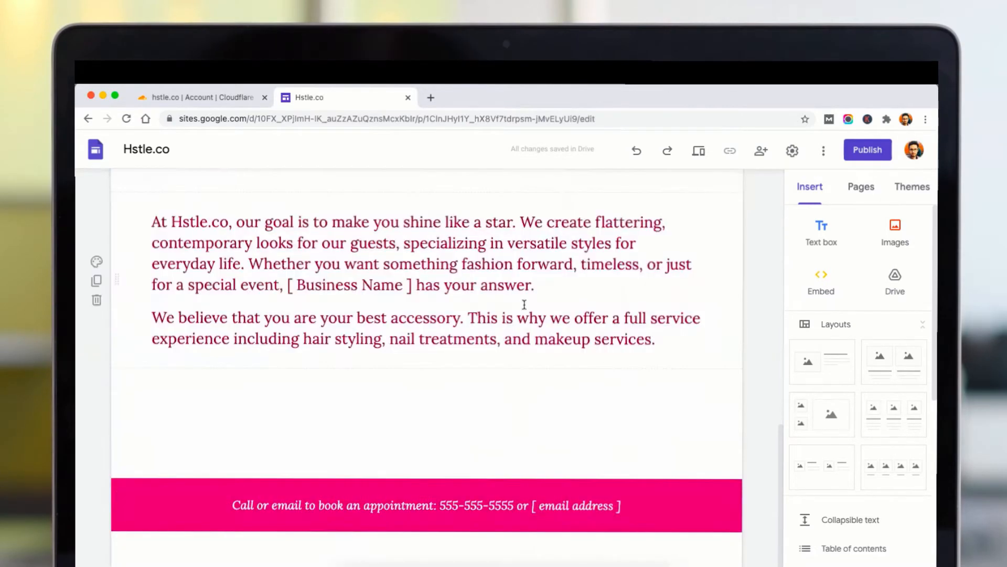
scroll("up", 3)
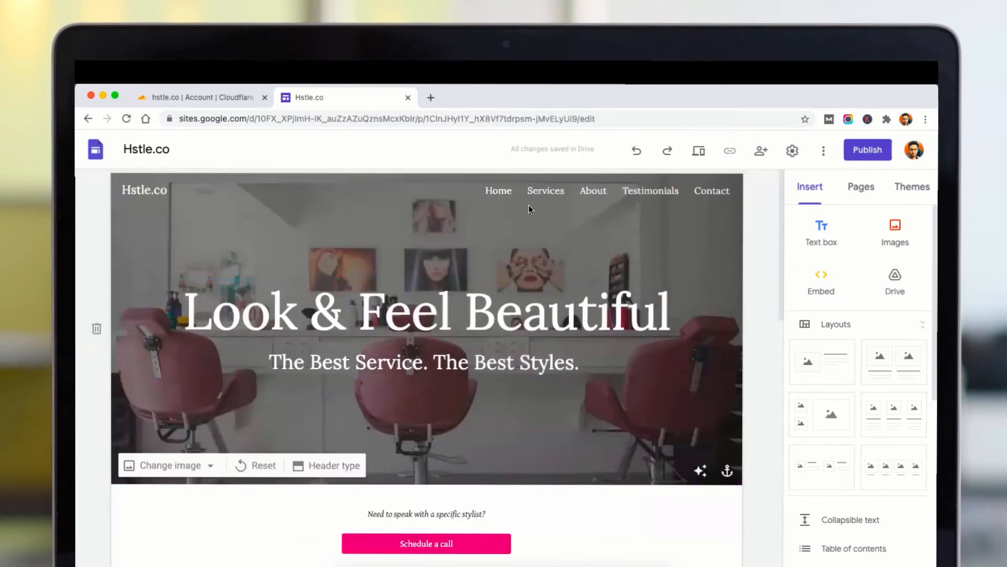
Step: Duplicate the Services page's makeup-brush photo into one large image beside two stacked copies
left_click(544, 190)
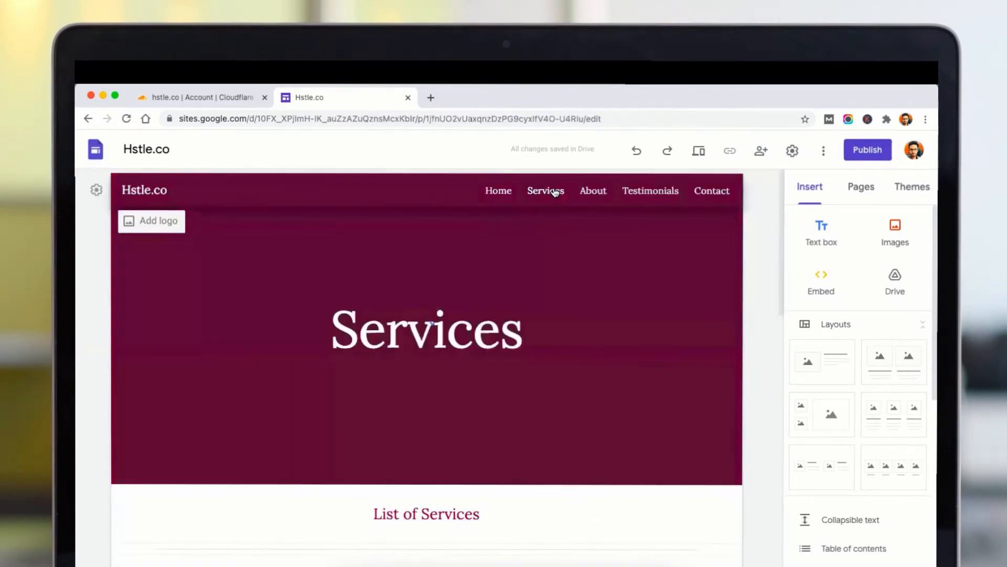
scroll("down", 3)
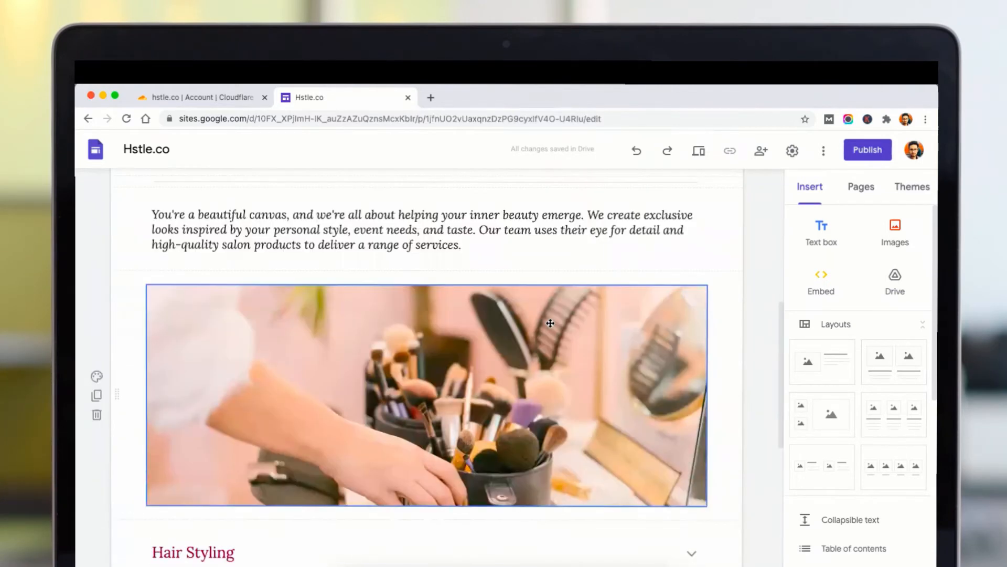
left_click(426, 394)
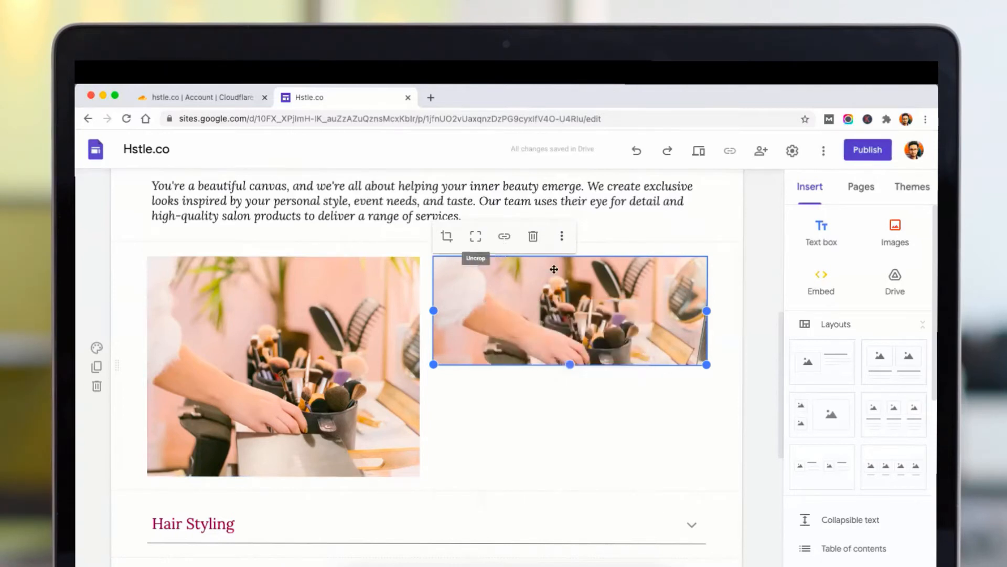
mouse_move(131, 263)
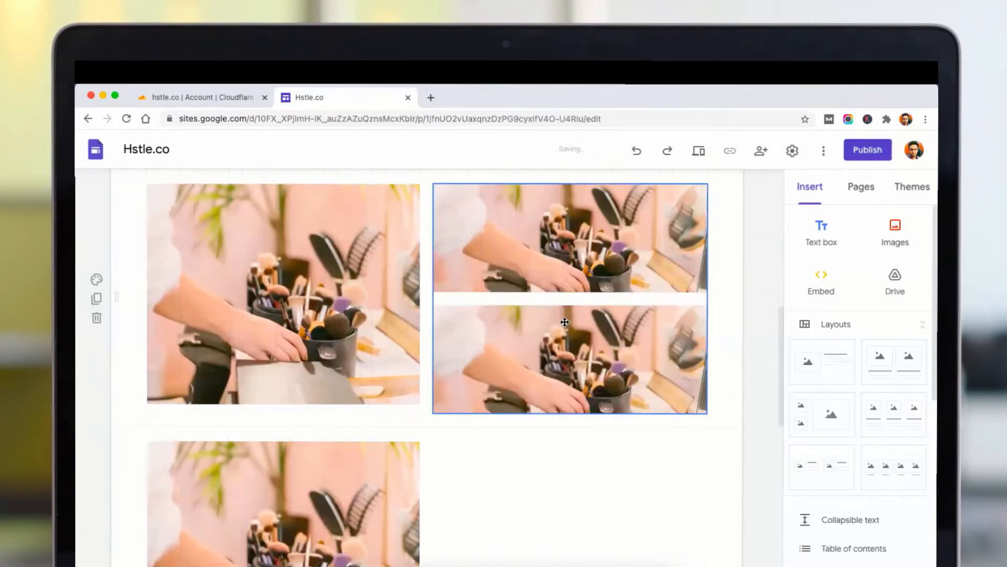
scroll("down", 3)
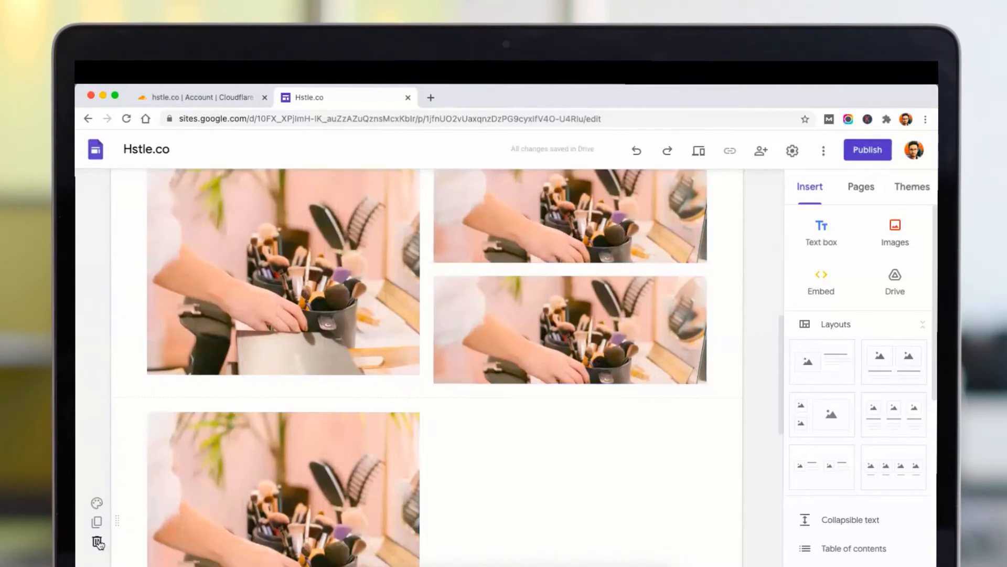
scroll("up", 3)
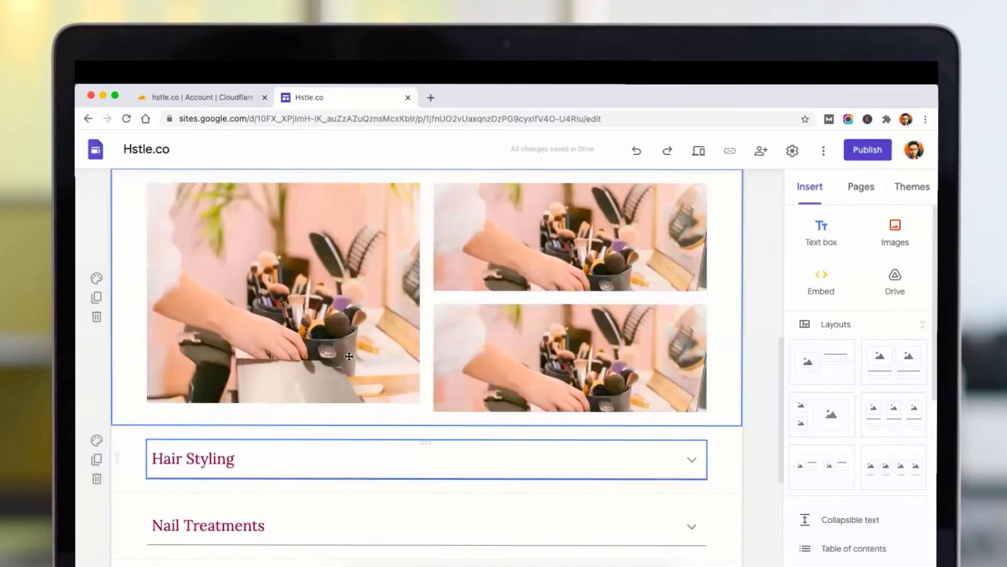
scroll("up", 3)
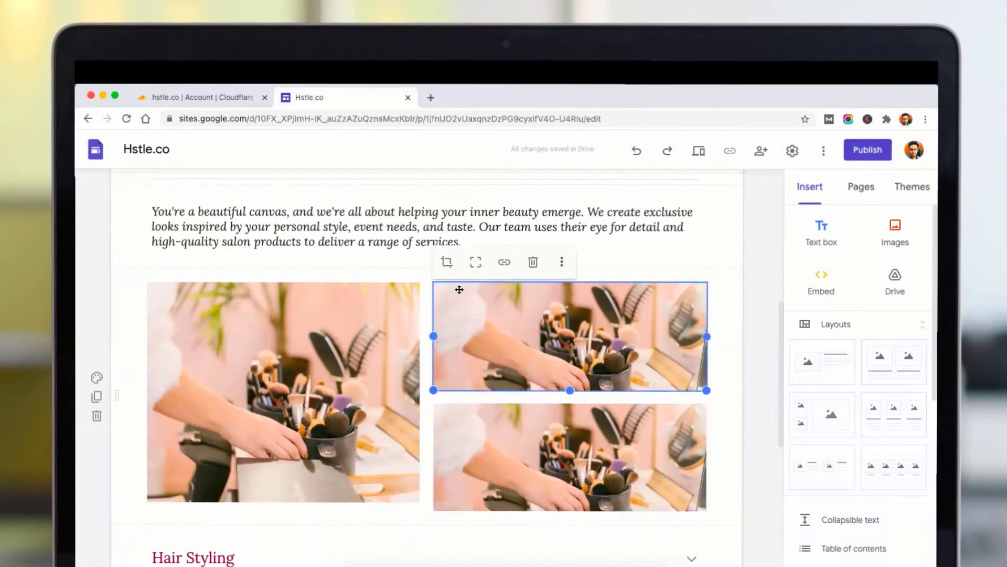
mouse_move(533, 262)
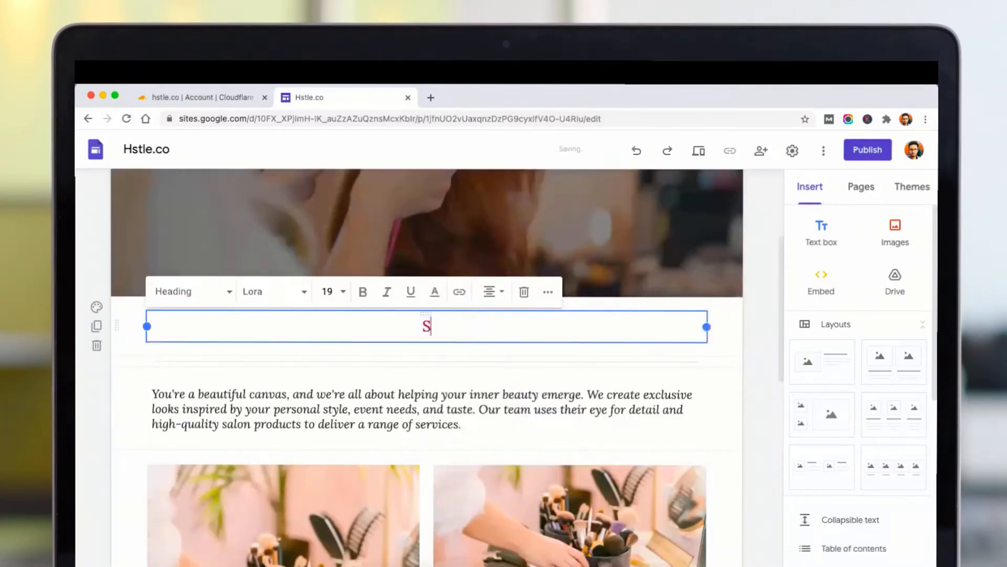
Step: Type 'Services' into the empty heading box above the intro paragraph
type("ervices")
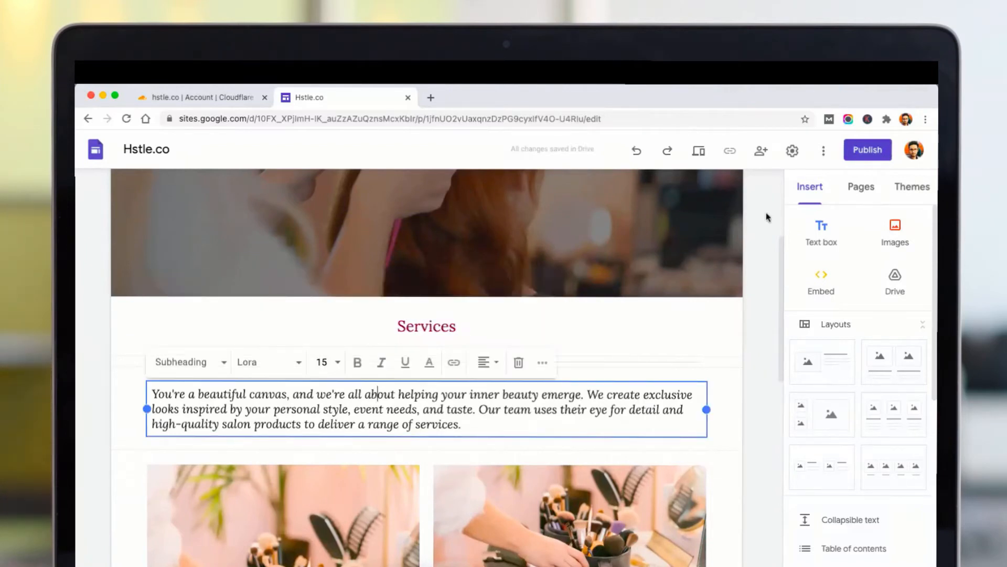
mouse_move(510, 460)
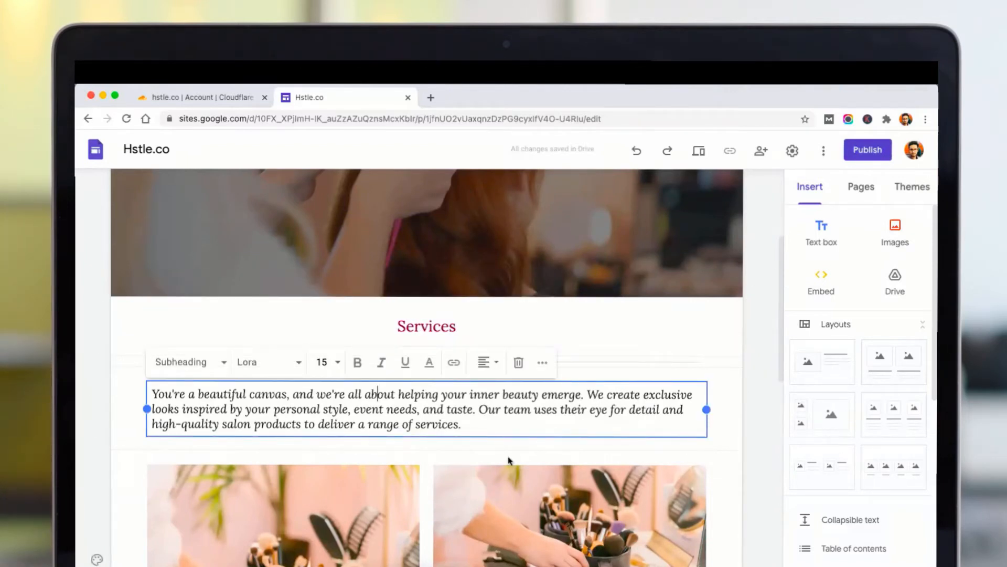
scroll("down", 3)
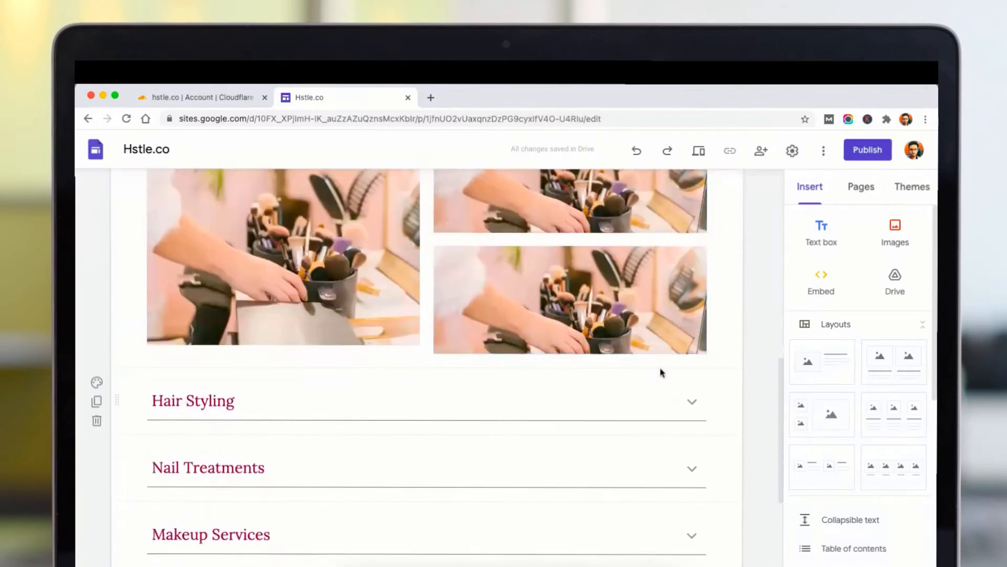
Step: Switch the Hair Styling section's Collapsible setting off and back on, leaving it folded
left_click(693, 402)
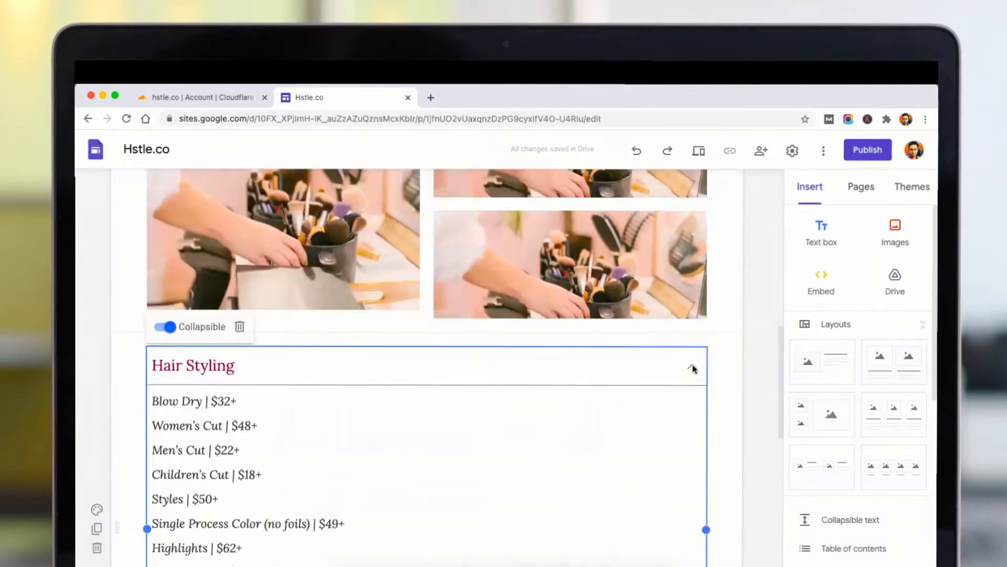
scroll("down", 3)
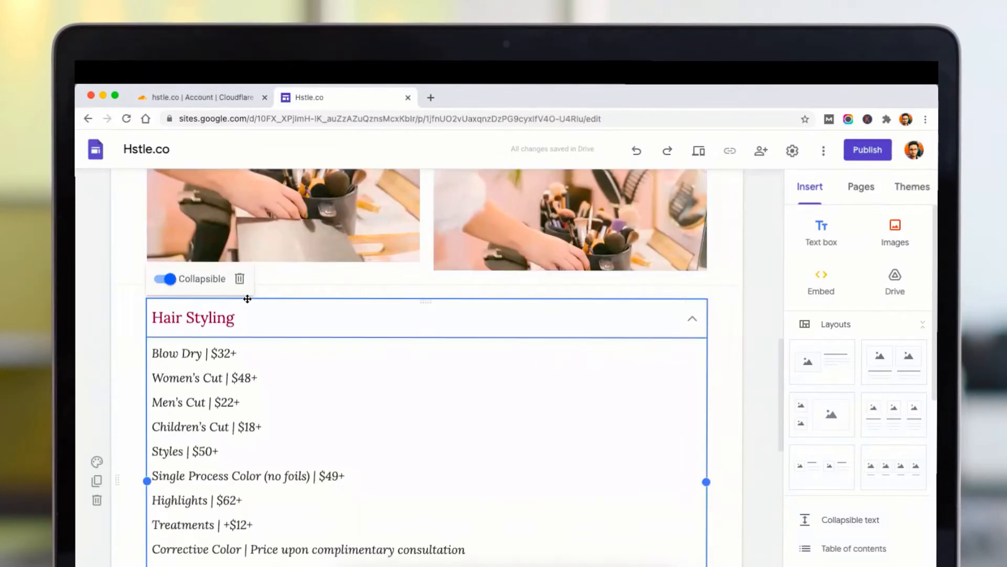
left_click(693, 318)
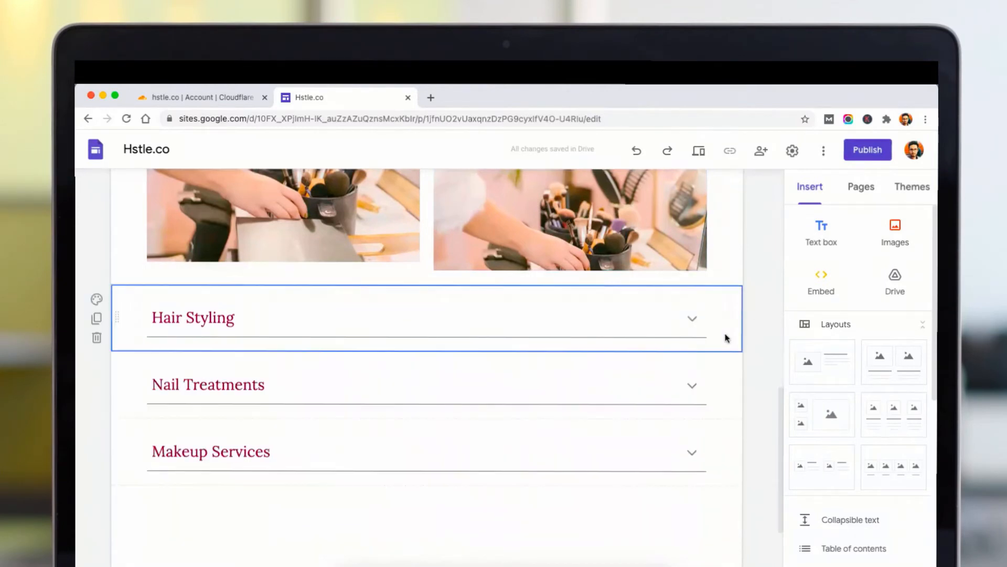
left_click(692, 318)
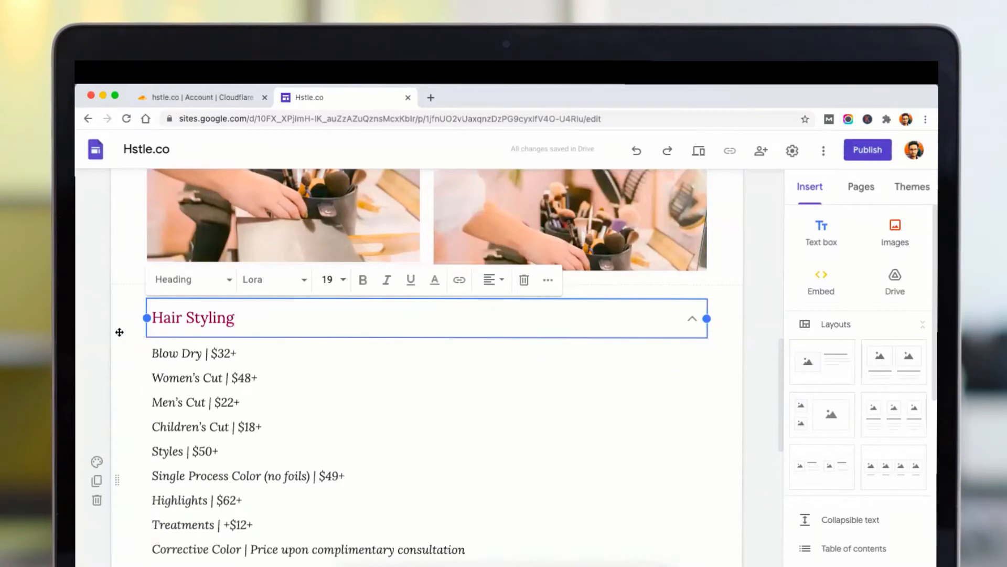
left_click(692, 318)
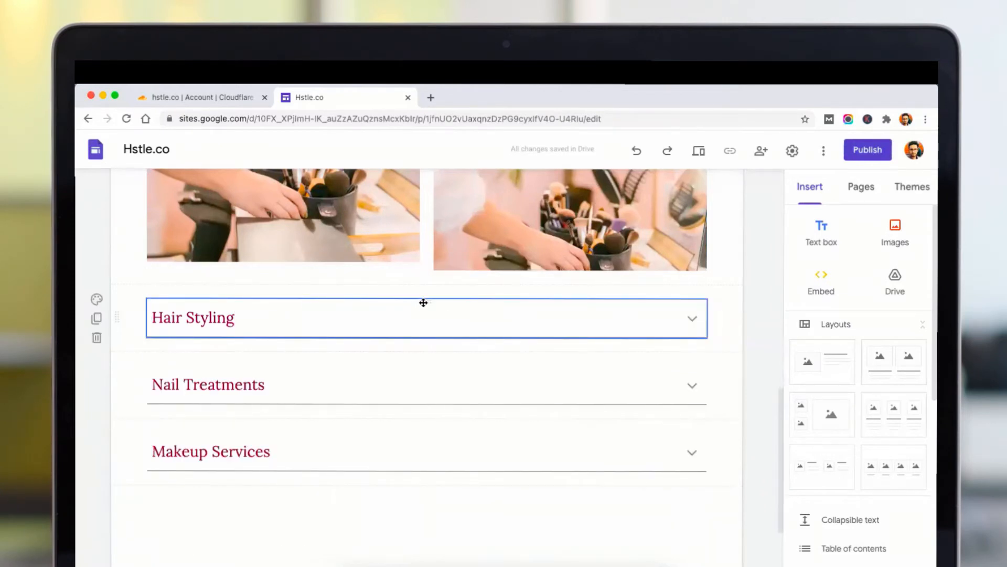
left_click(692, 318)
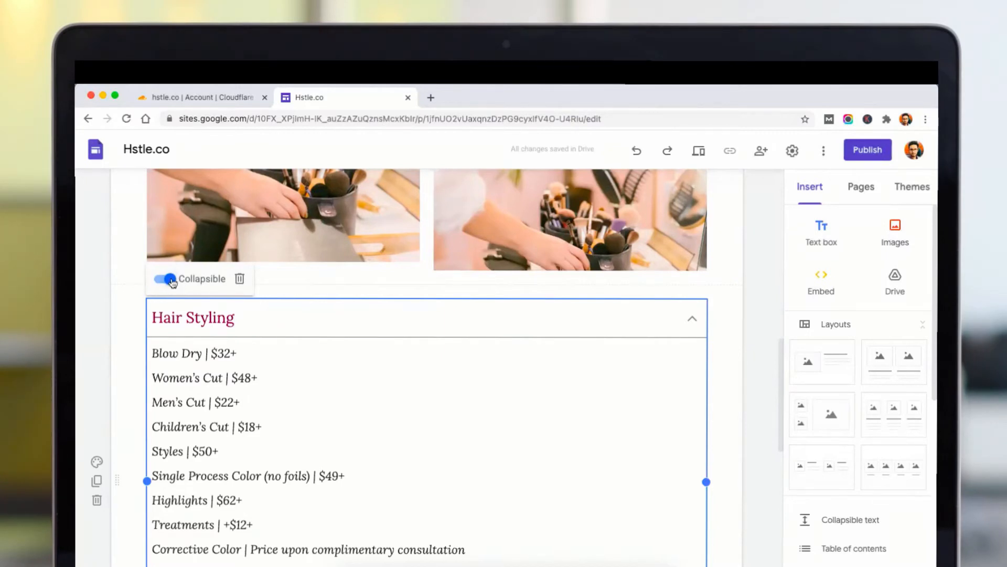
left_click(163, 278)
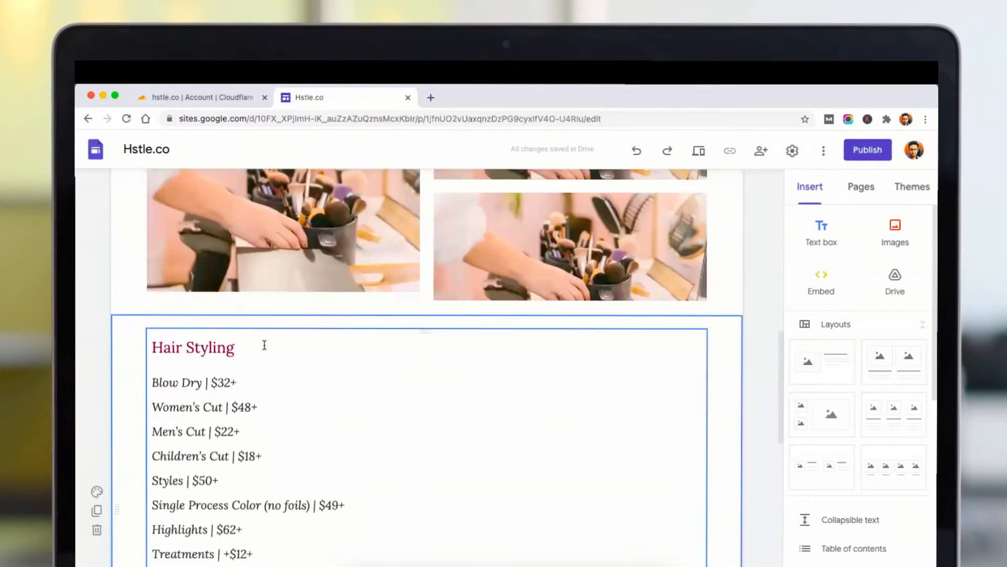
scroll("down", 3)
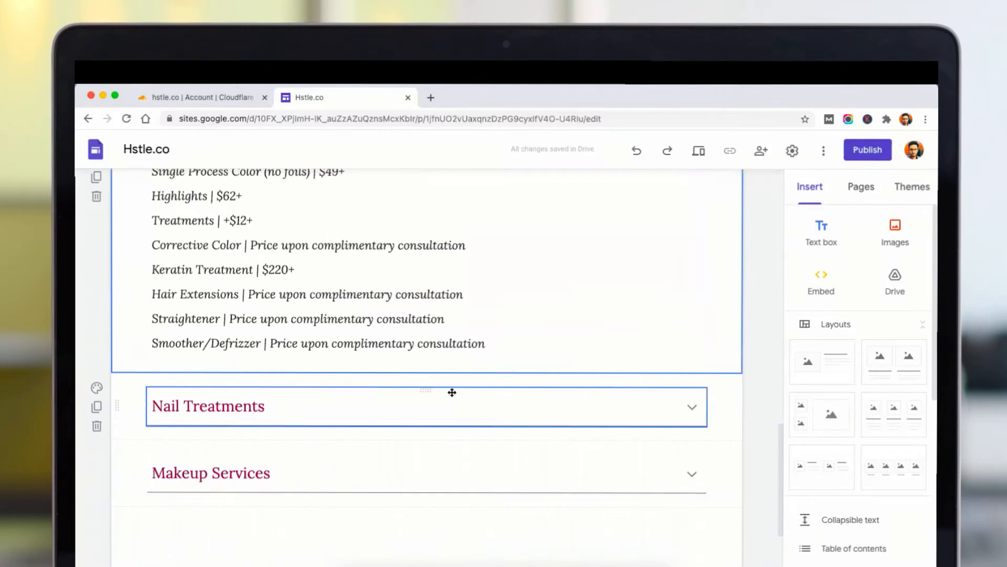
scroll("up", 3)
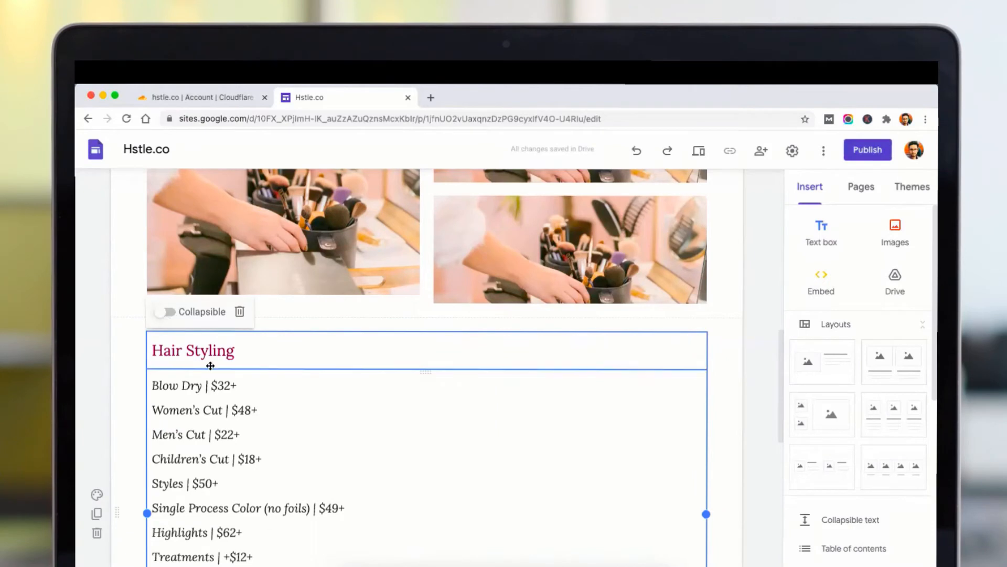
left_click(165, 312)
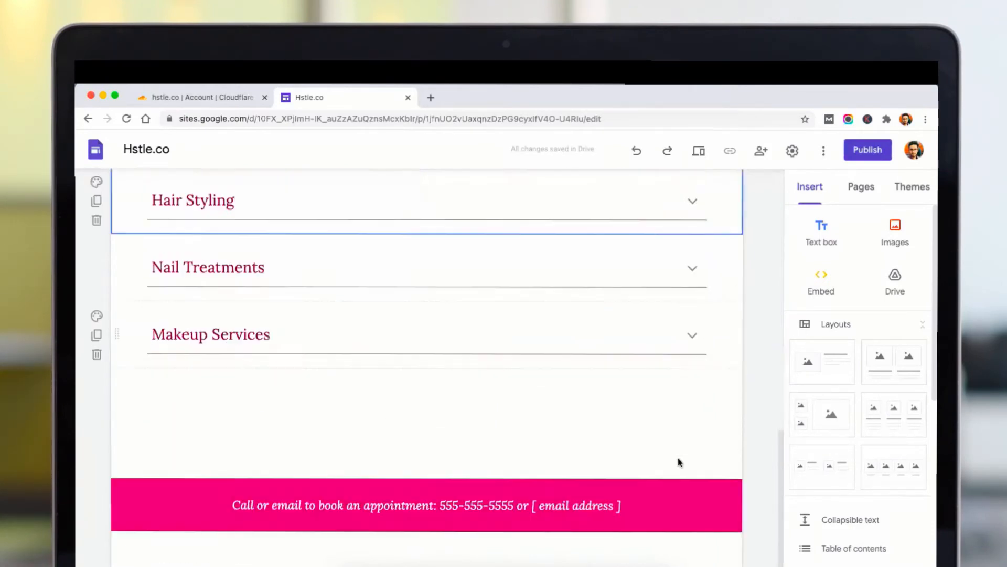
mouse_move(813, 429)
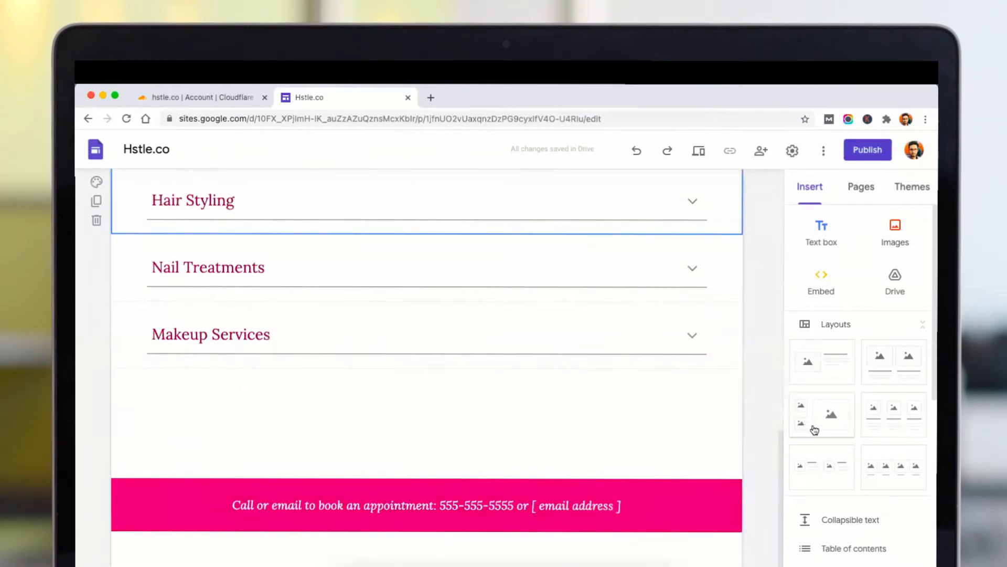
mouse_move(818, 449)
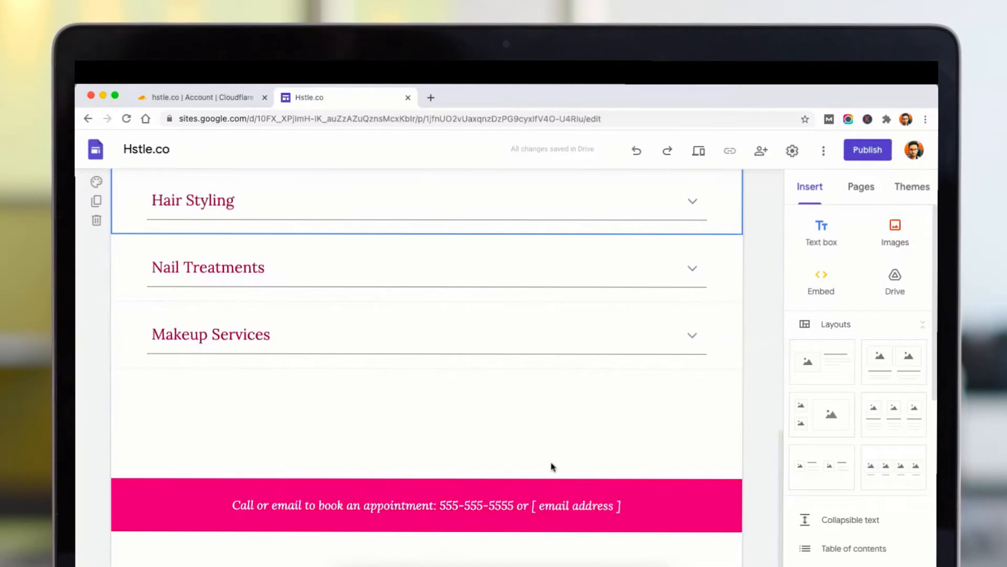
mouse_move(881, 328)
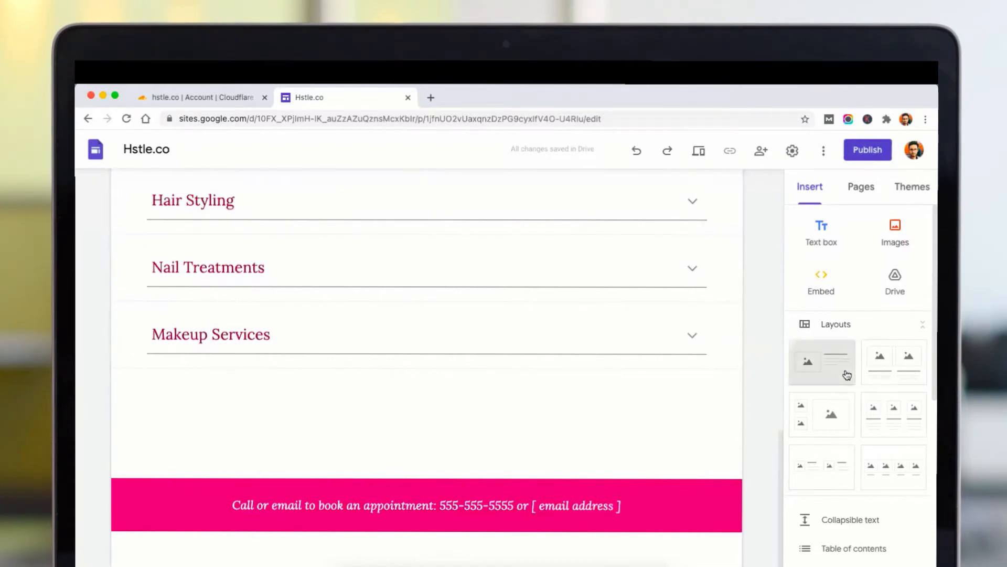
Step: Insert the image-left, text-right layout below Makeup Services and open its image placeholder options
left_click(821, 361)
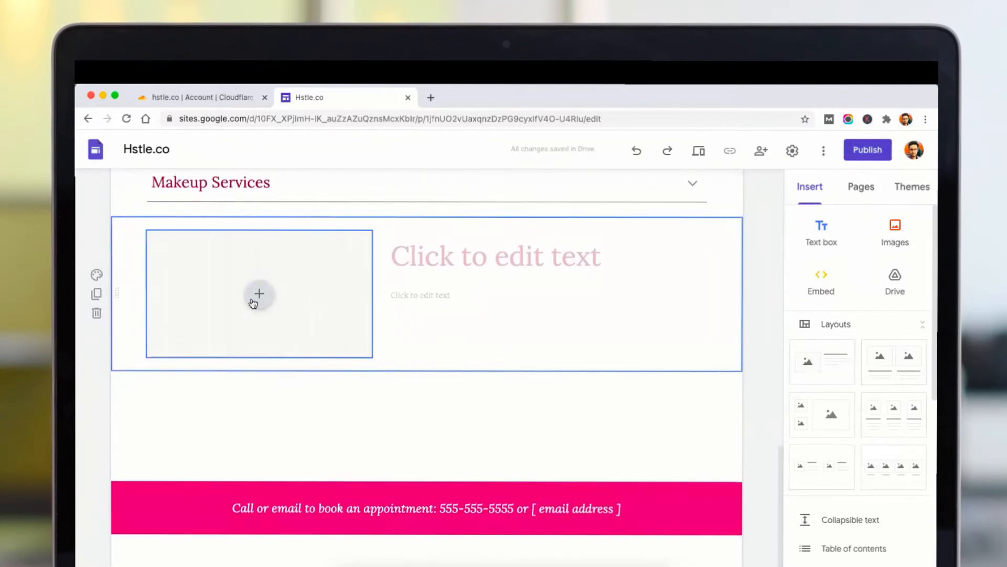
left_click(259, 294)
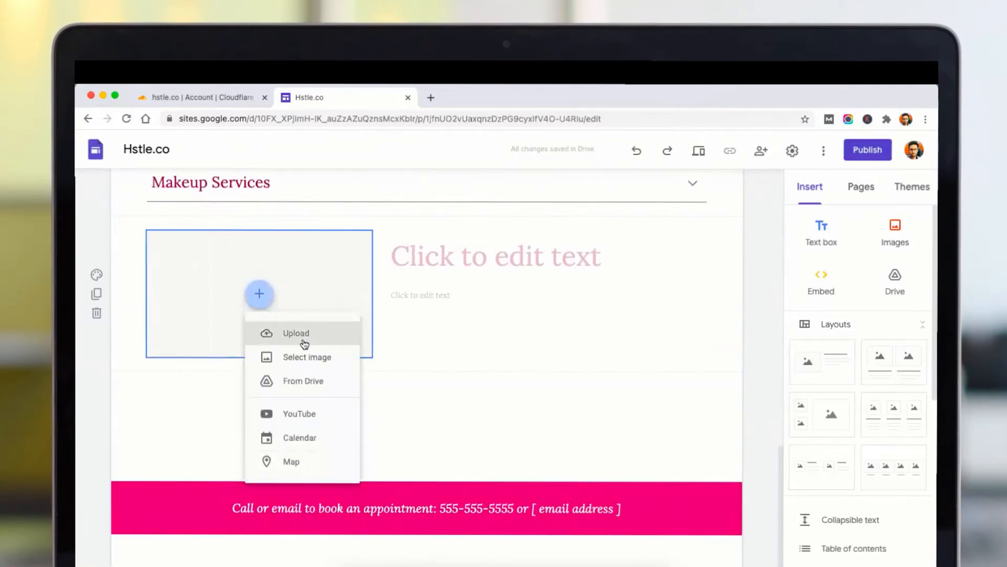
mouse_move(298, 414)
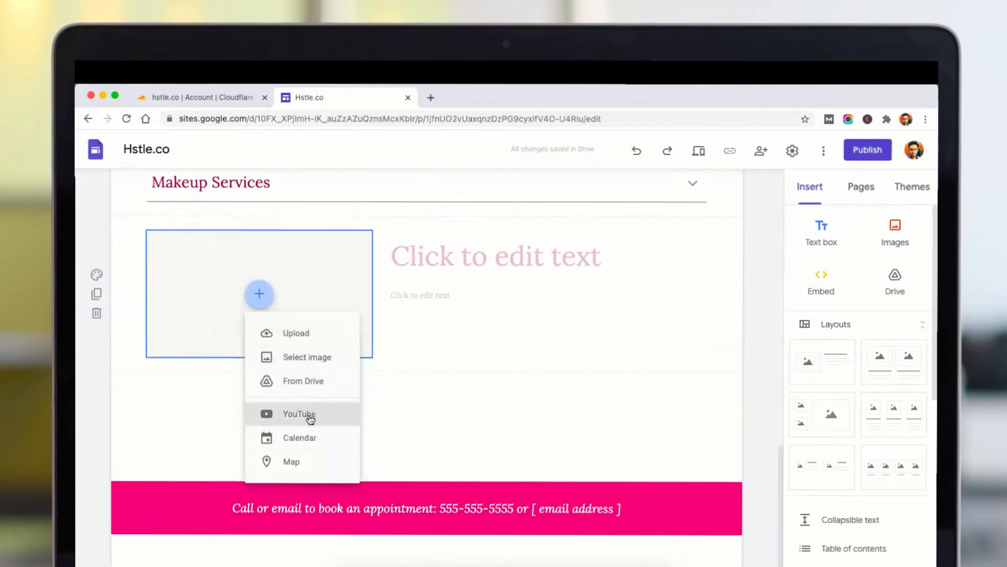
mouse_move(311, 361)
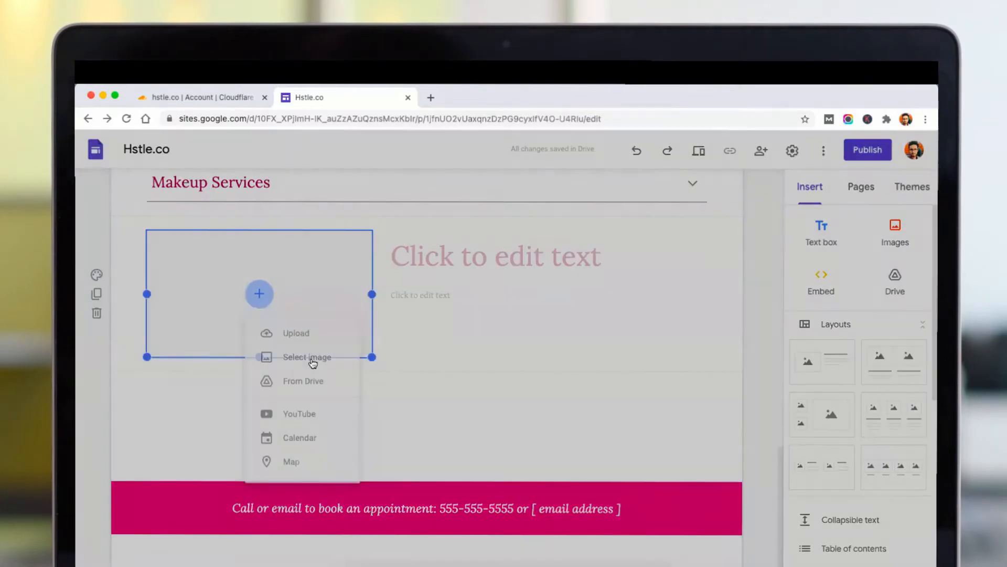
Step: Search Google Images for 'salon' and insert the bright salon interior photo into the block
left_click(307, 357)
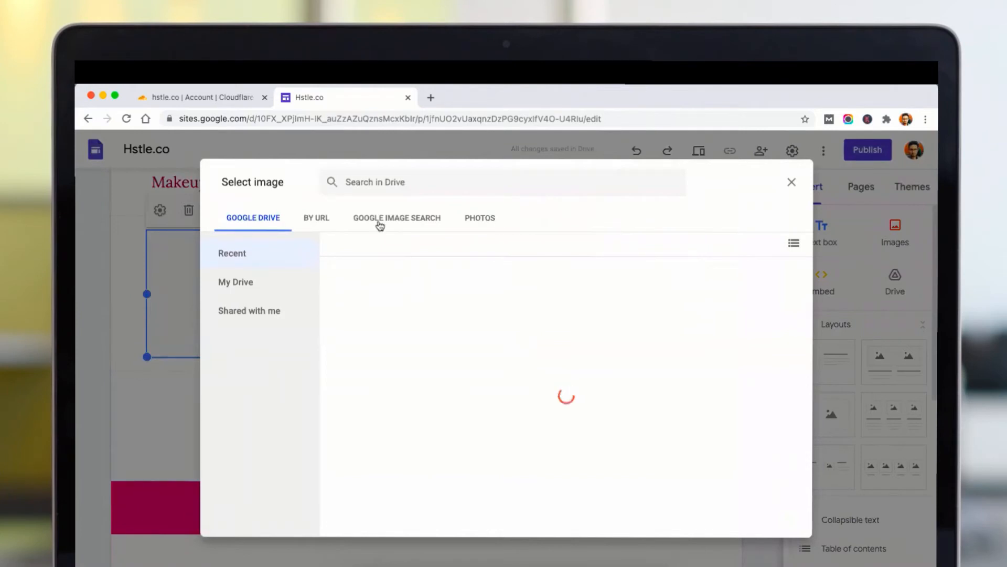
left_click(315, 217)
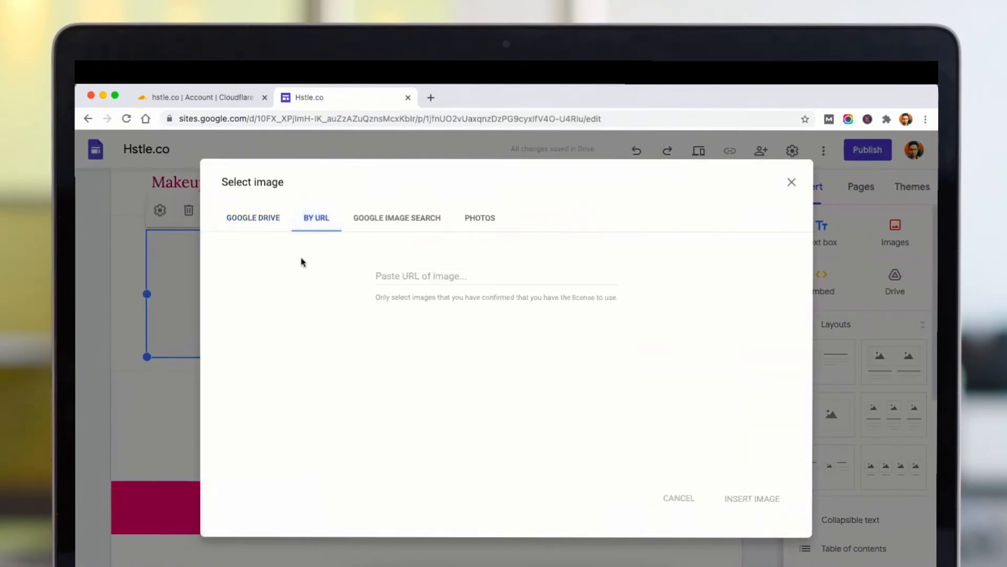
left_click(397, 217)
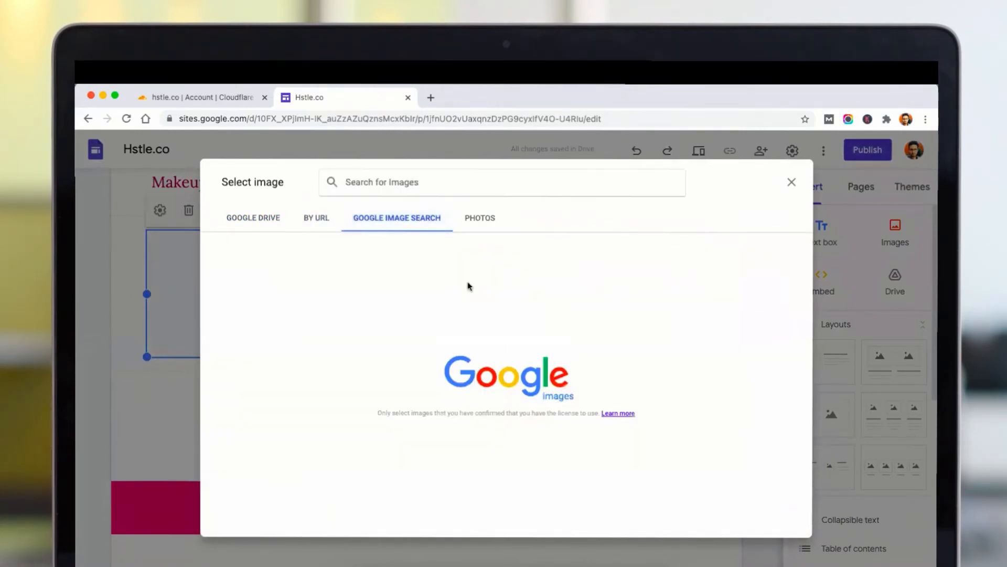
mouse_move(251, 297)
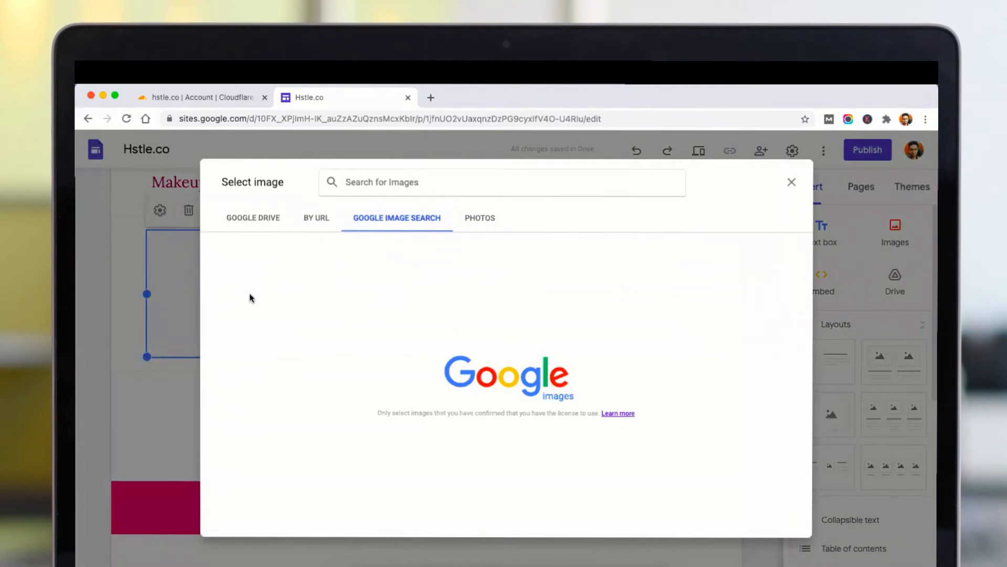
type("salon")
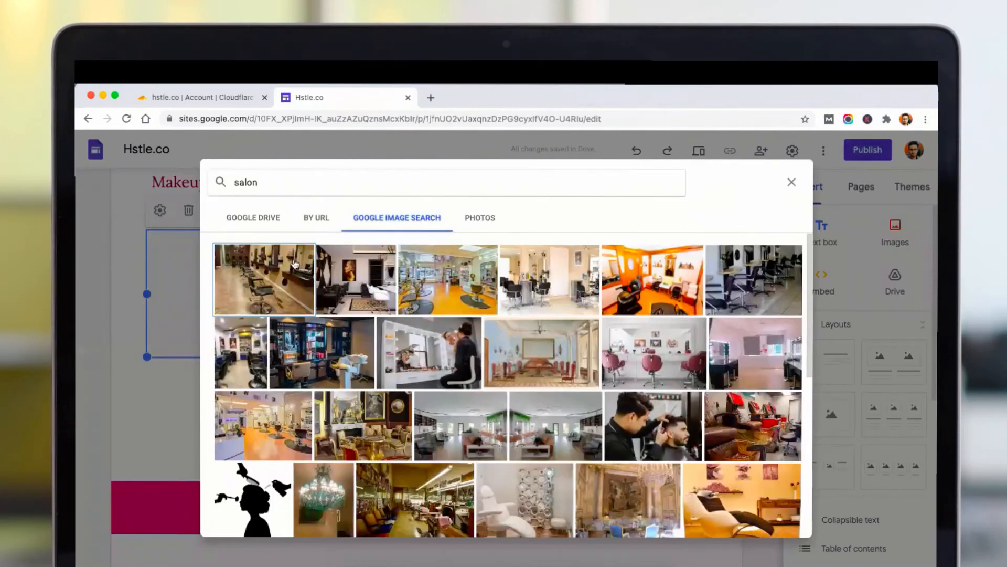
mouse_move(591, 435)
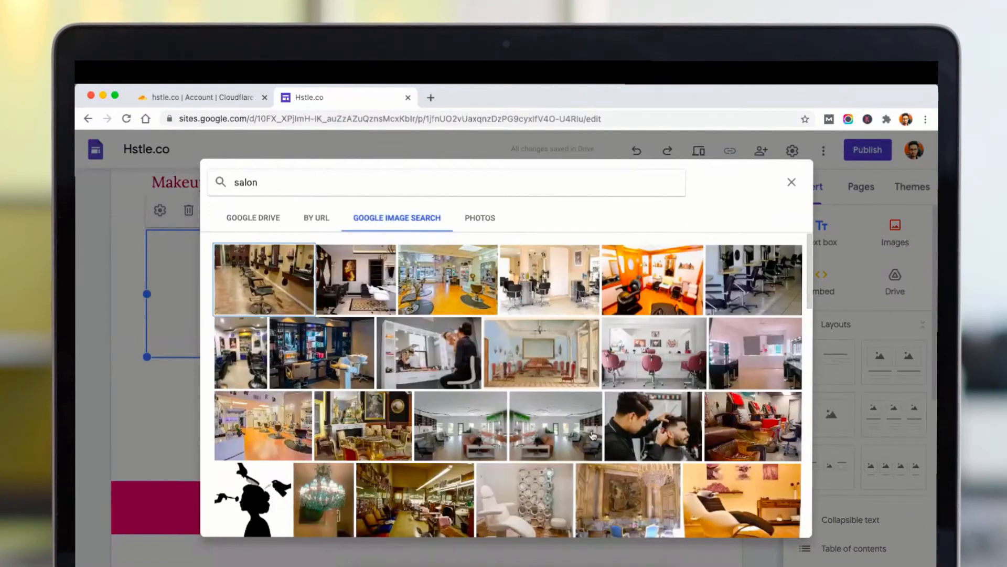
left_click(264, 425)
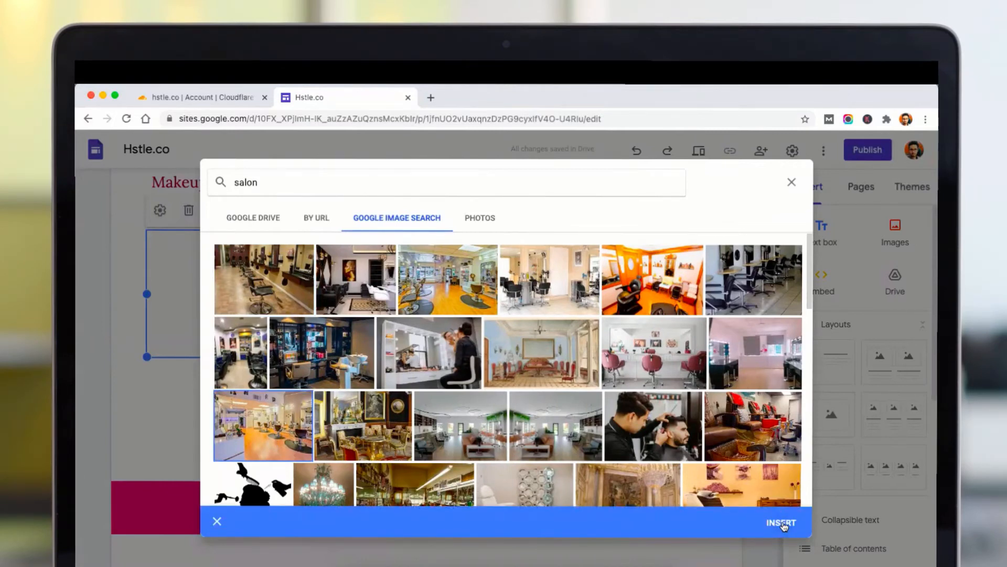
left_click(781, 523)
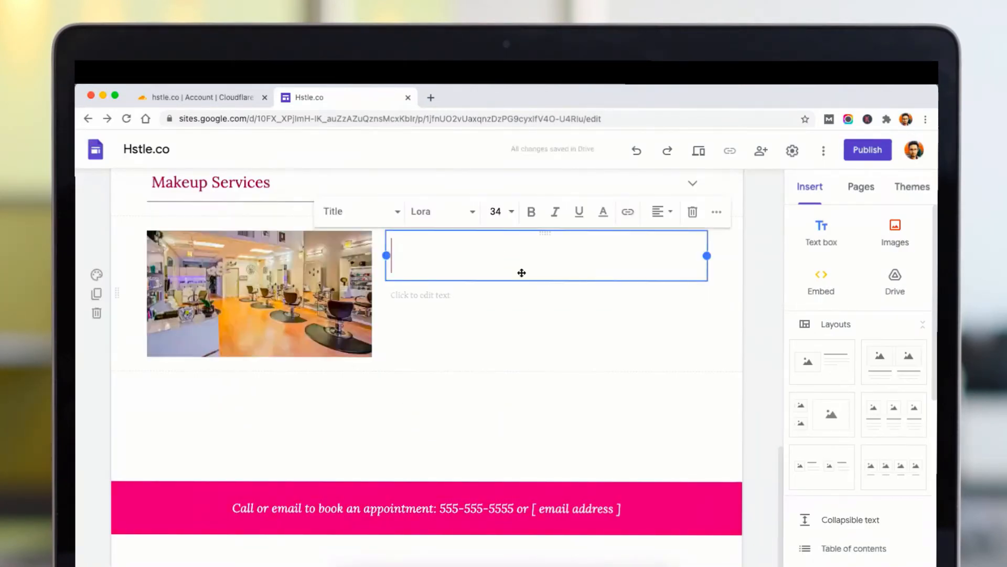
type("C")
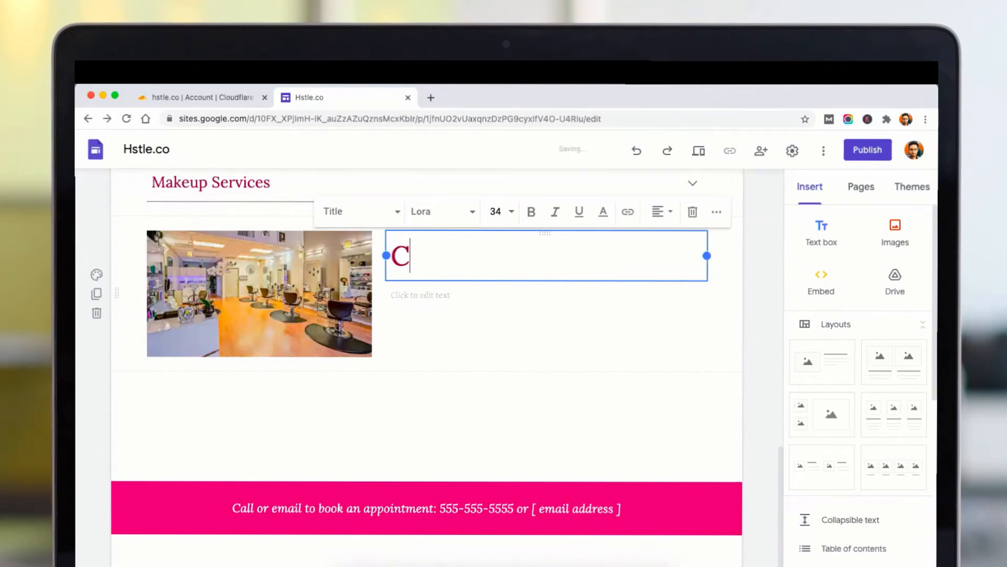
type("ontact U")
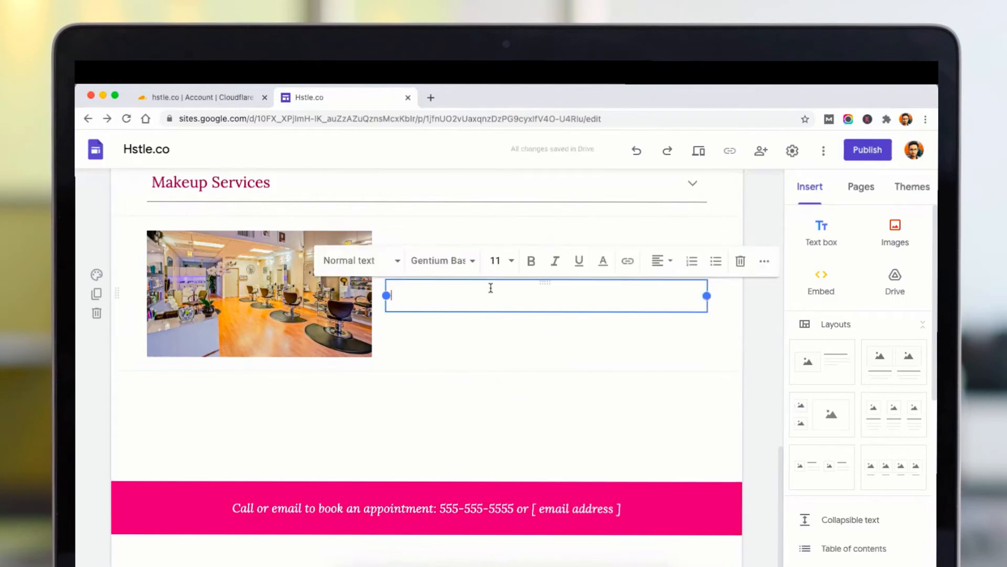
type("Here is out")
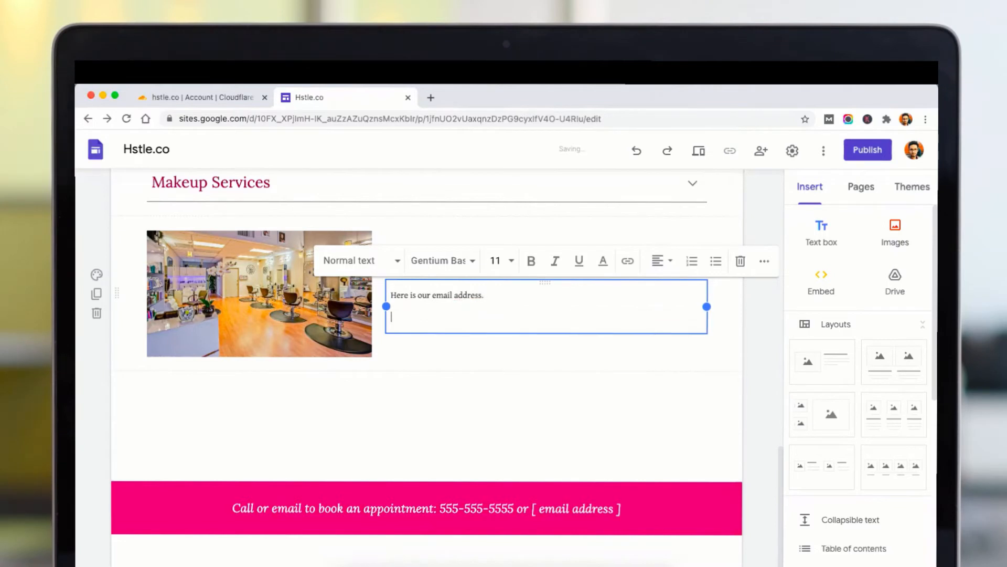
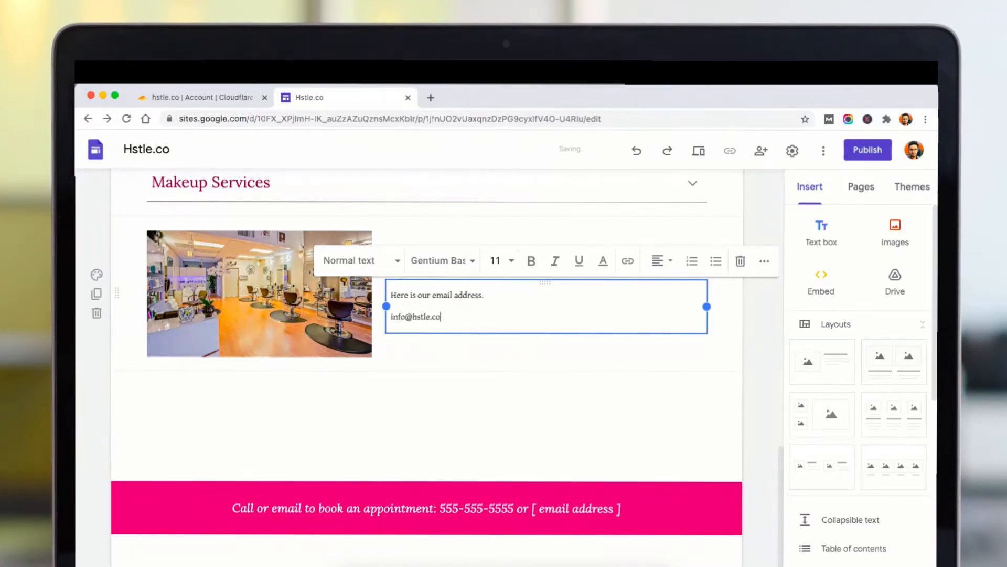
left_click(361, 379)
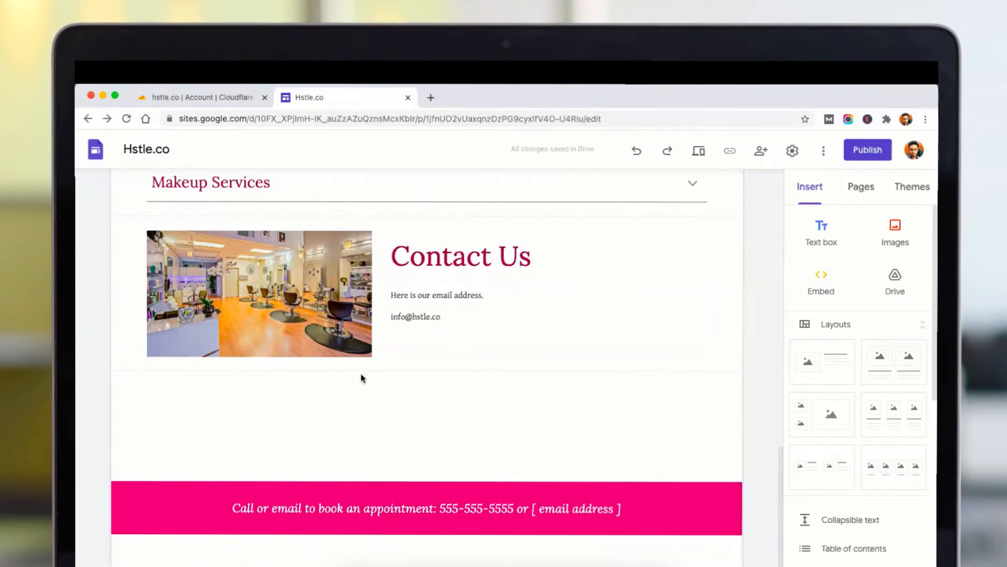
scroll("up", 3)
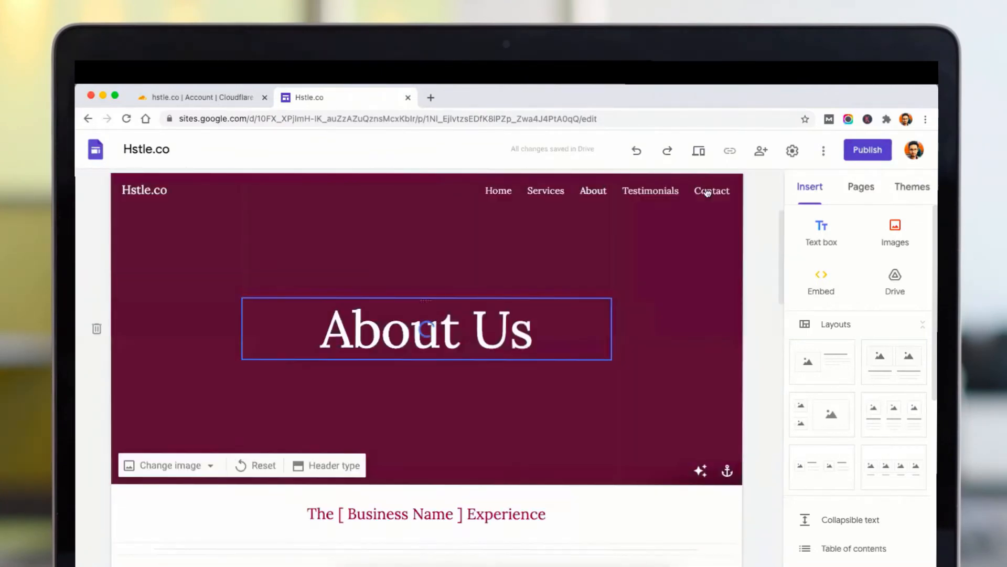
Step: Look through the About page, then open the Gallery & Testimonials page
scroll("down", 3)
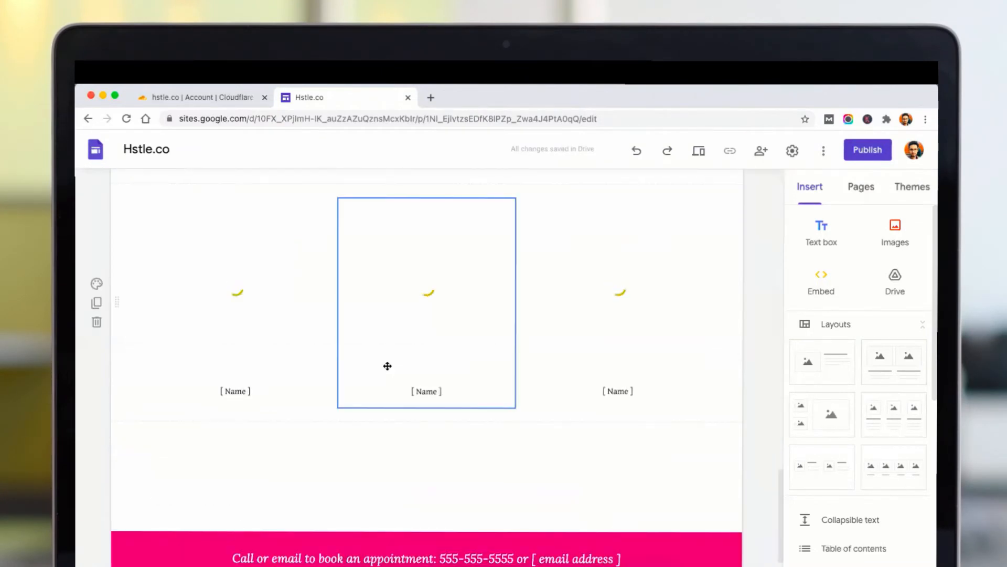
scroll("up", 3)
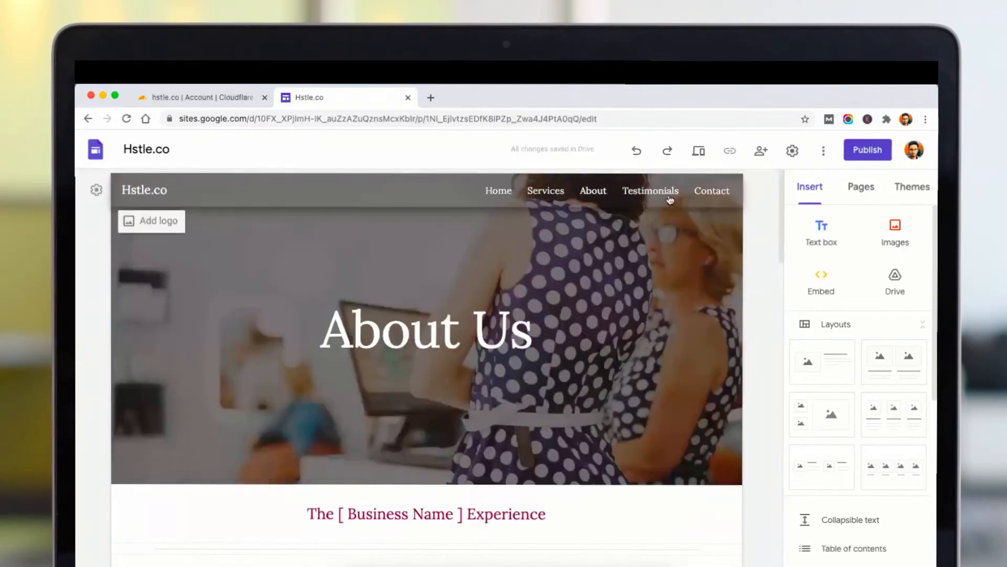
left_click(650, 191)
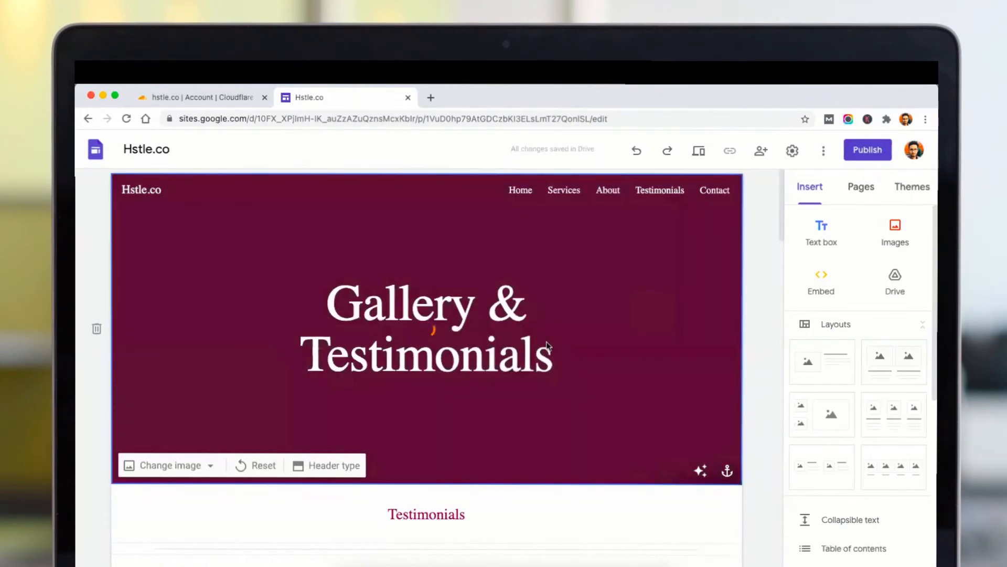
Step: Try Banner and Title only header types, settling on a Banner header with the photo
left_click(426, 331)
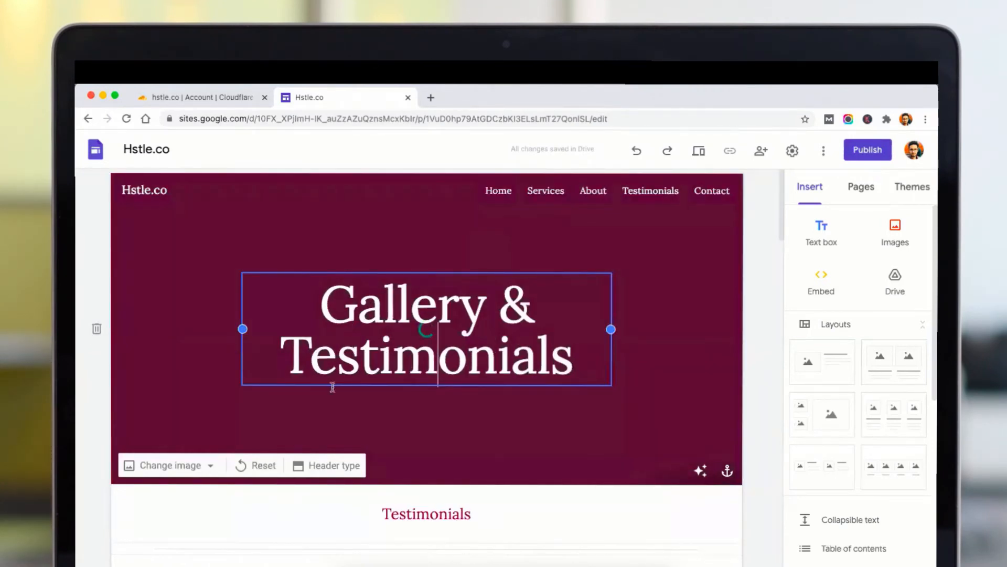
left_click(426, 328)
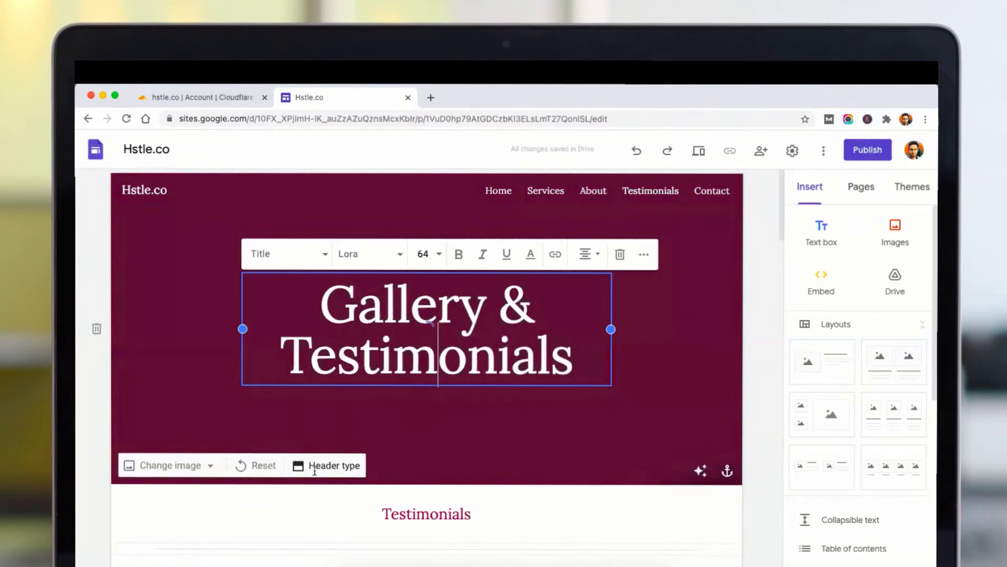
left_click(332, 465)
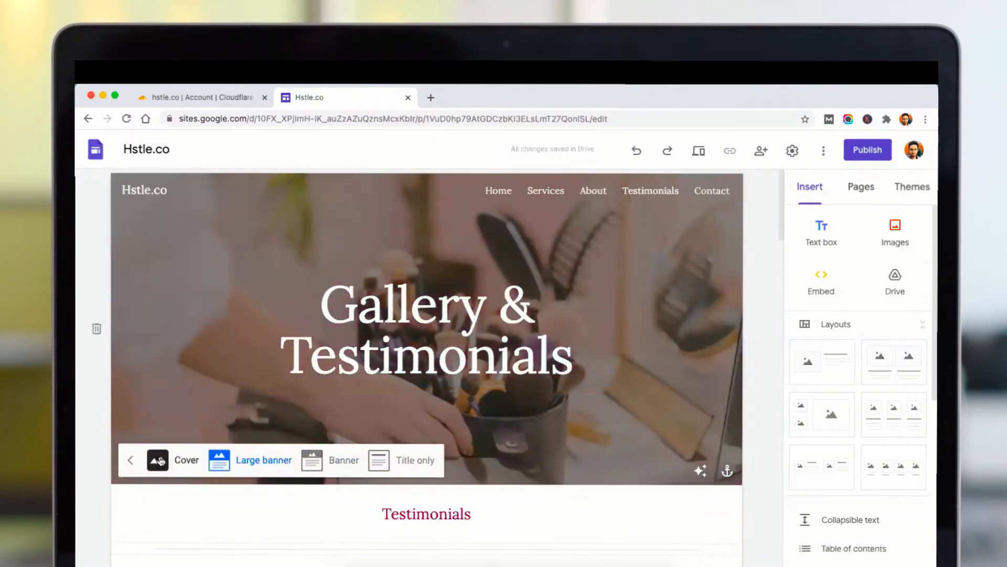
left_click(172, 460)
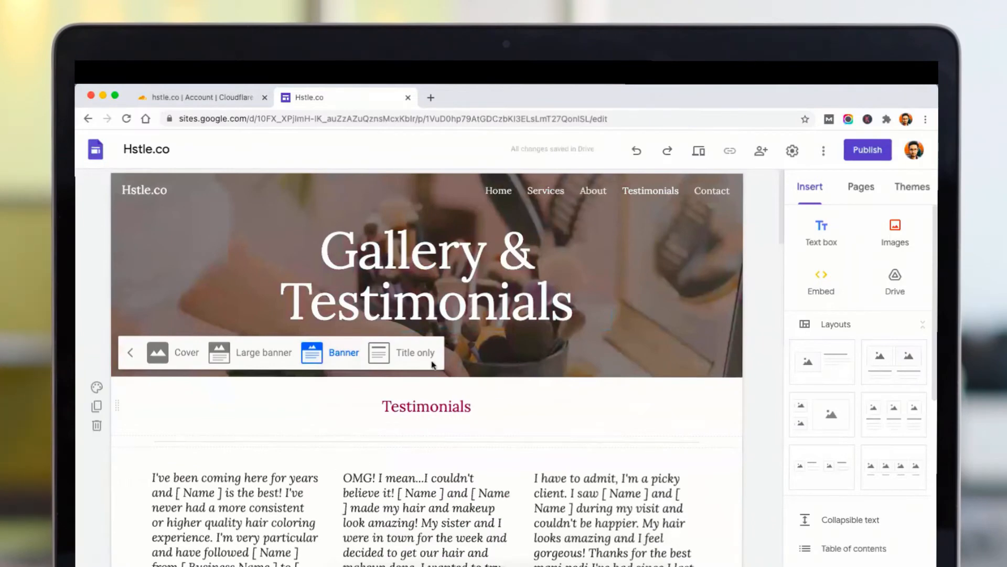
left_click(415, 352)
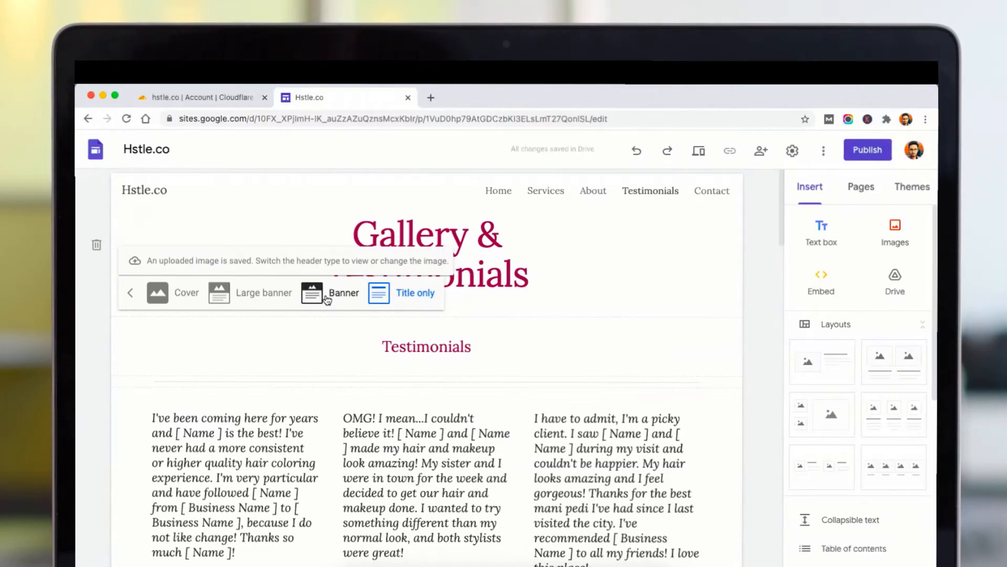
left_click(311, 292)
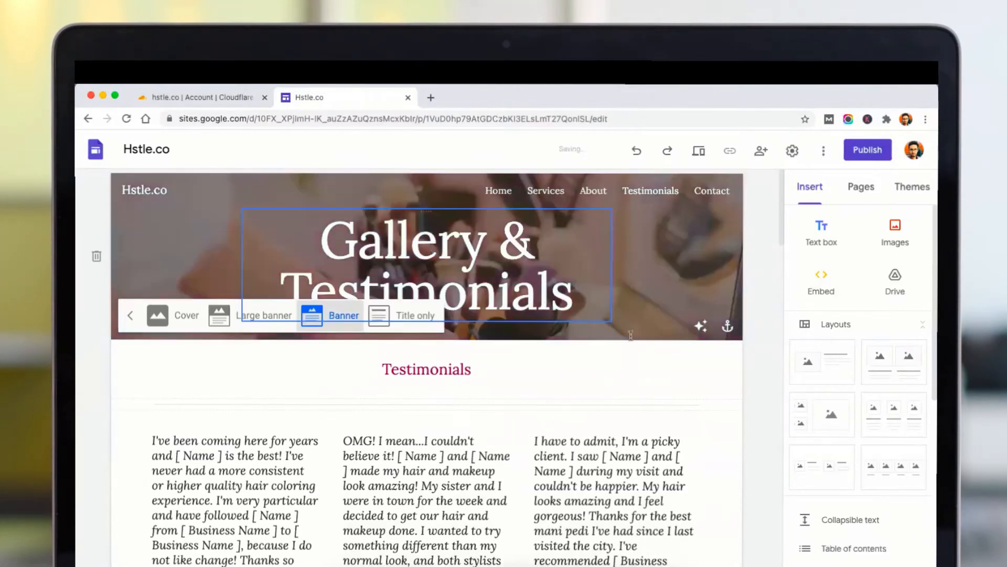
left_click(728, 326)
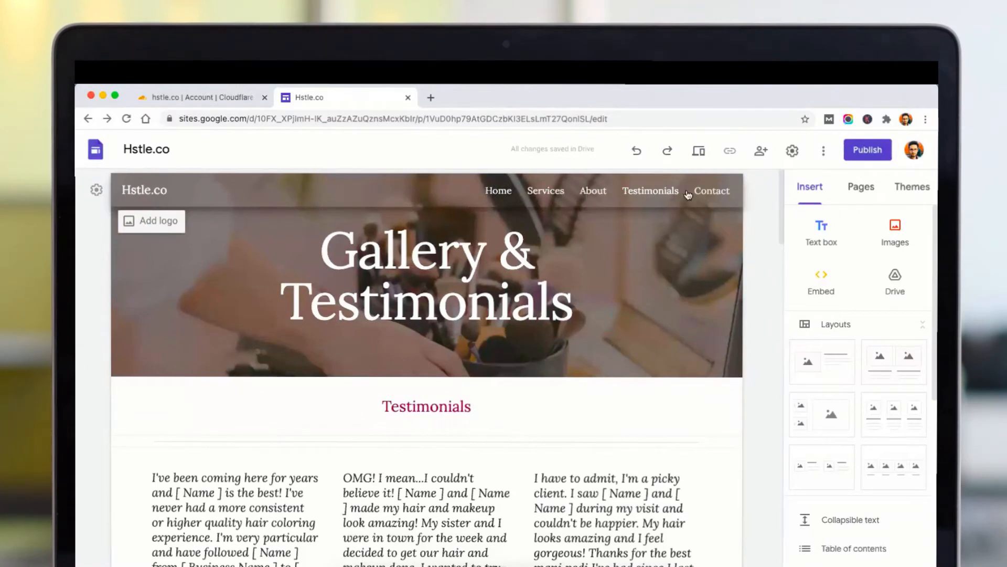
mouse_move(595, 191)
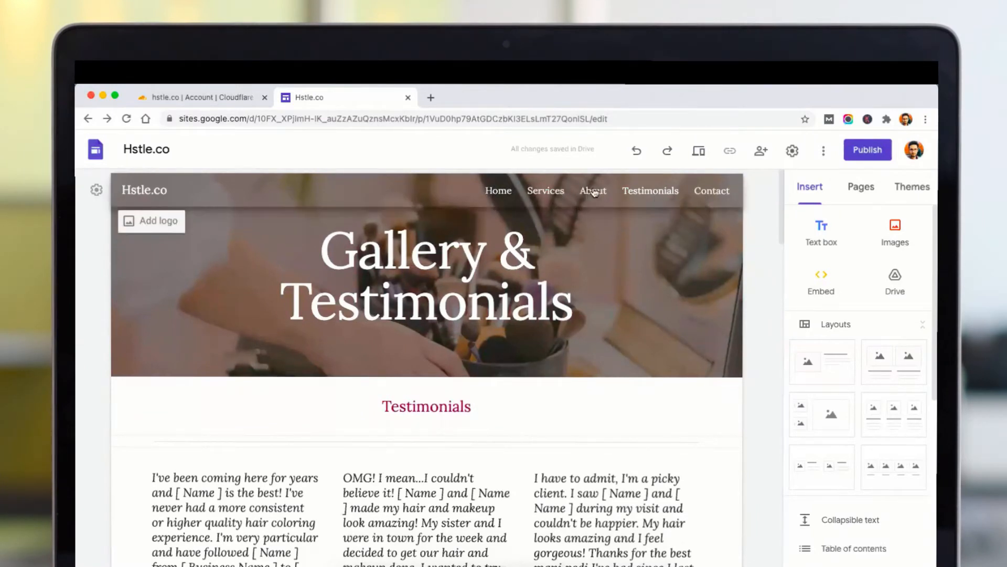
mouse_move(463, 186)
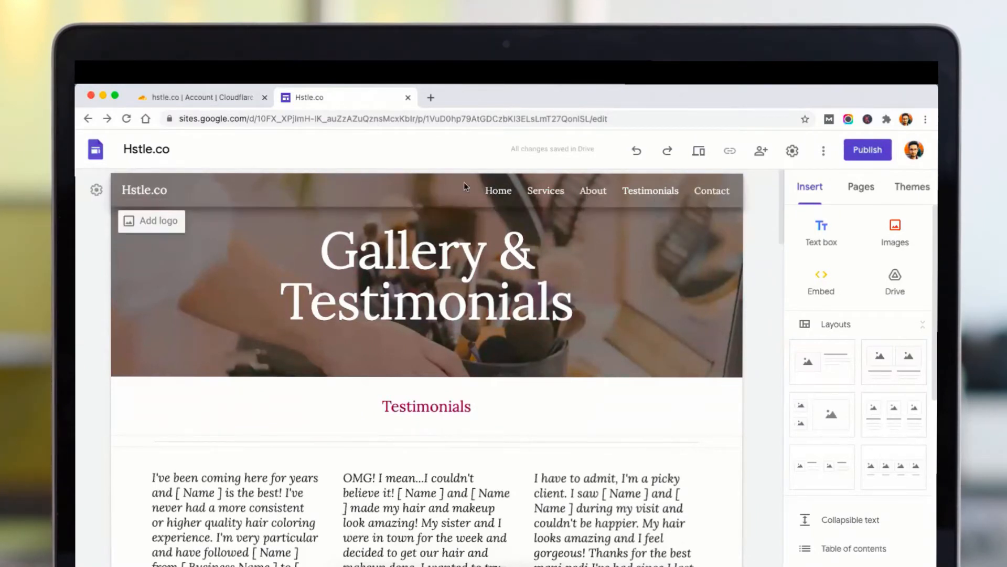
Step: Change the navigation bar colour from Transparent to Black in navigation settings
left_click(792, 150)
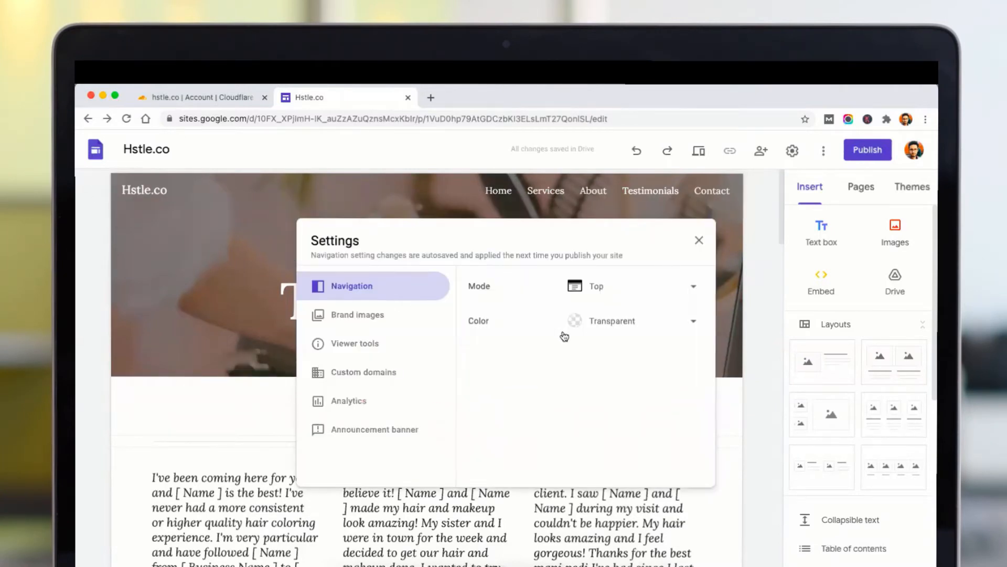
mouse_move(633, 323)
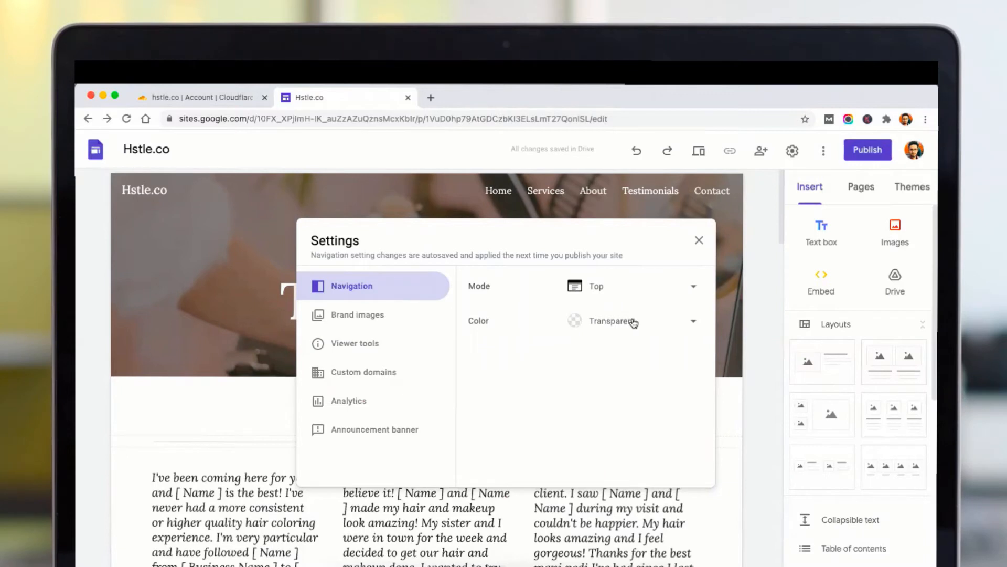
mouse_move(540, 336)
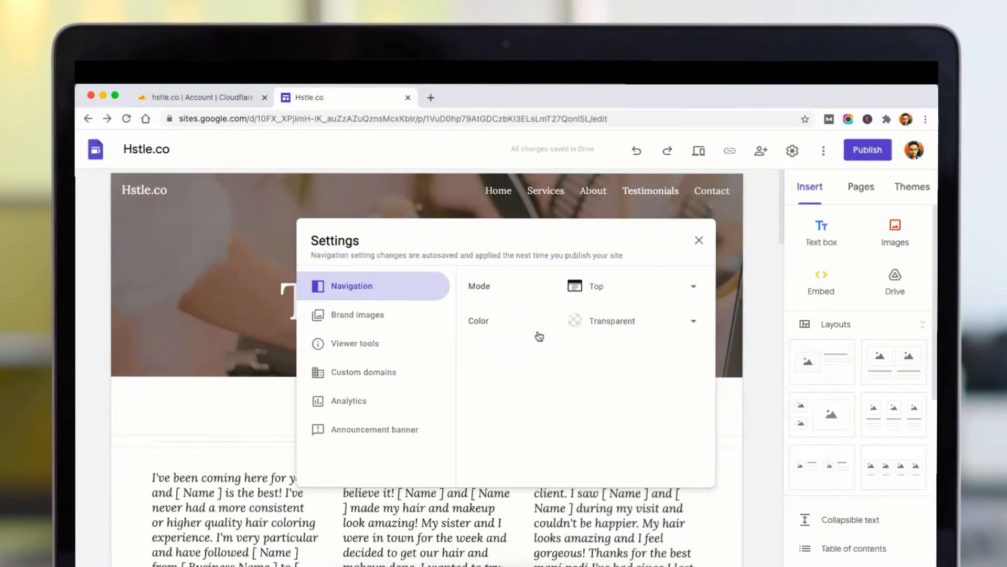
mouse_move(163, 188)
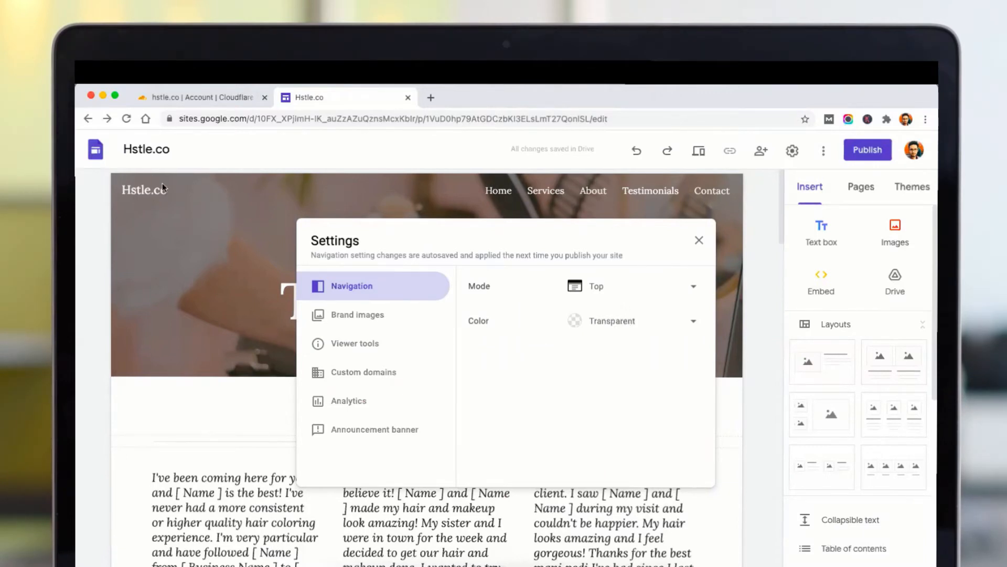
mouse_move(225, 194)
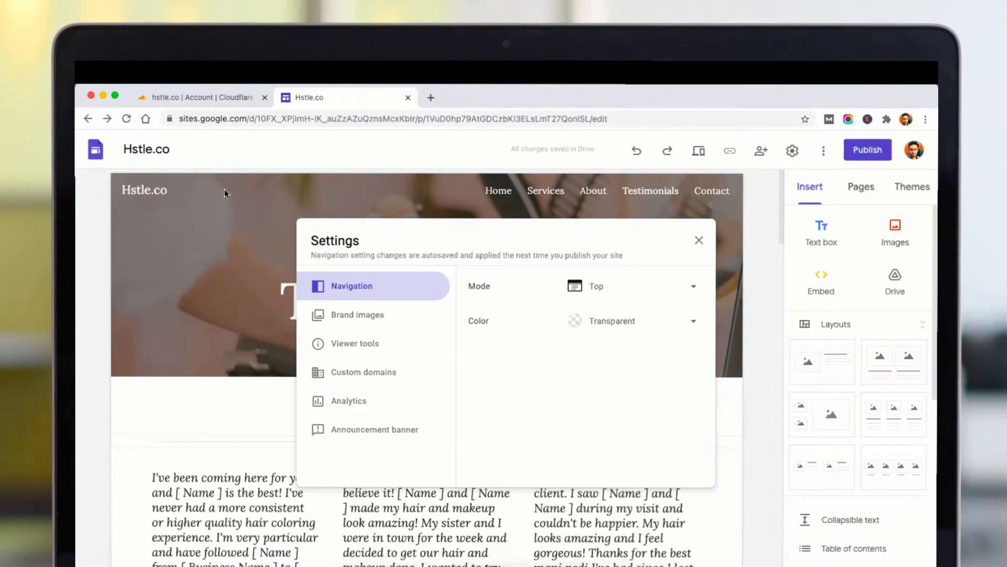
mouse_move(252, 188)
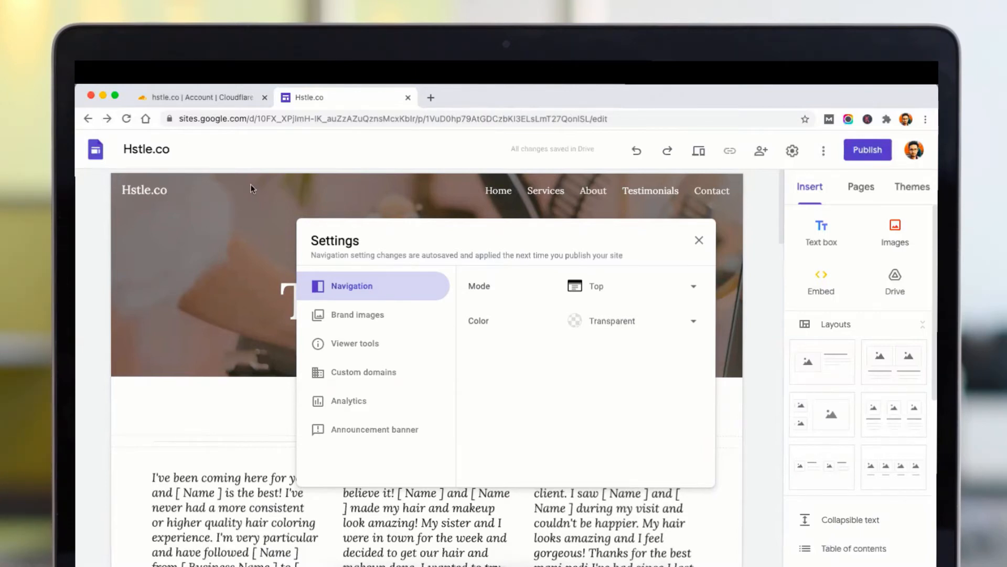
mouse_move(601, 324)
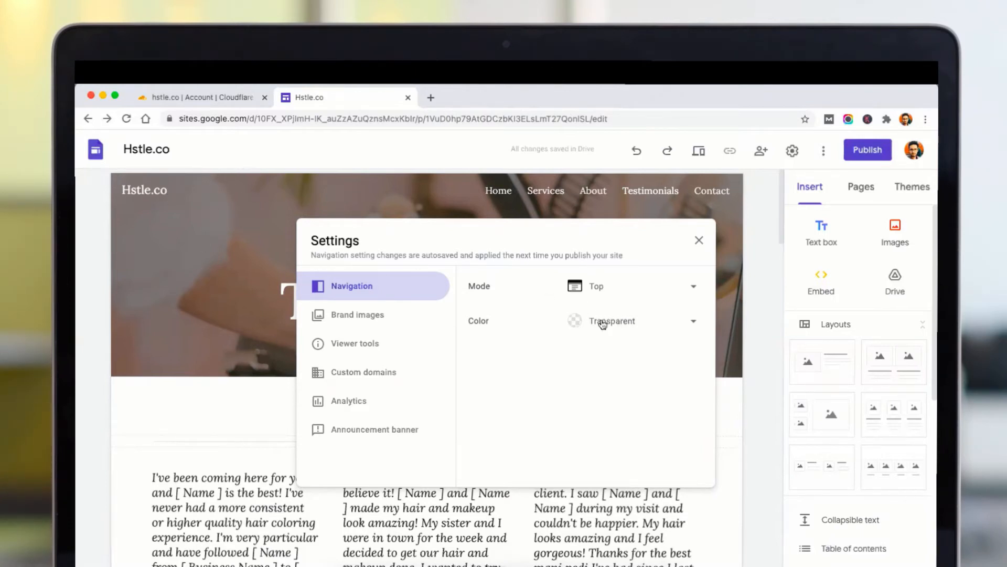
mouse_move(136, 200)
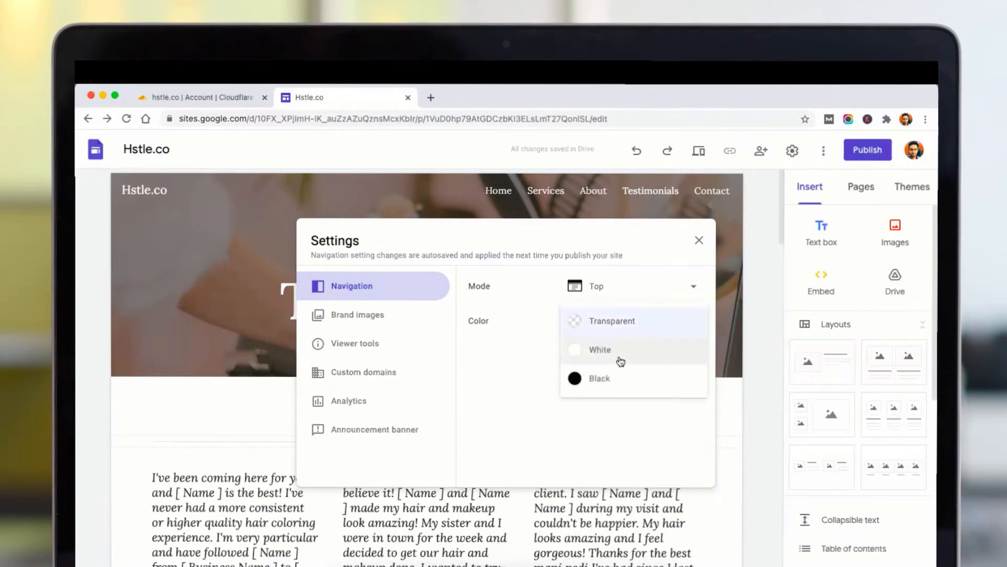
left_click(599, 378)
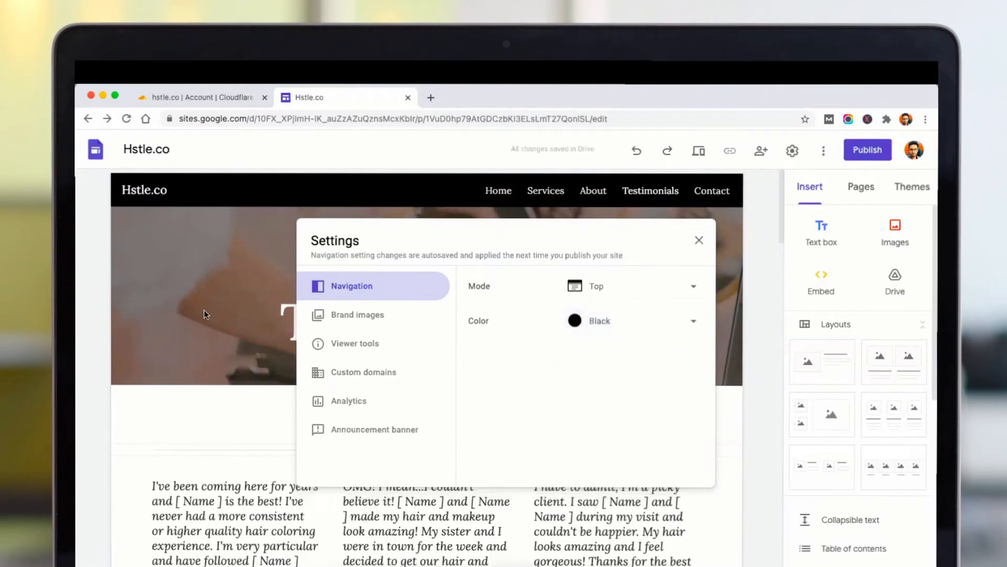
mouse_move(687, 225)
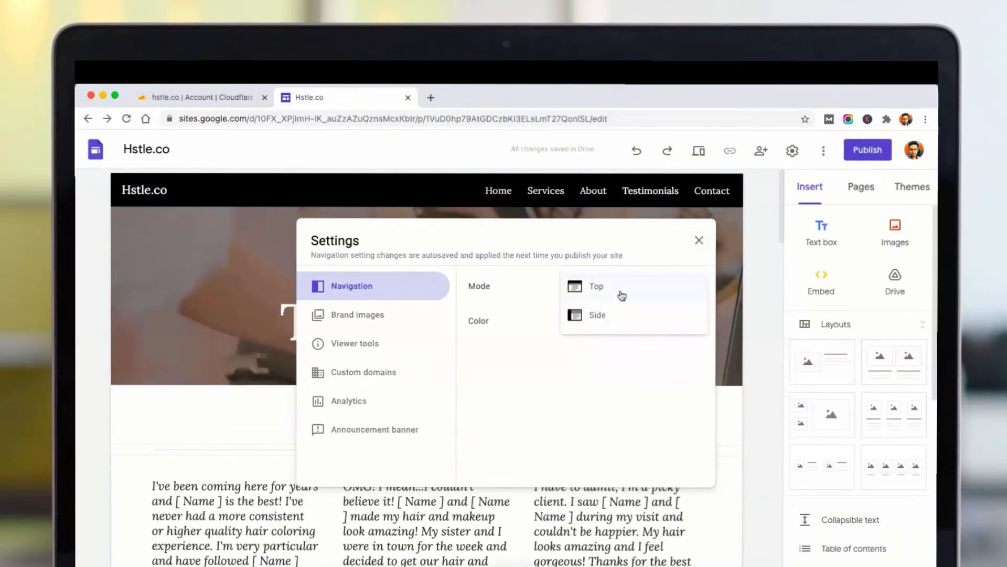
Step: Show the Brand images section with Logo and Favicon options in Settings
left_click(356, 314)
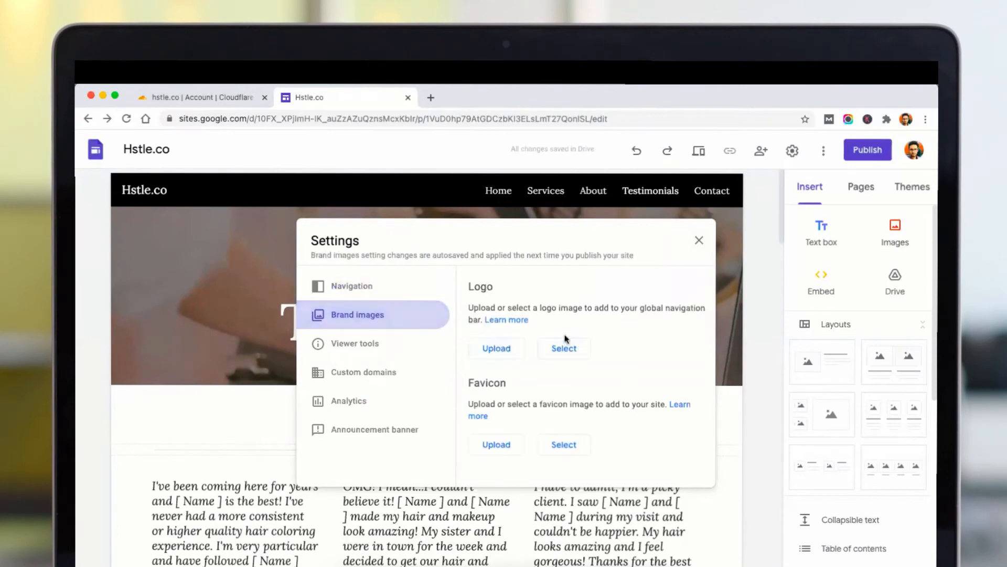
mouse_move(485, 300)
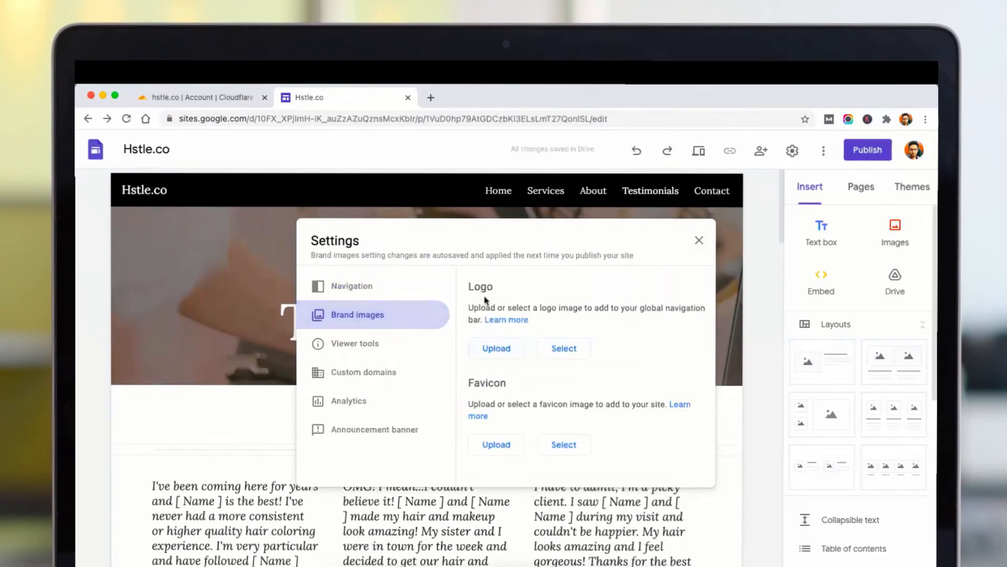
mouse_move(140, 247)
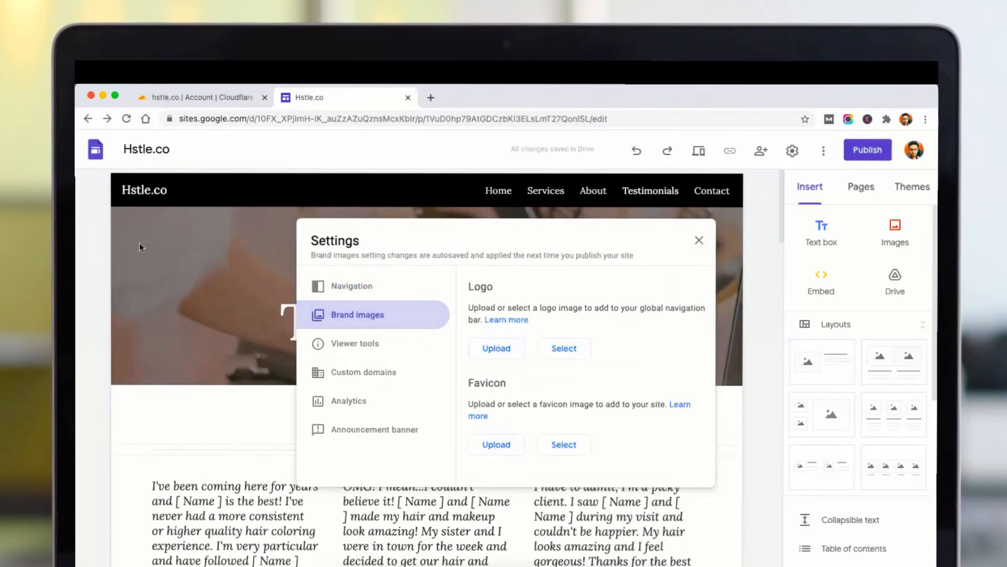
mouse_move(375, 372)
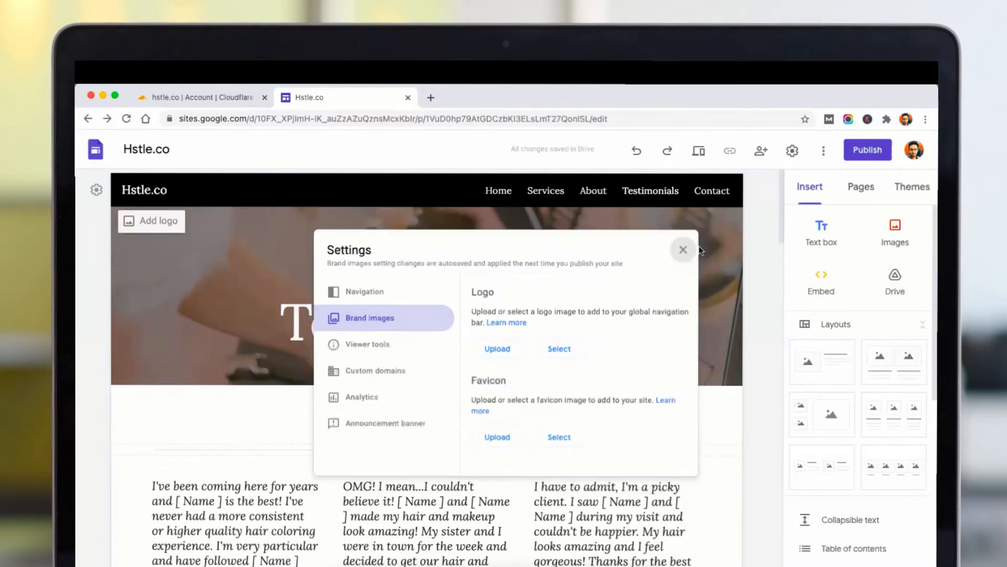
Step: Close settings, open the About page and show its page options menu
left_click(682, 250)
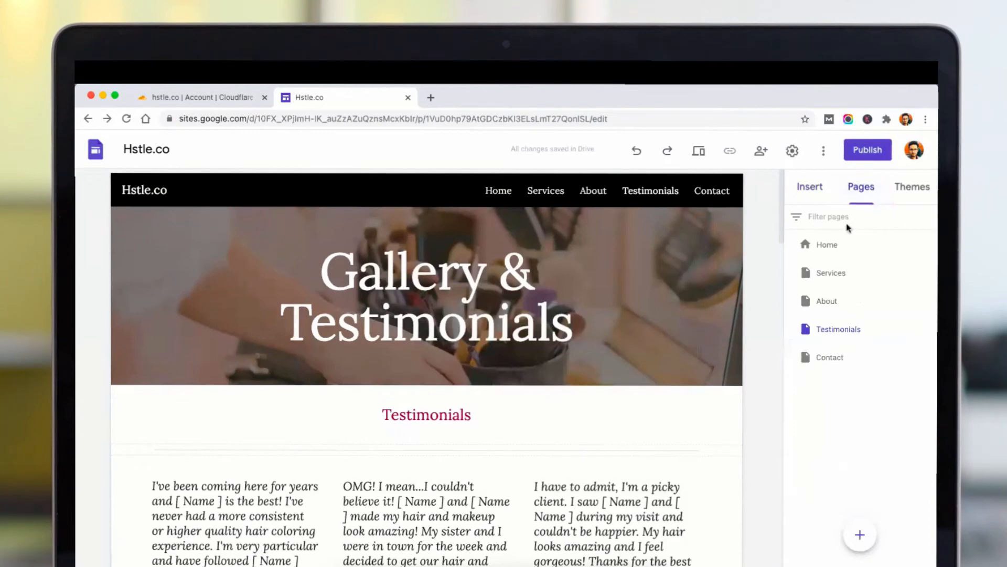
mouse_move(829, 358)
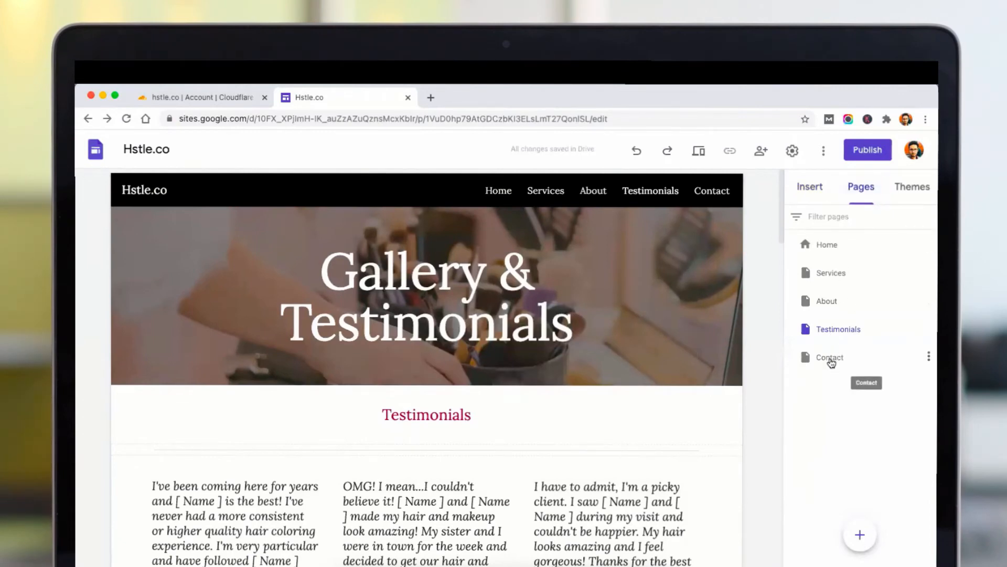
scroll("down", 3)
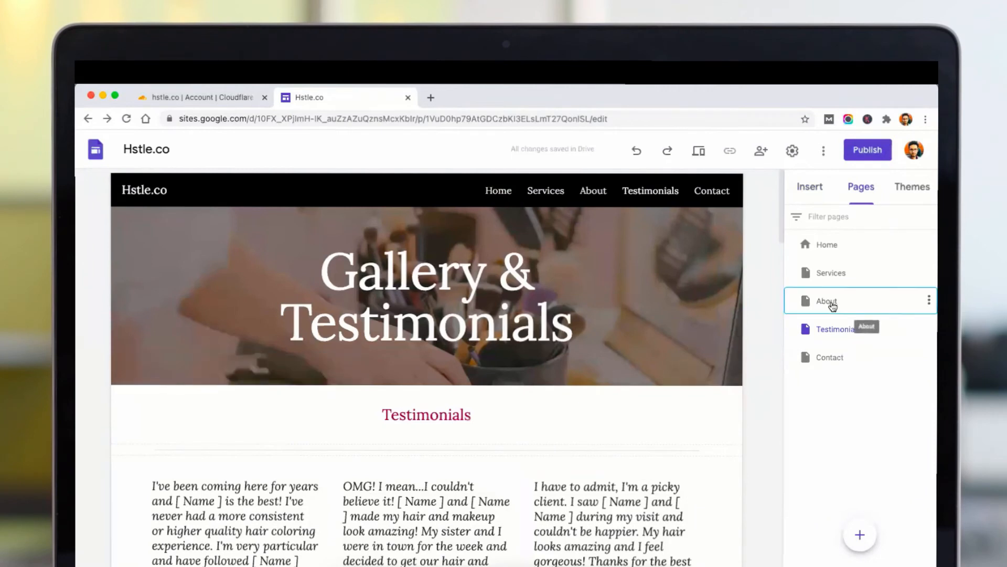
left_click(826, 300)
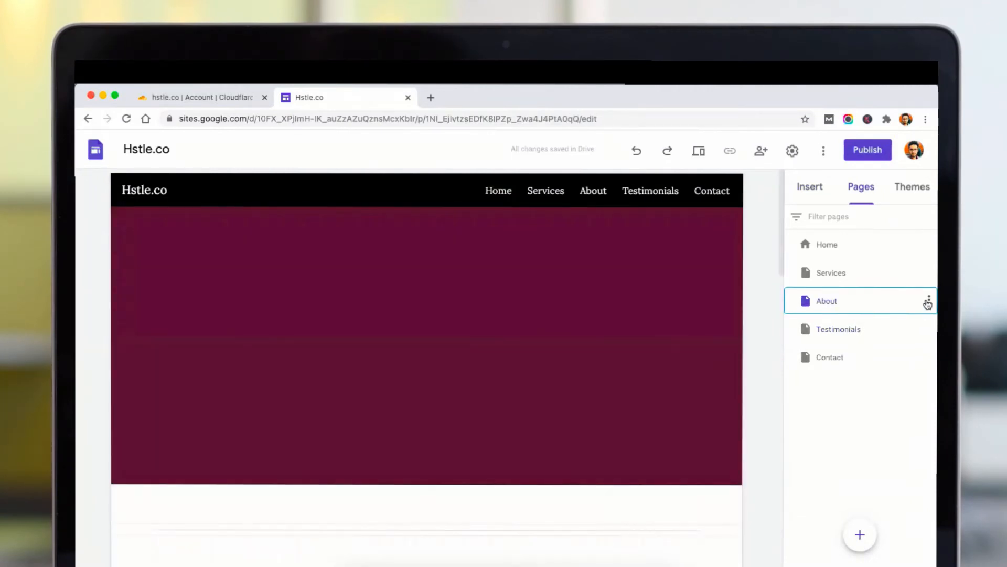
left_click(927, 300)
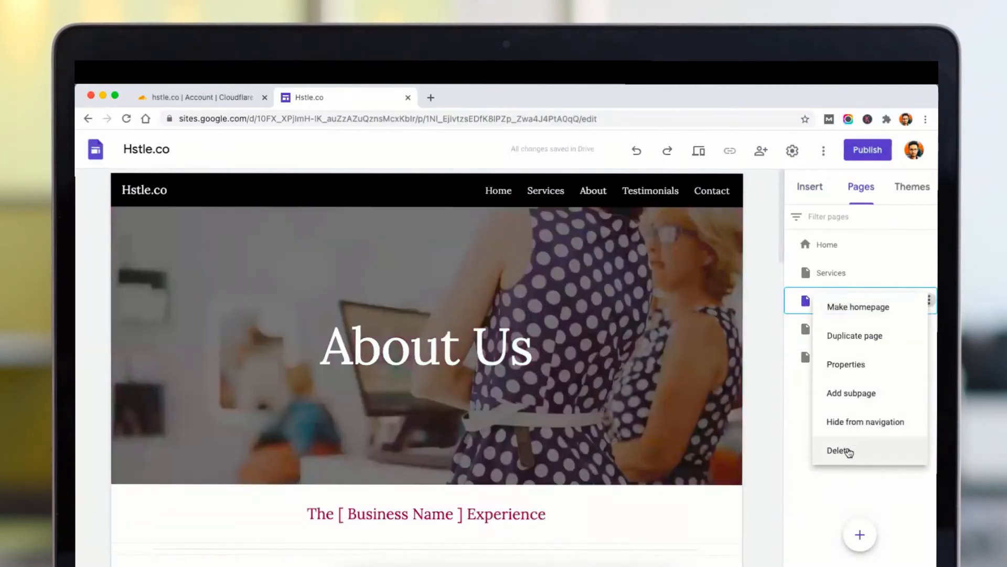
mouse_move(854, 484)
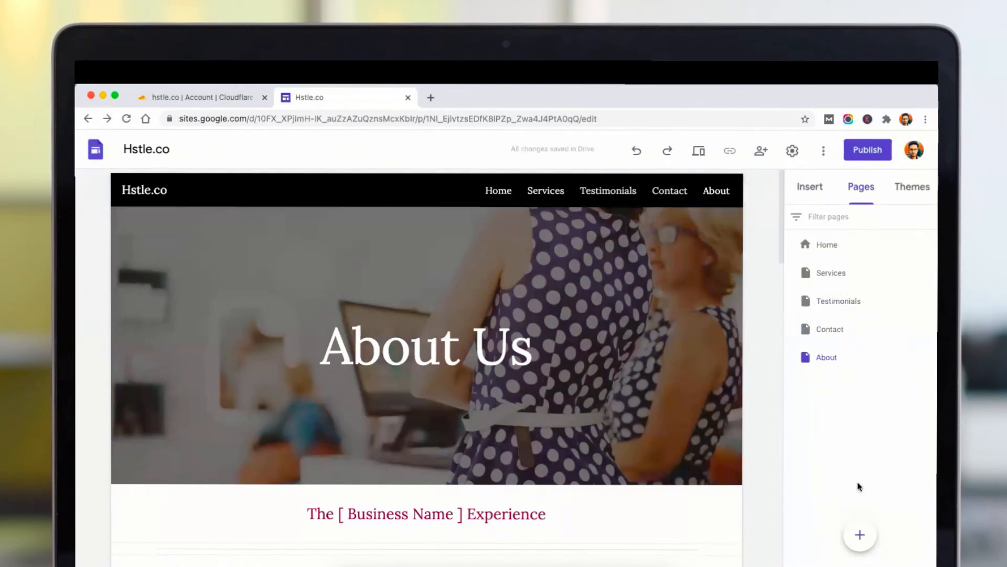
Step: Create a page named 'Privacy Policy' with the custom address path 'privacy'
left_click(859, 534)
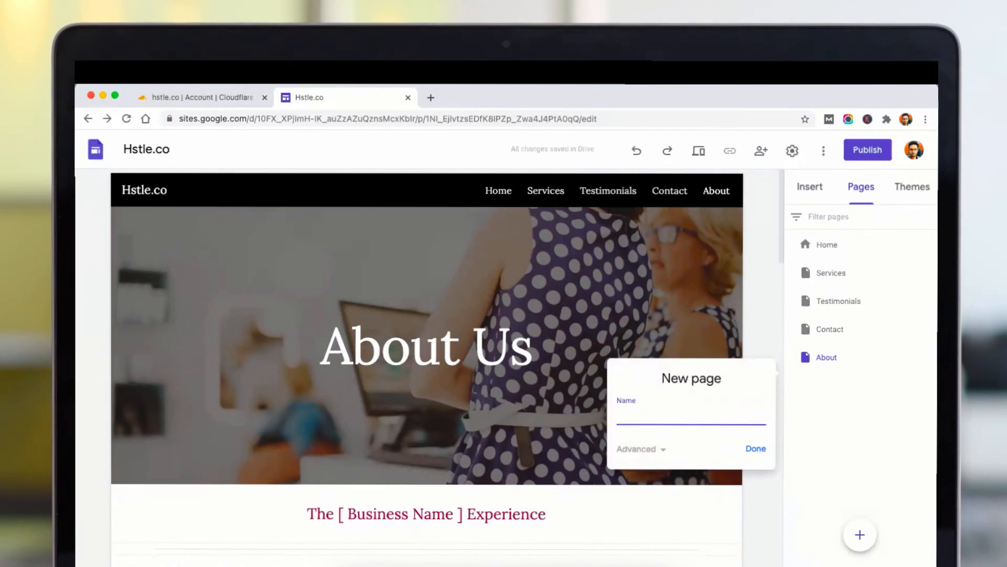
type("Pra")
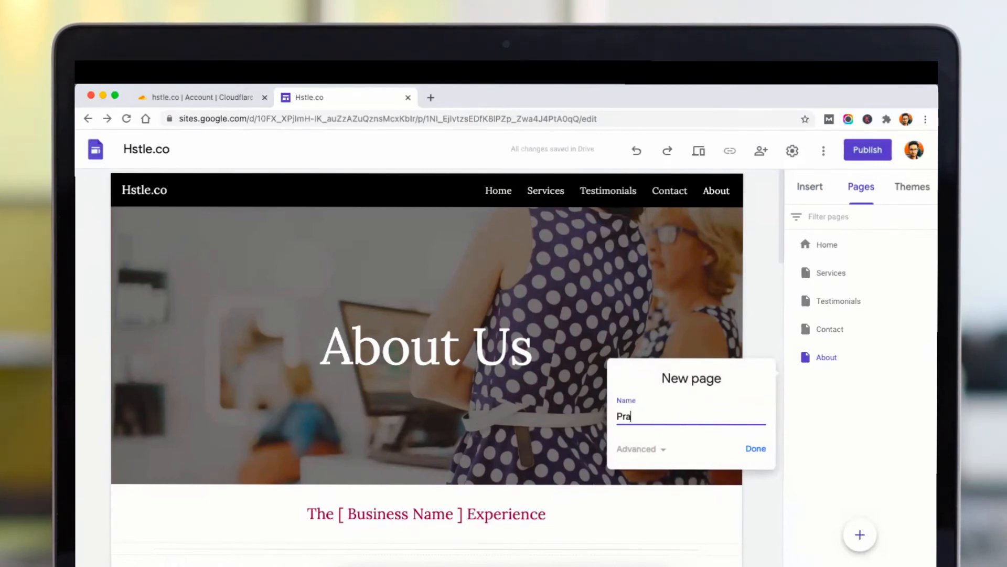
type("Privacy")
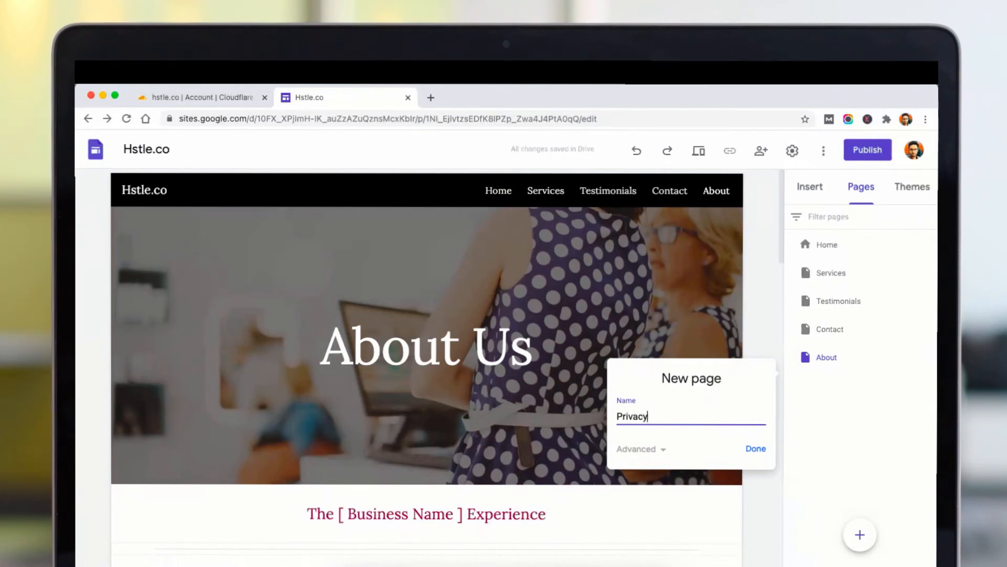
type("Policy")
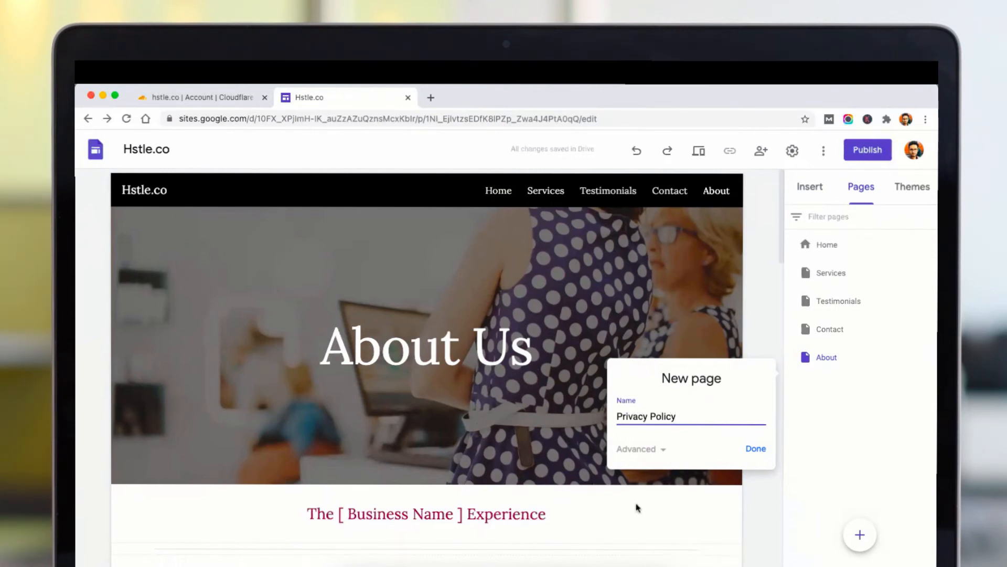
left_click(640, 448)
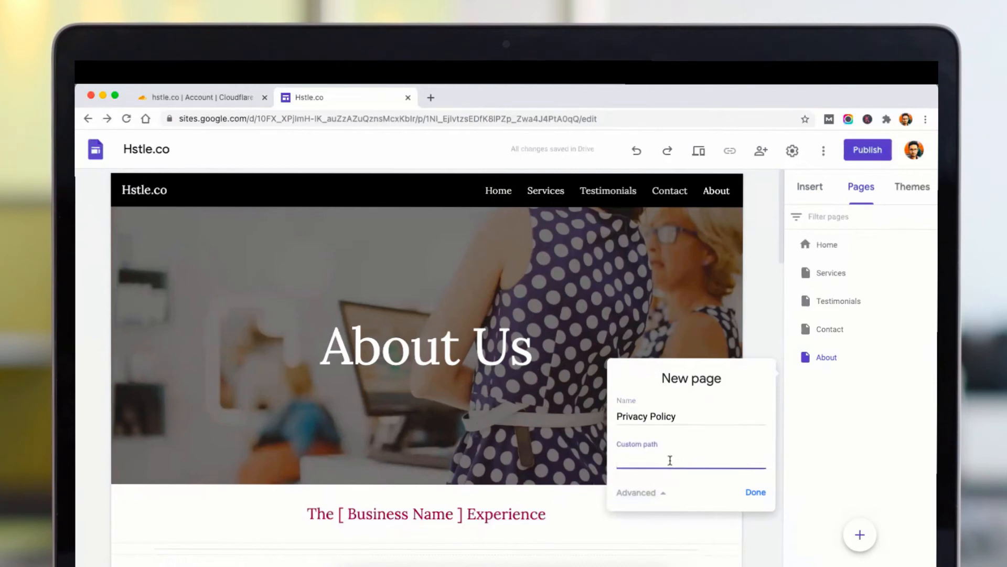
type("privacy")
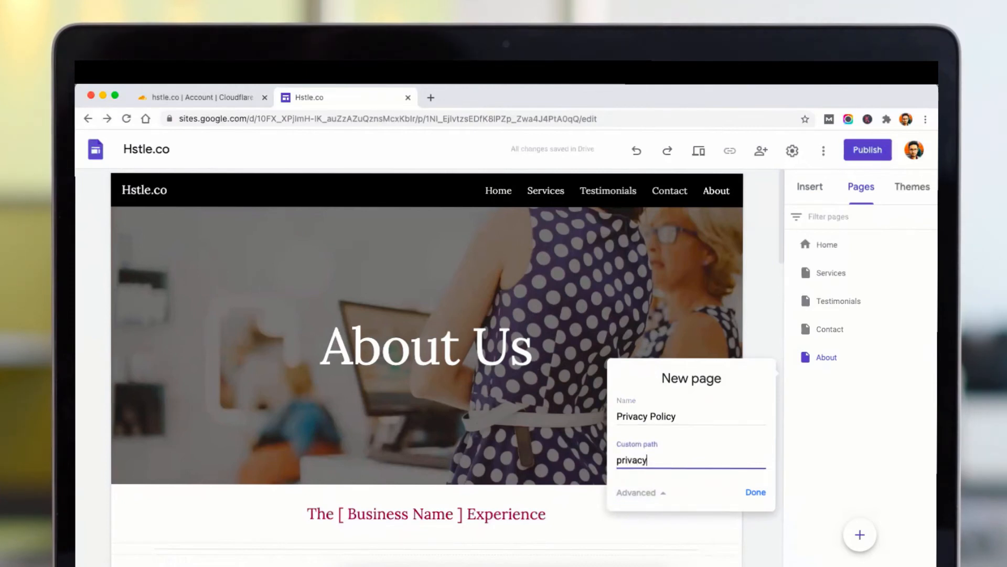
left_click(755, 492)
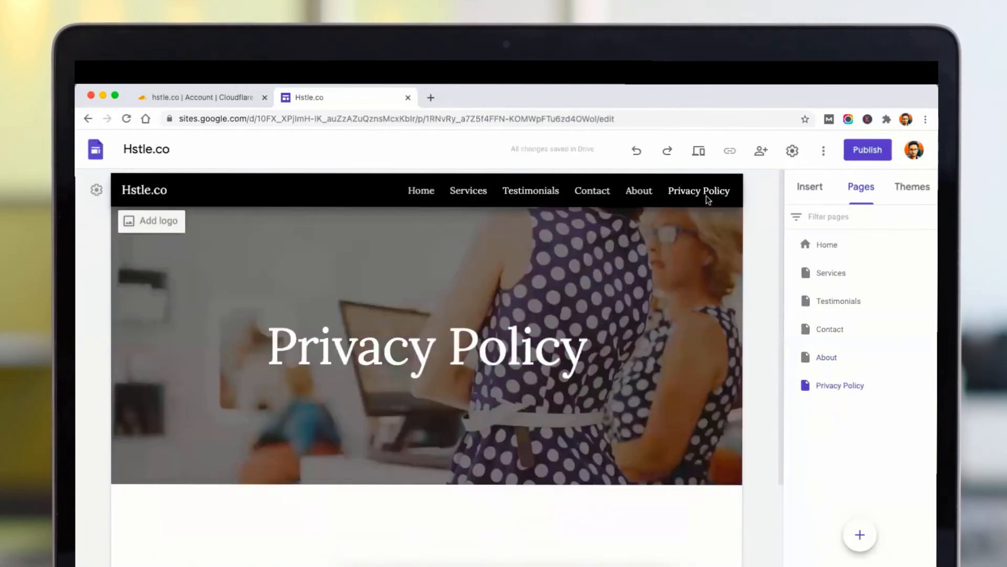
Step: Insert a text box below the header containing 'Here is my privacy policy content.'
left_click(387, 428)
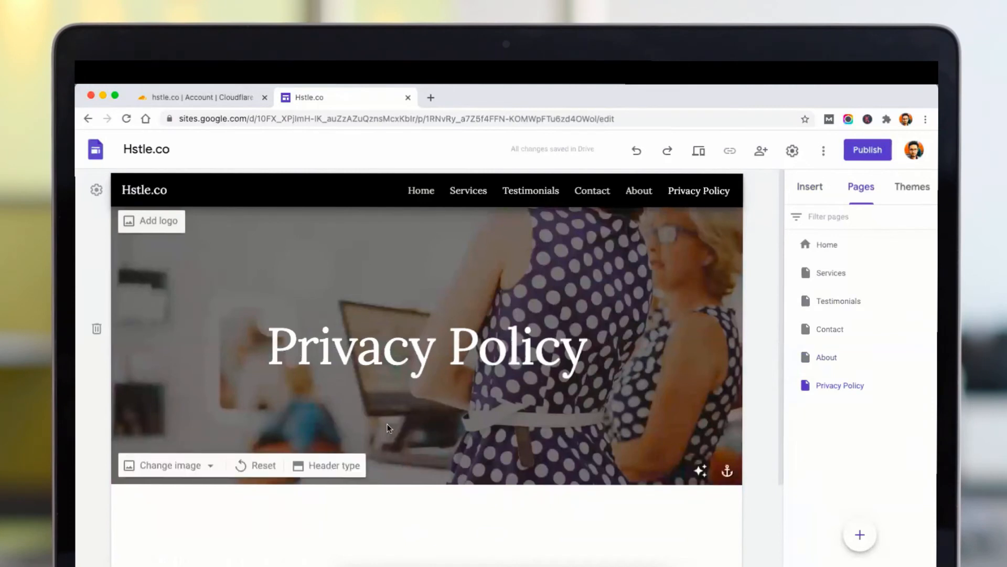
scroll("down", 3)
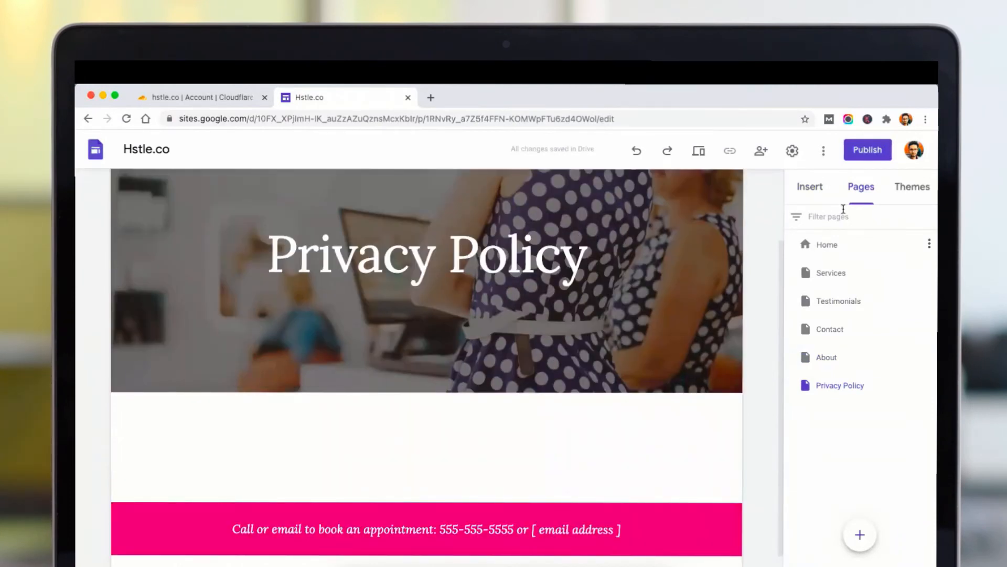
left_click(809, 186)
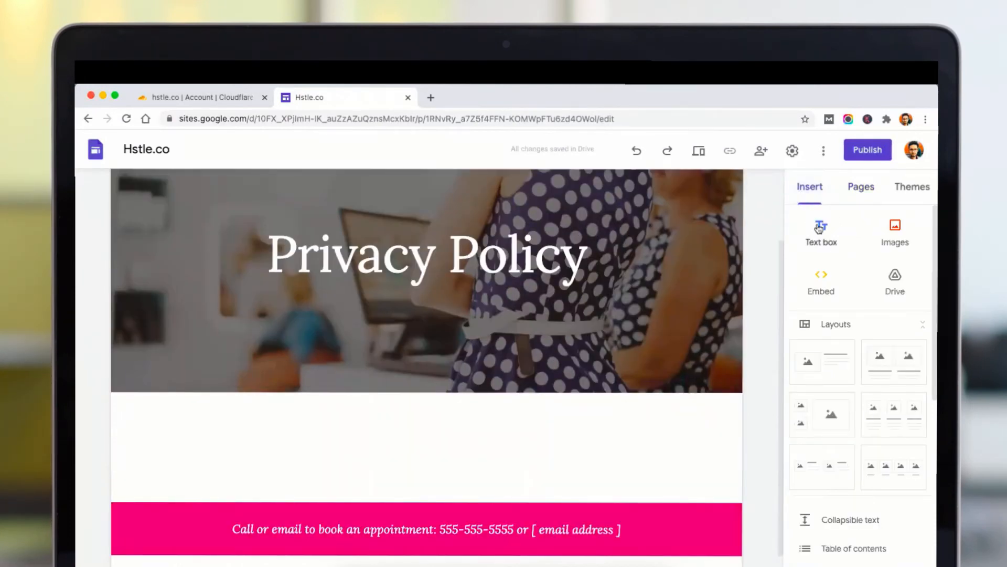
left_click(821, 232)
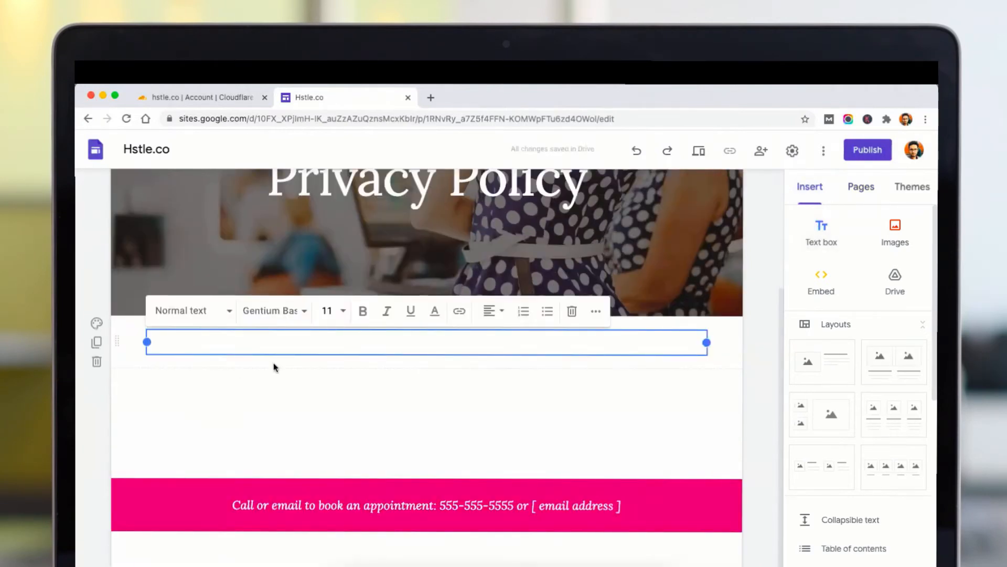
type("Here is my priv")
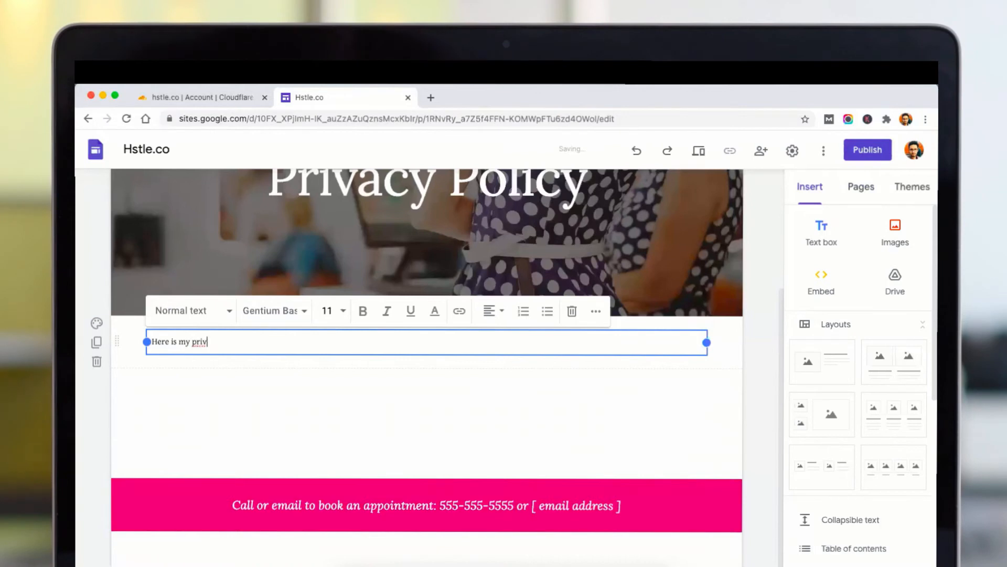
type("acy policy")
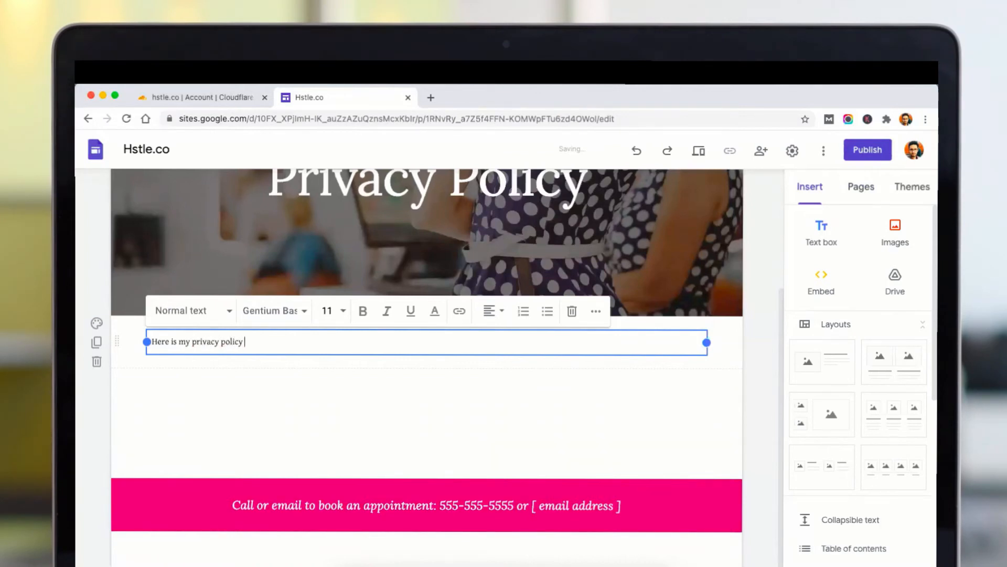
type("content.")
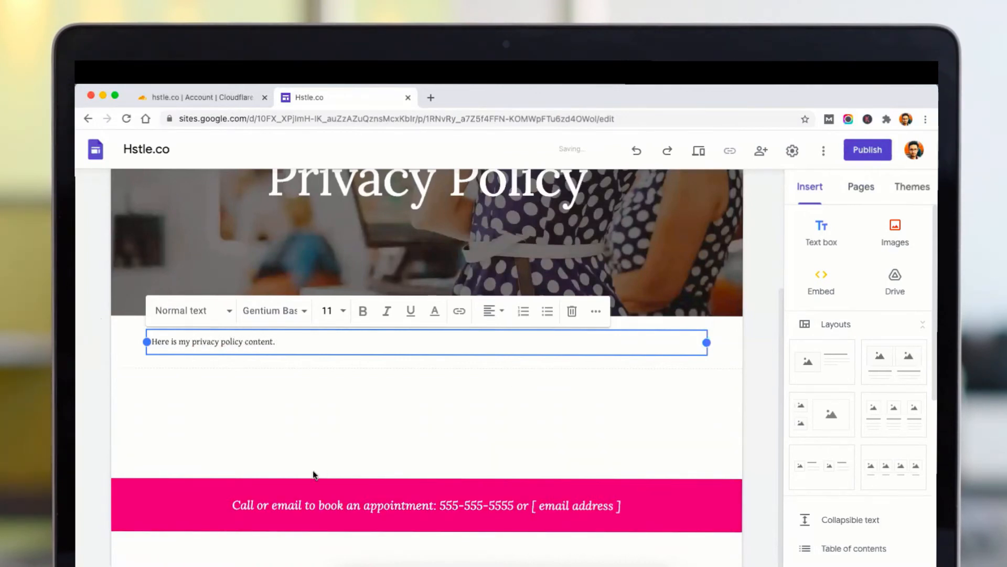
left_click(636, 423)
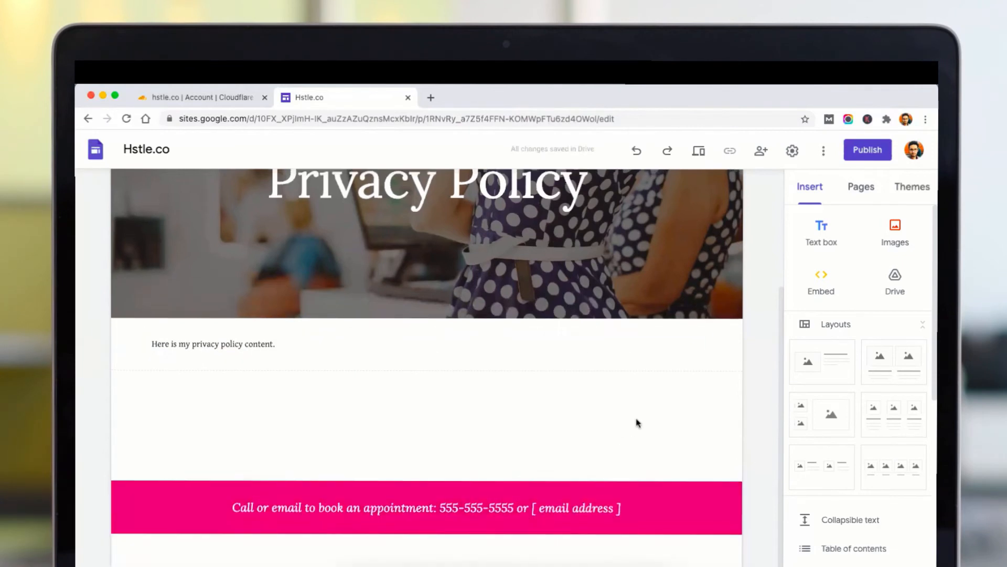
scroll("up", 3)
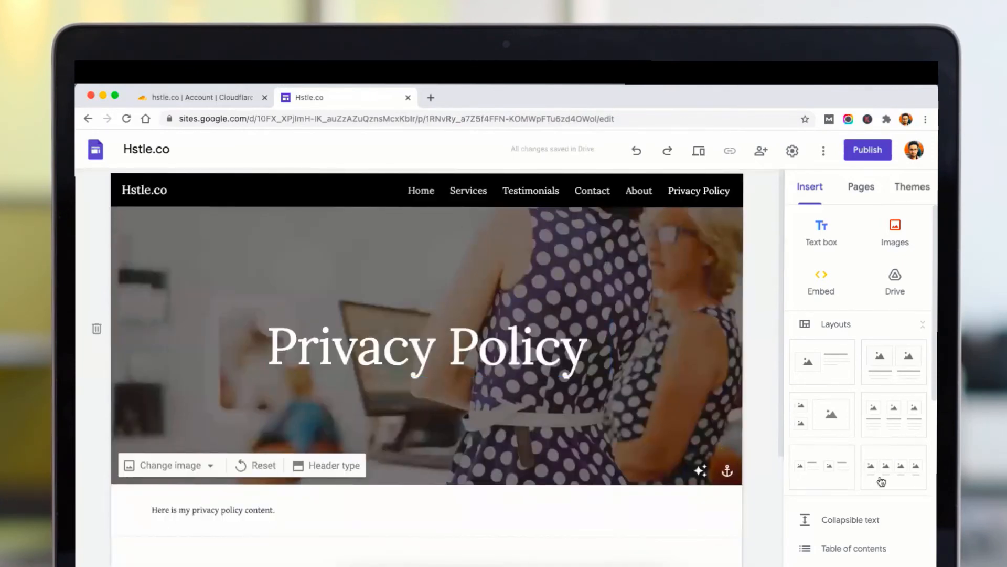
scroll("down", 3)
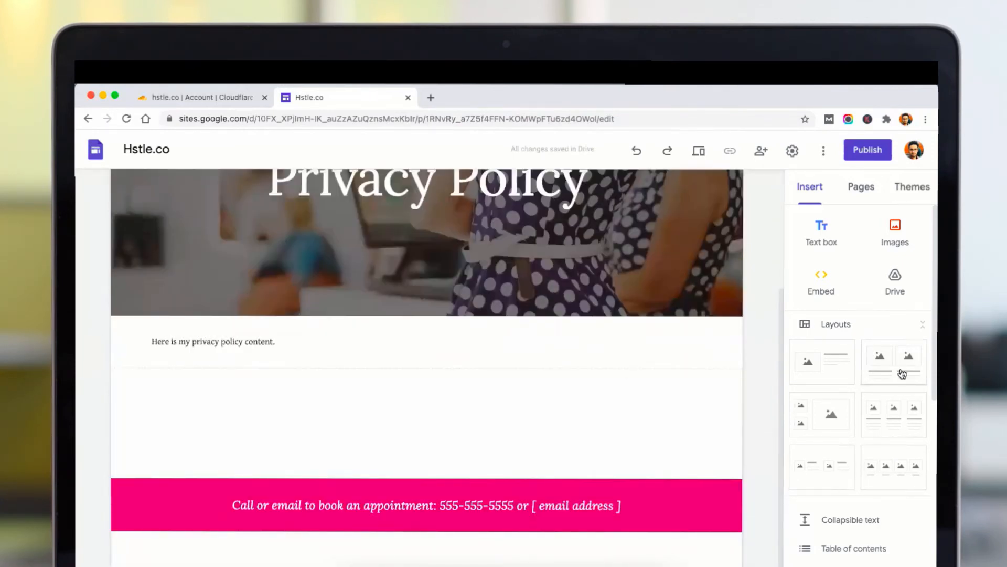
left_click(893, 415)
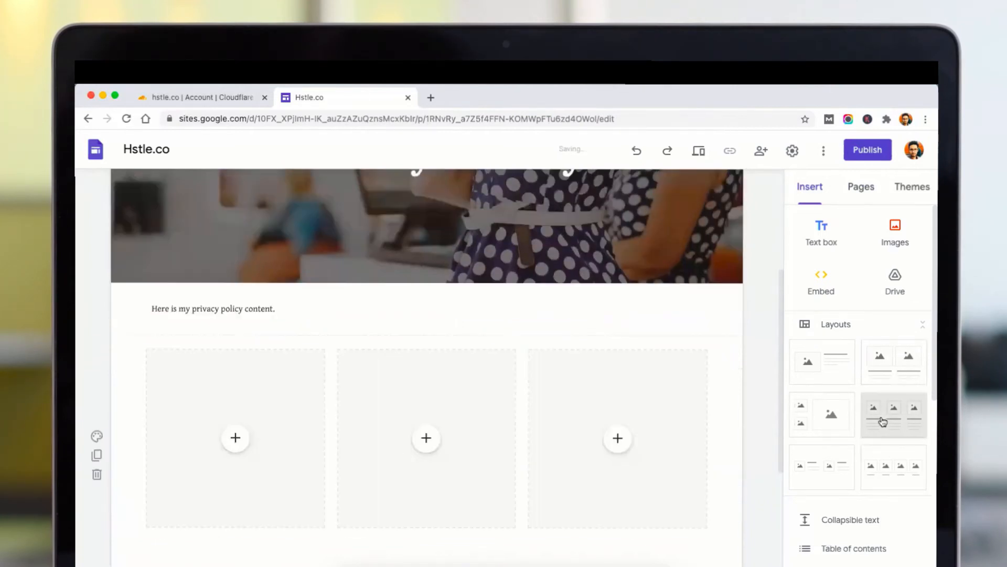
scroll("down", 3)
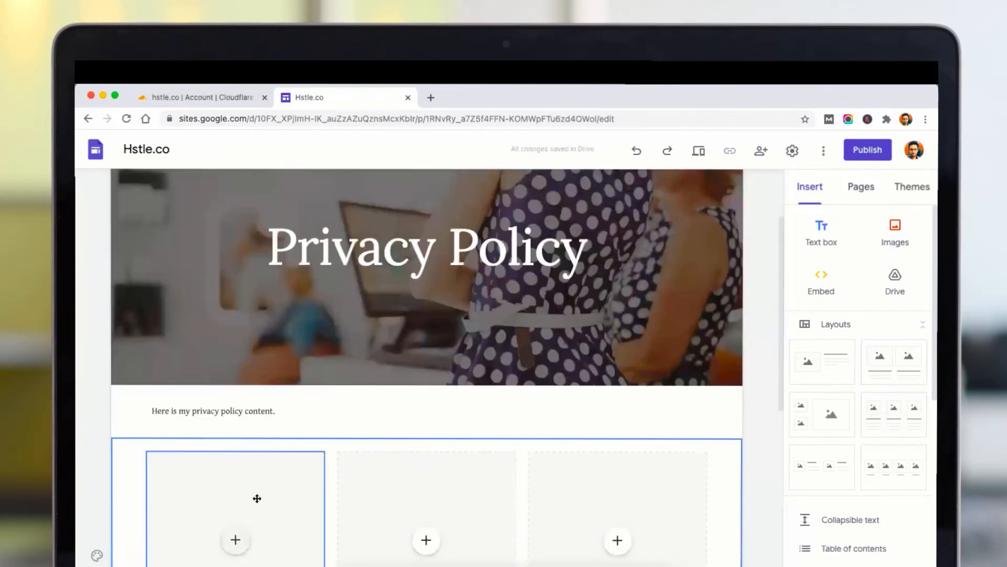
scroll("down", 3)
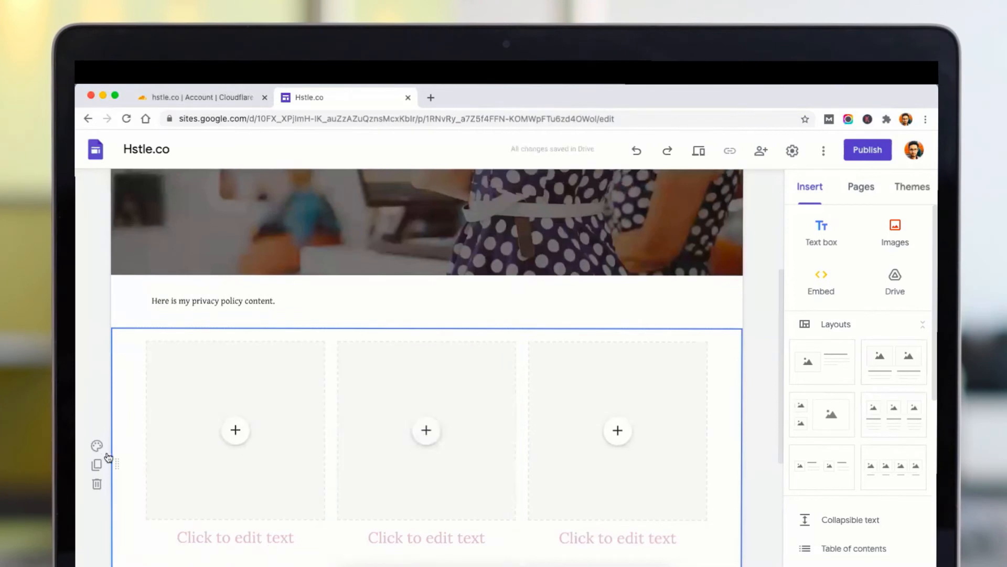
mouse_move(95, 486)
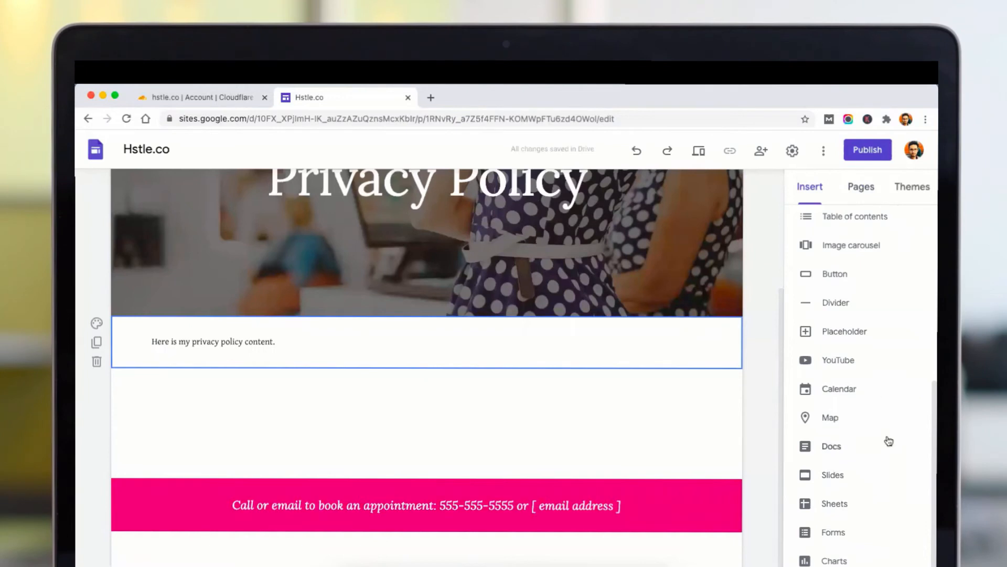
mouse_move(876, 264)
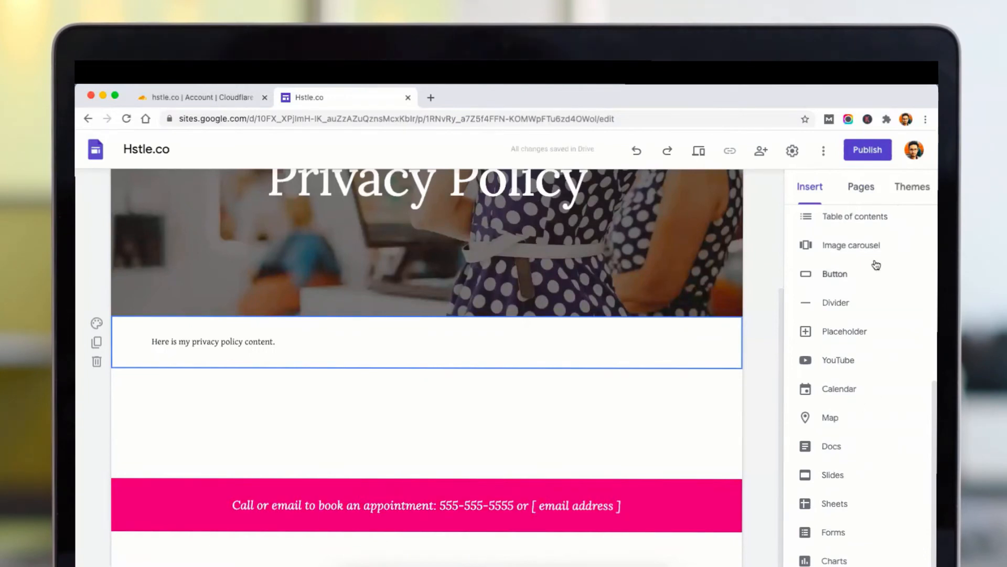
mouse_move(839, 285)
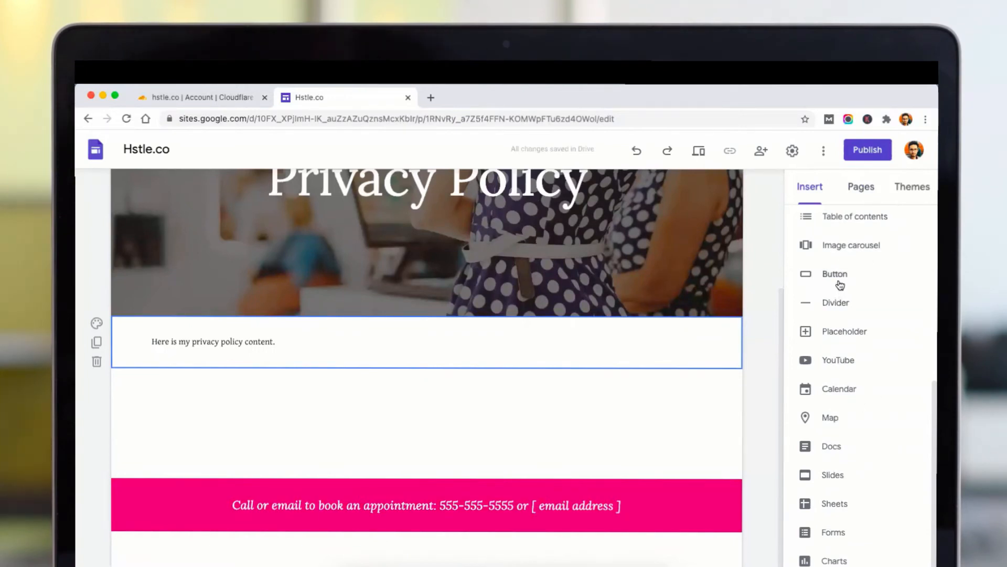
mouse_move(838, 305)
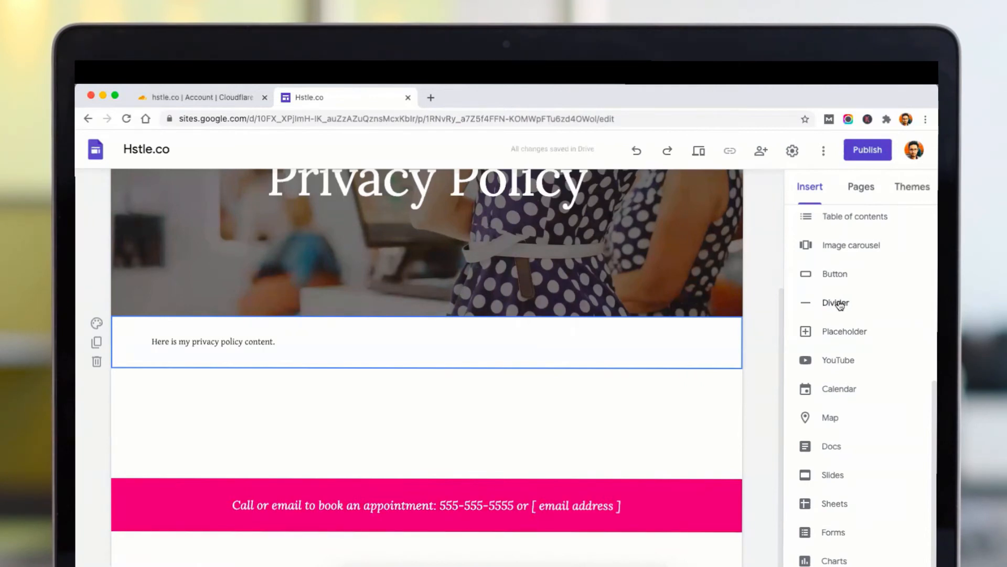
scroll("up", 3)
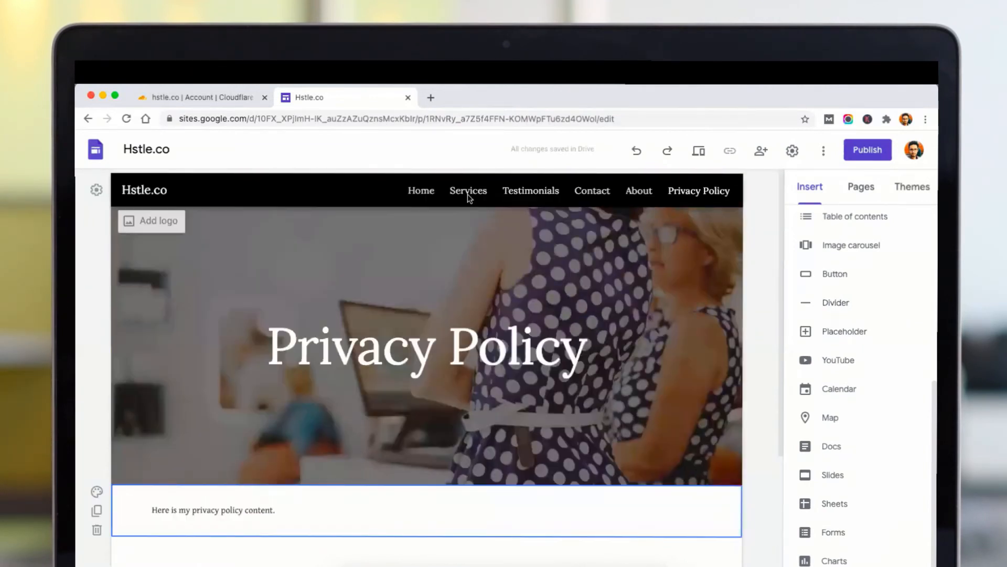
left_click(468, 190)
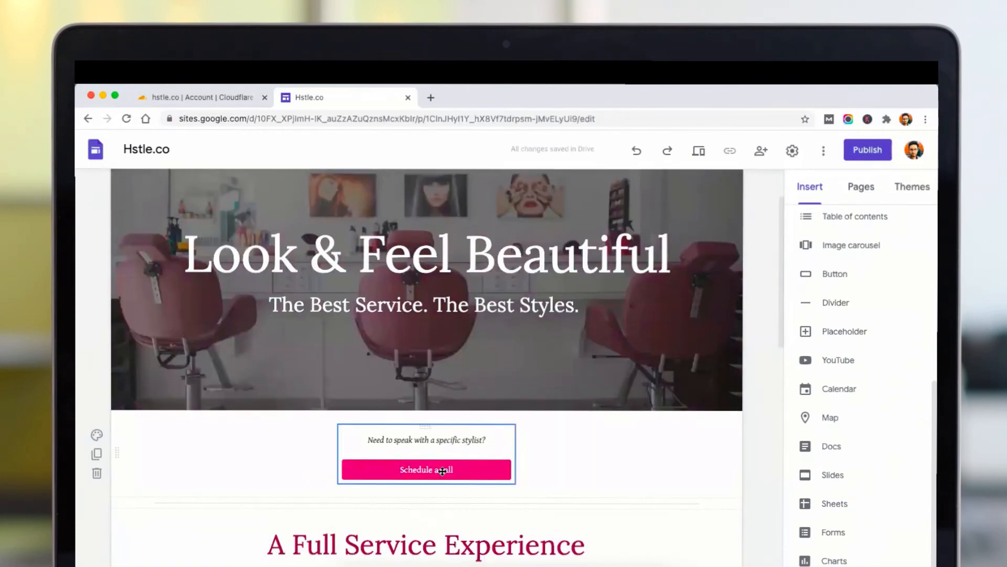
left_click(426, 440)
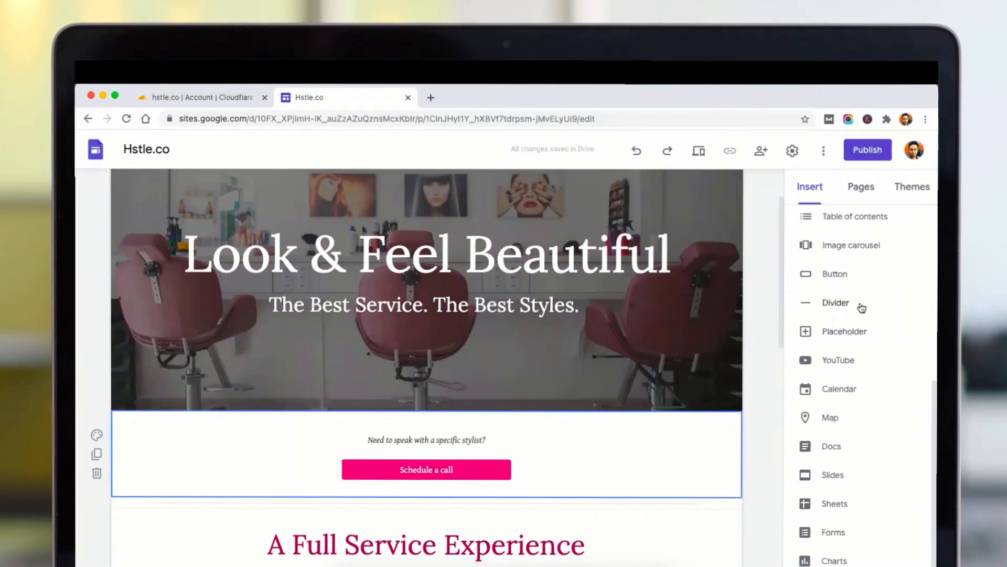
scroll("down", 3)
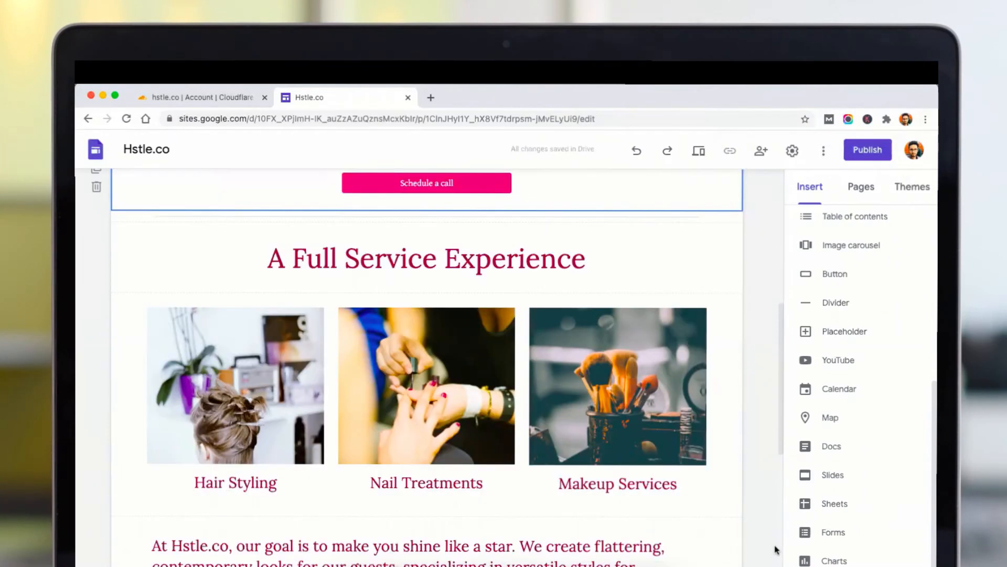
left_click(616, 386)
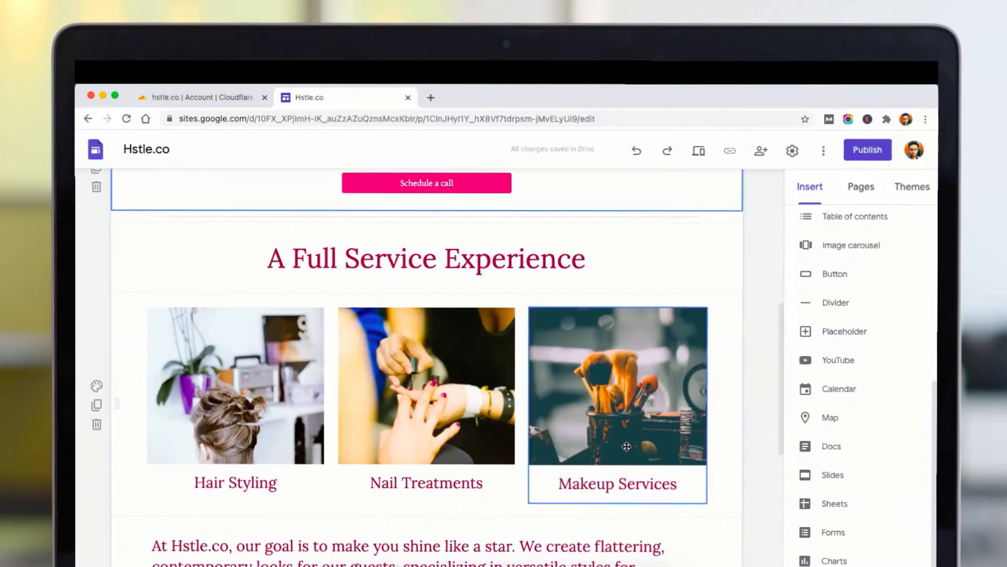
Step: Preview Simple in teal and purple and then Vision, before applying Impression with red
left_click(909, 186)
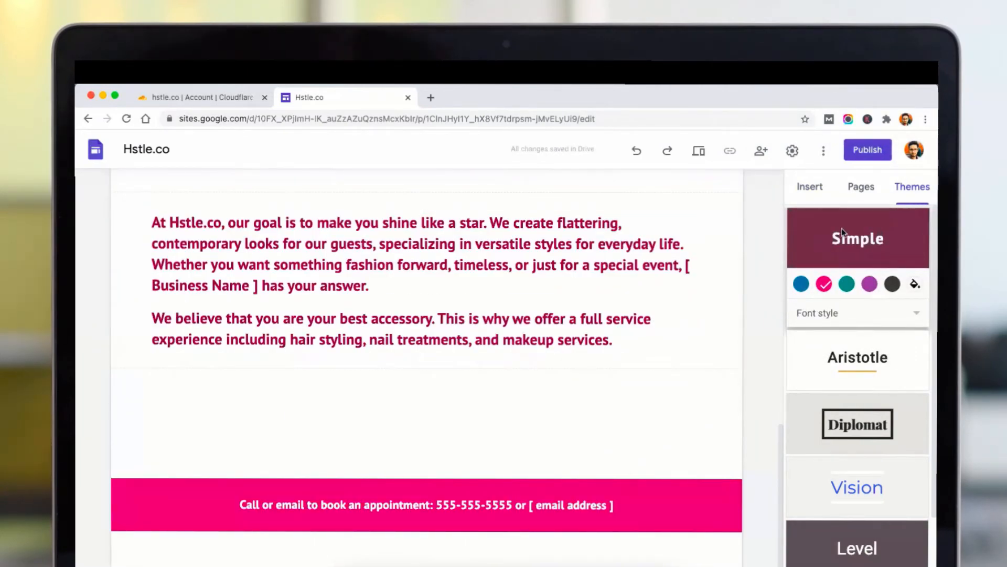
left_click(847, 284)
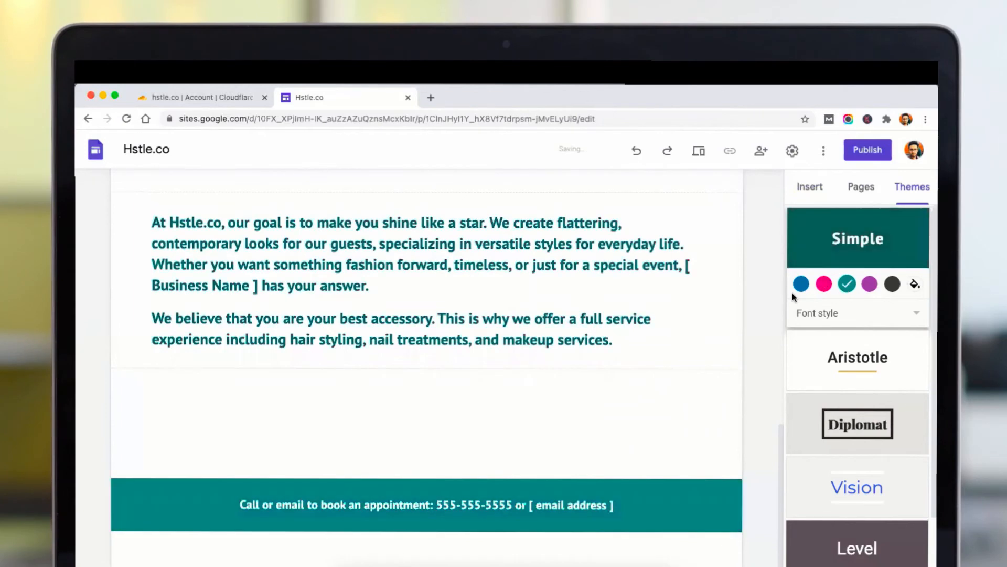
scroll("up", 3)
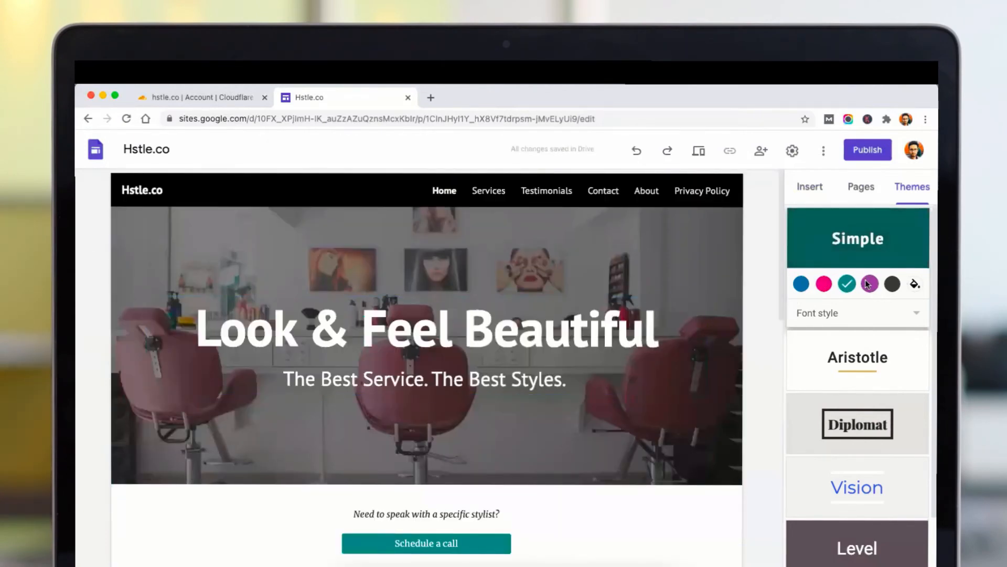
left_click(870, 283)
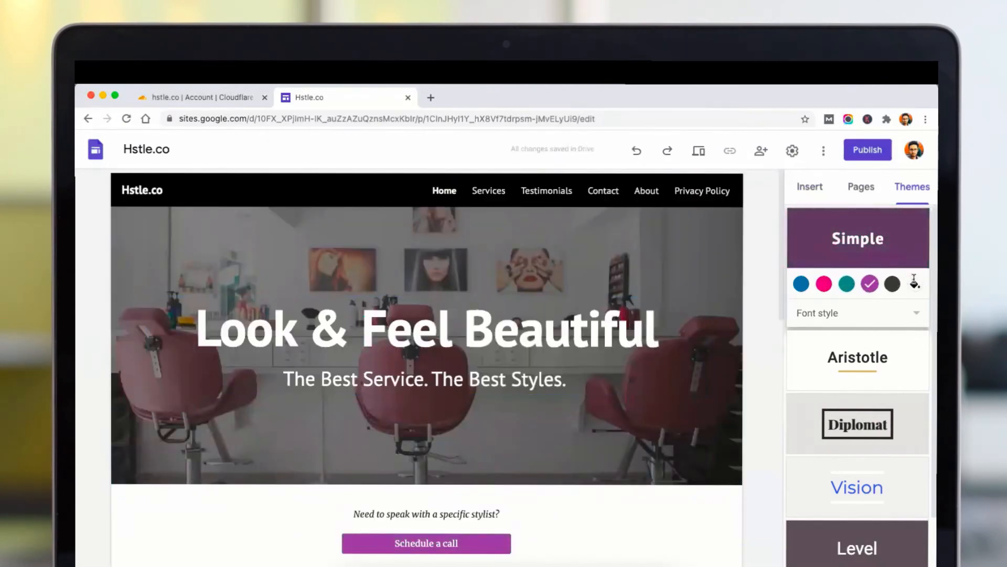
left_click(914, 283)
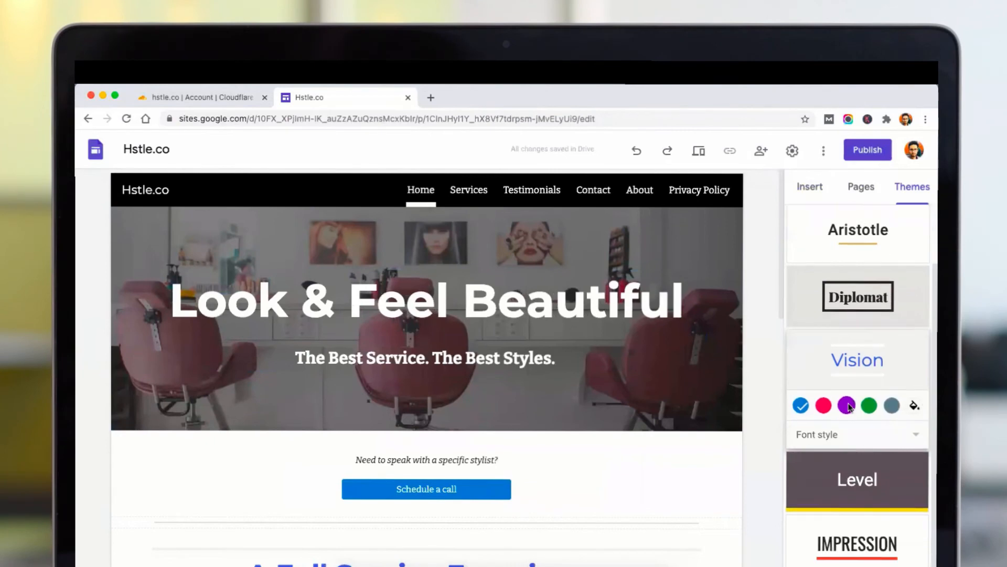
scroll("down", 3)
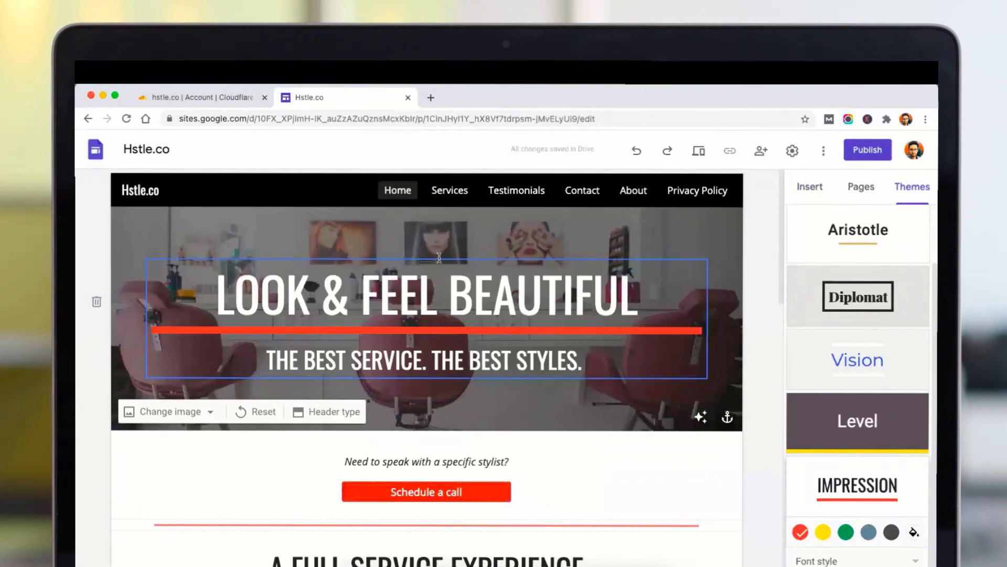
mouse_move(465, 315)
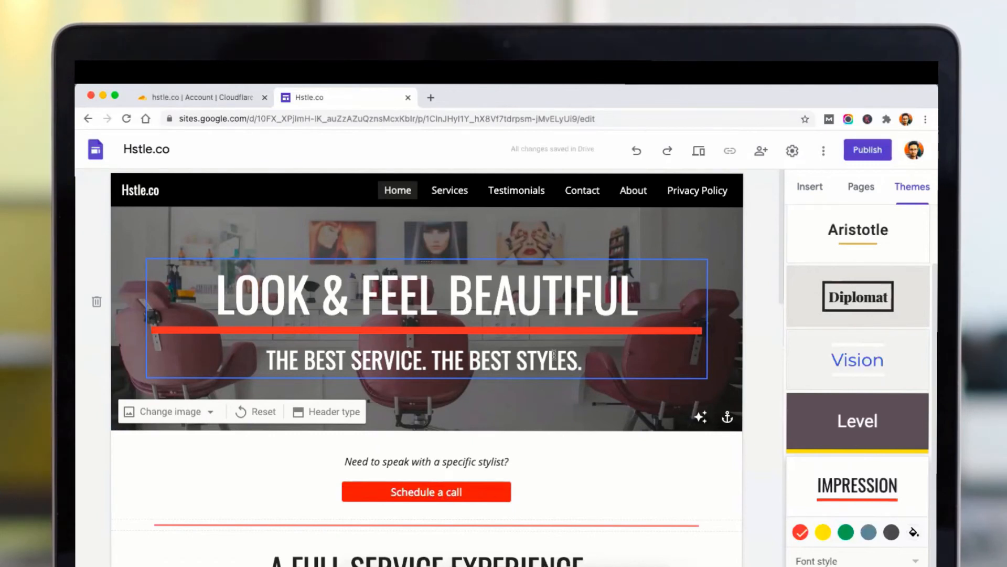
scroll("down", 3)
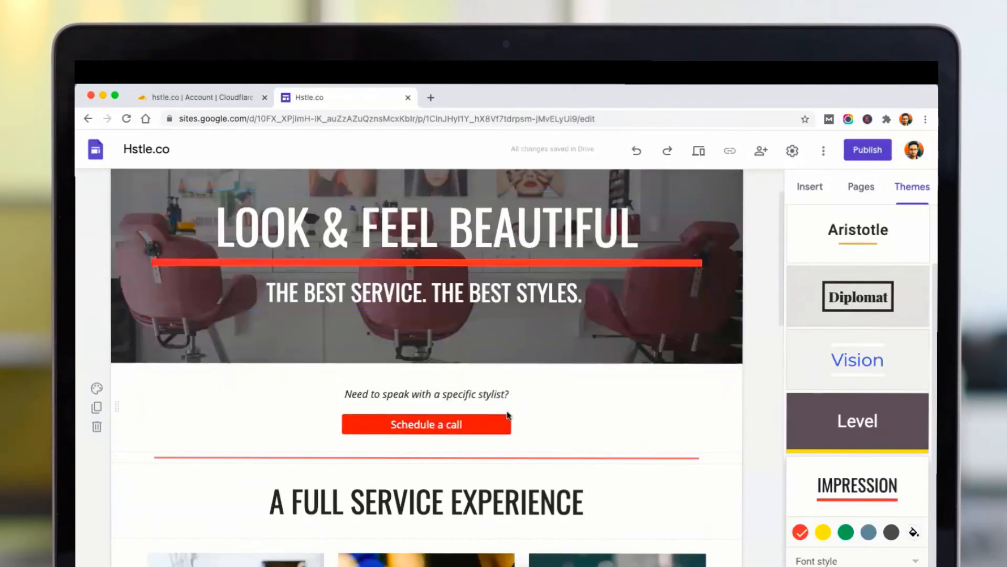
mouse_move(267, 404)
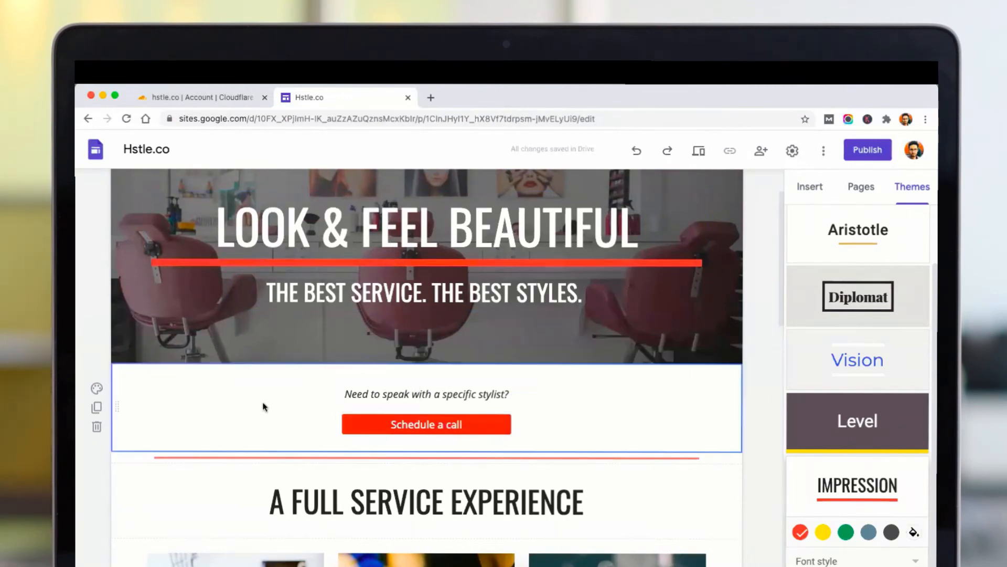
Step: Lay out the stylist call-out with the question left and Schedule a call right
left_click(426, 394)
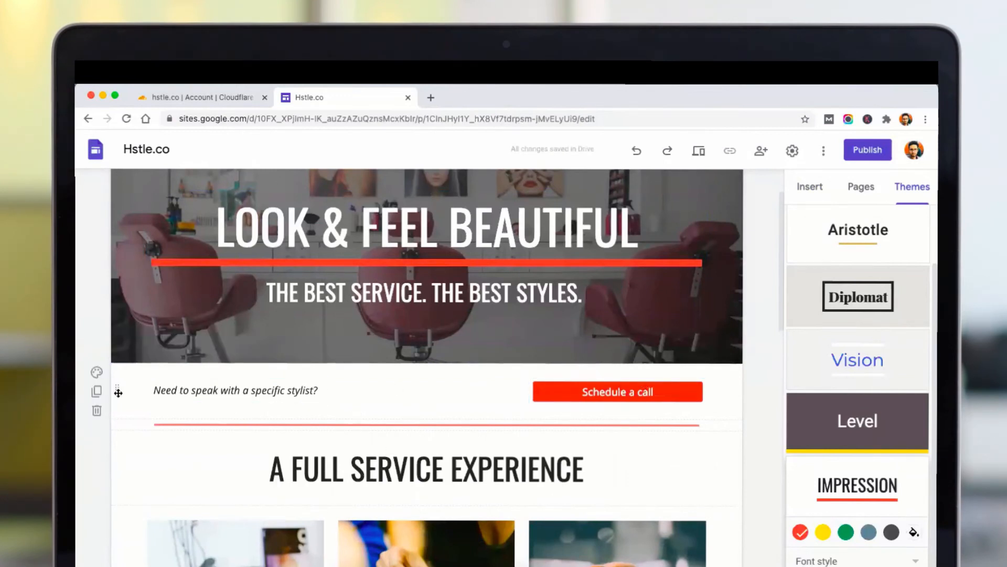
left_click(424, 390)
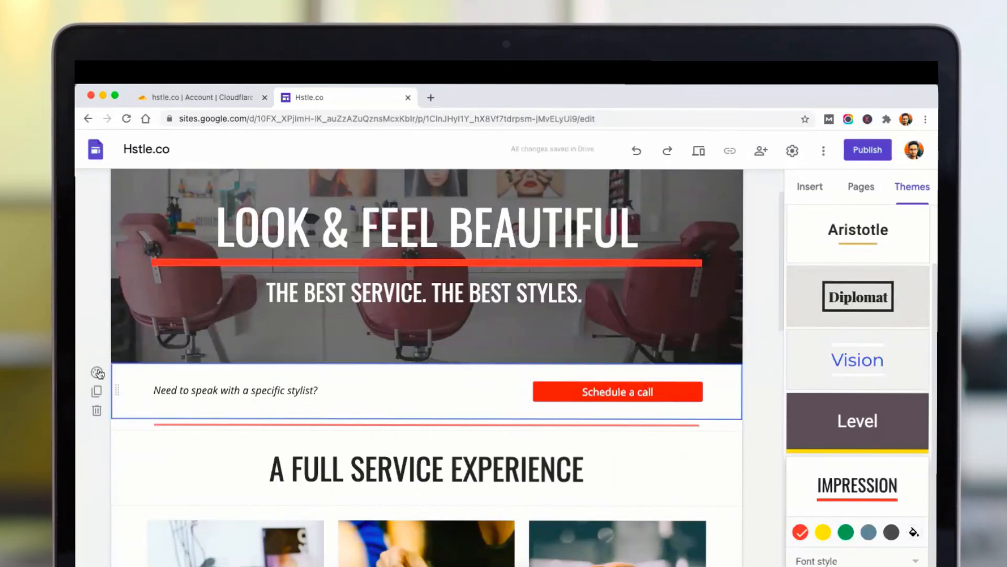
mouse_move(142, 381)
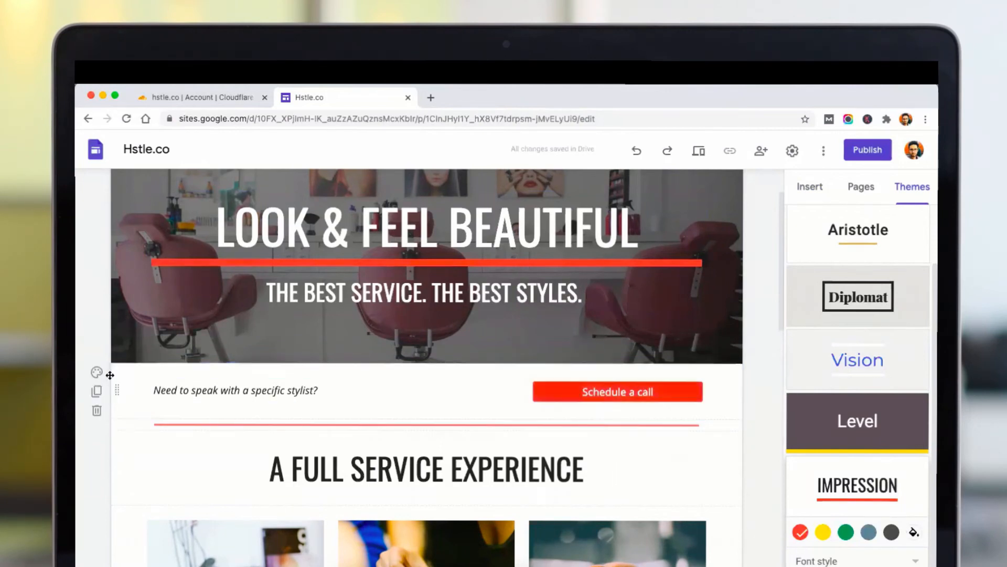
left_click(97, 372)
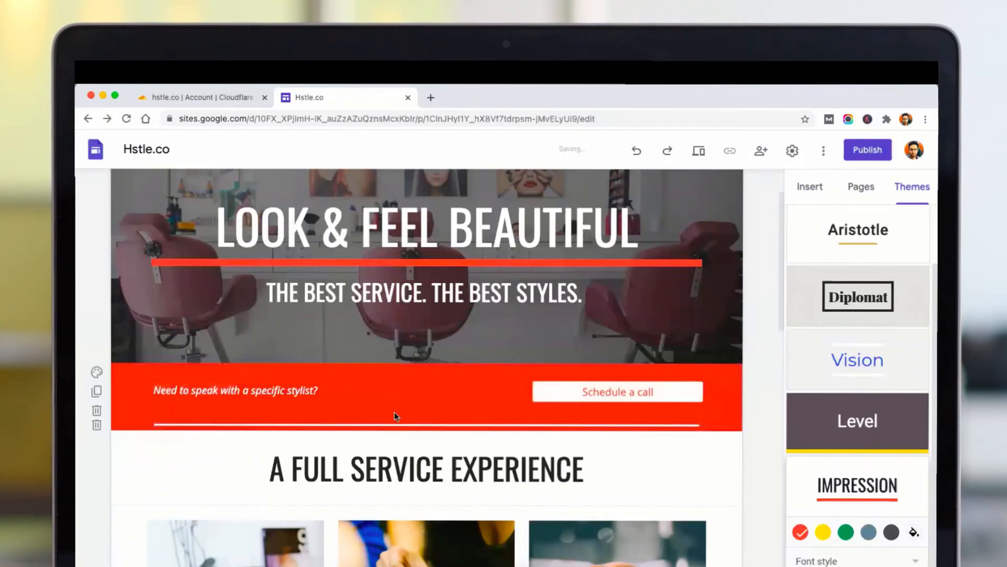
left_click(96, 372)
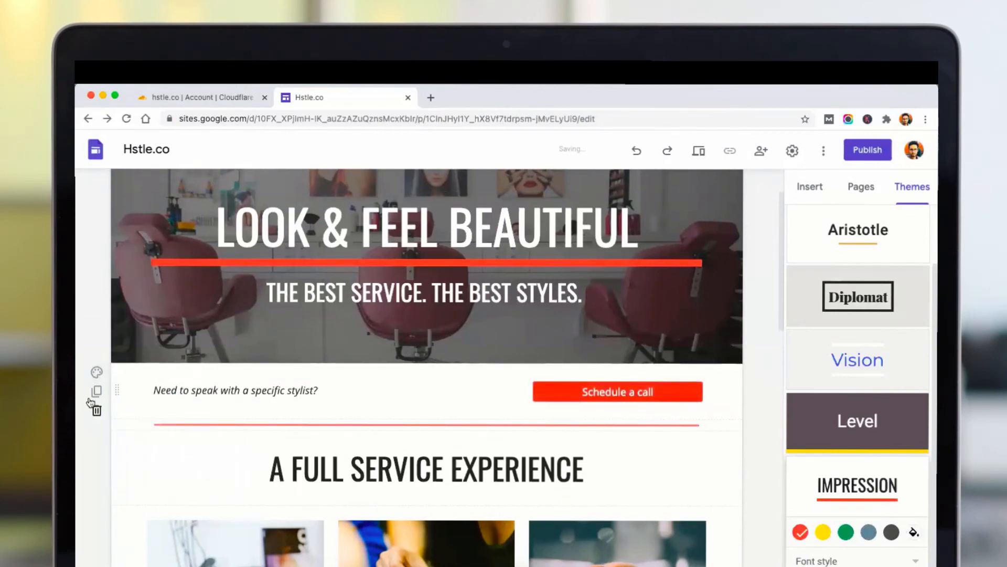
left_click(425, 270)
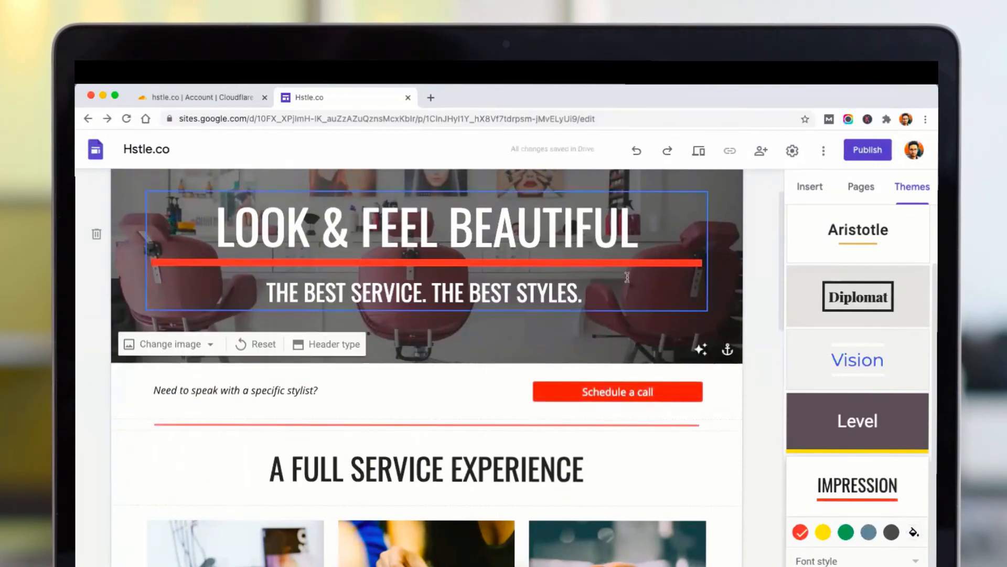
Step: Change the goal paragraphs' text style from Heading to Normal text
scroll("down", 3)
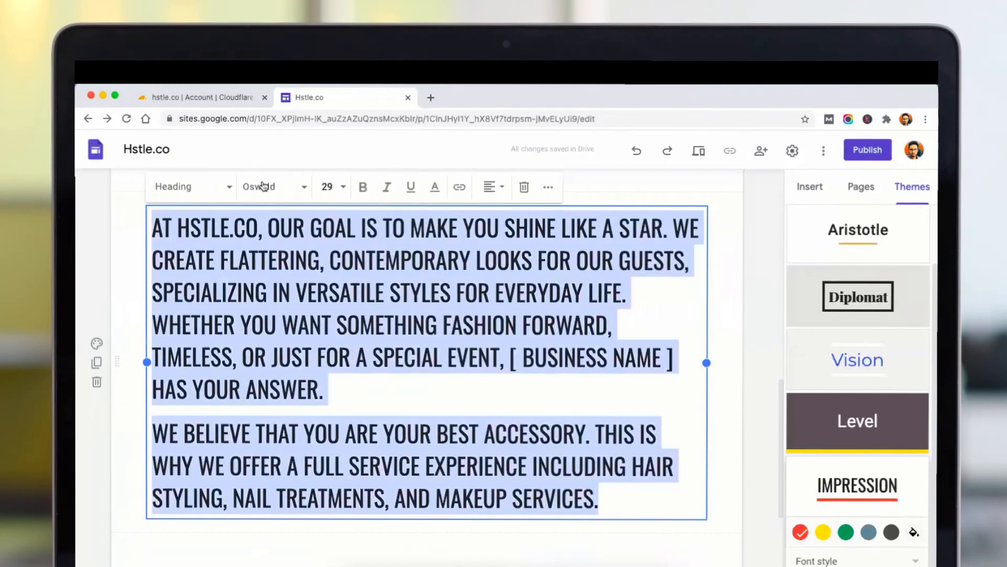
left_click(343, 186)
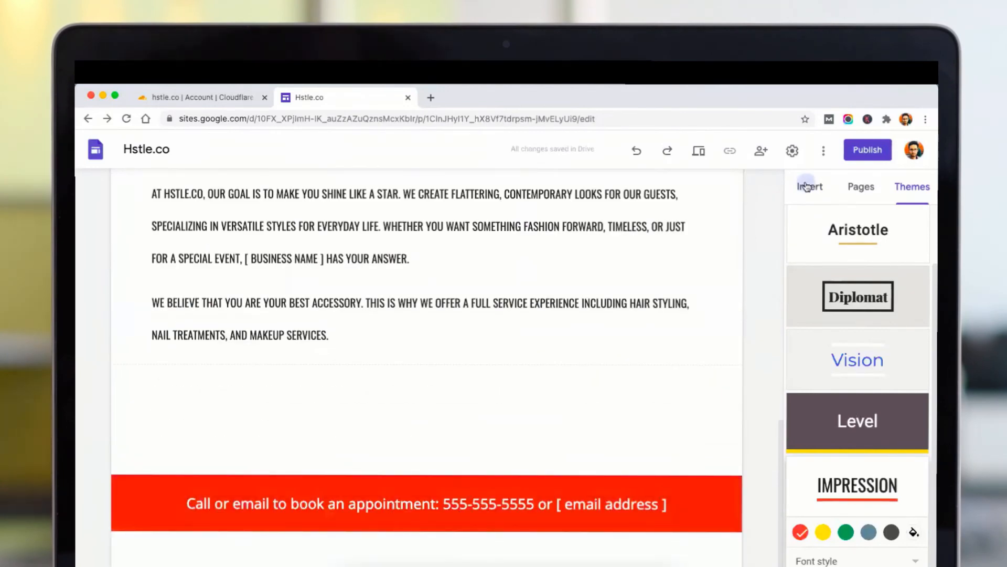
Step: Embed the channel's uploaded UpCloud review YouTube video below the about paragraphs
left_click(809, 186)
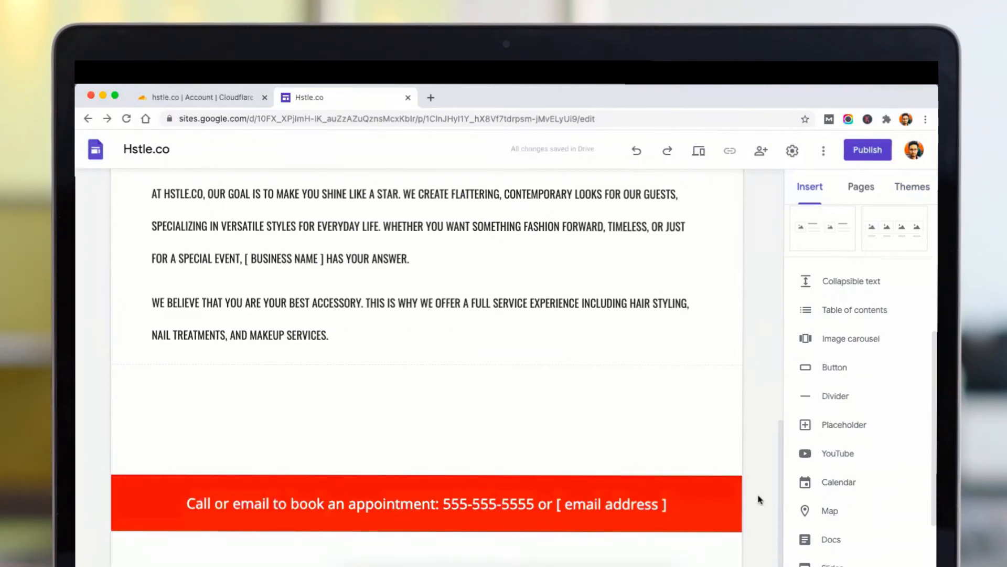
mouse_move(837, 453)
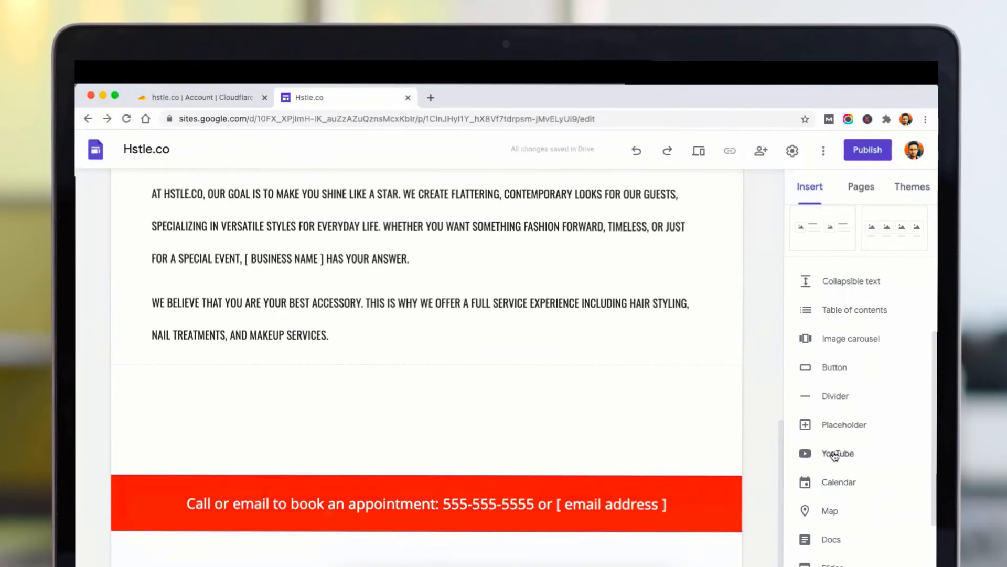
left_click(838, 453)
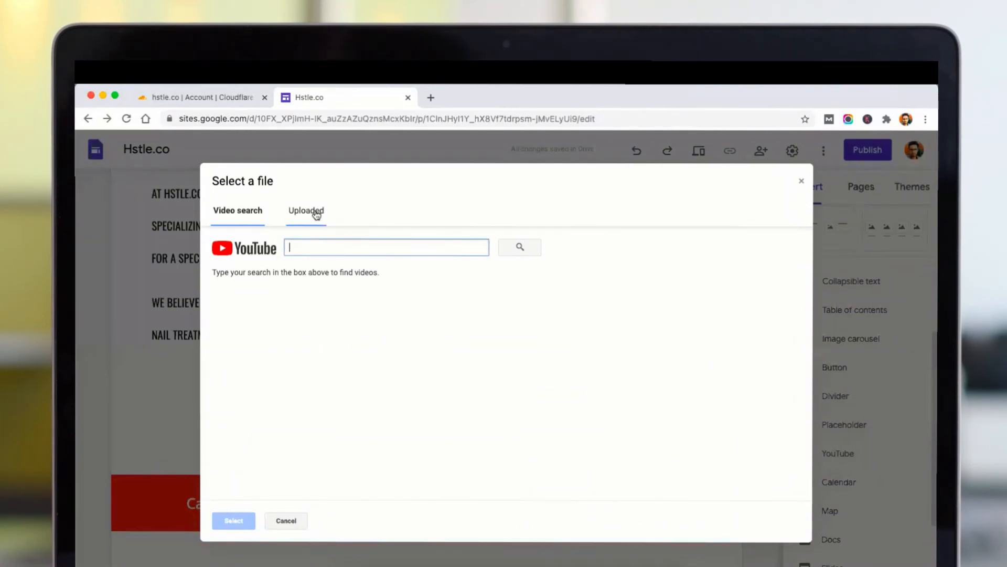
left_click(305, 210)
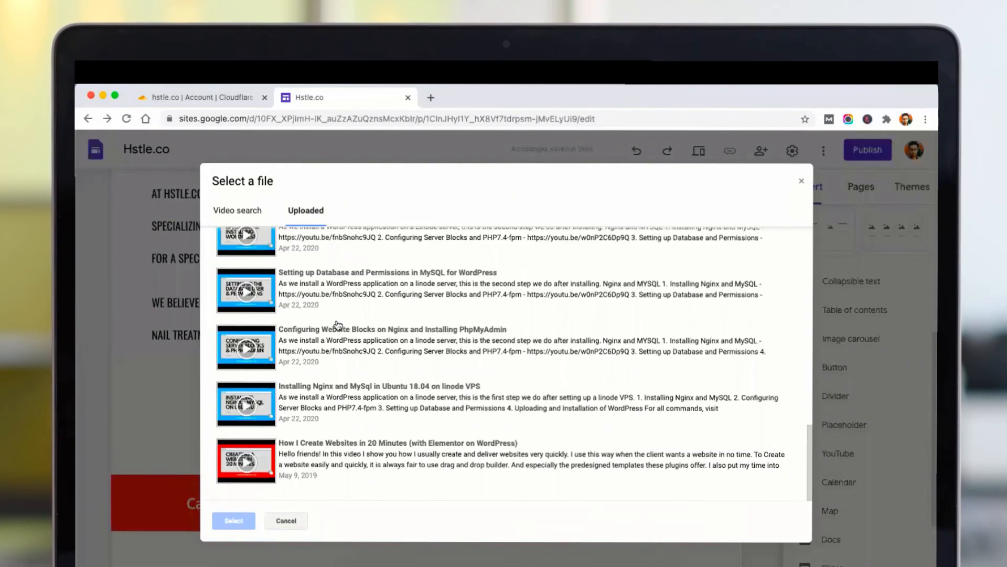
scroll("up", 3)
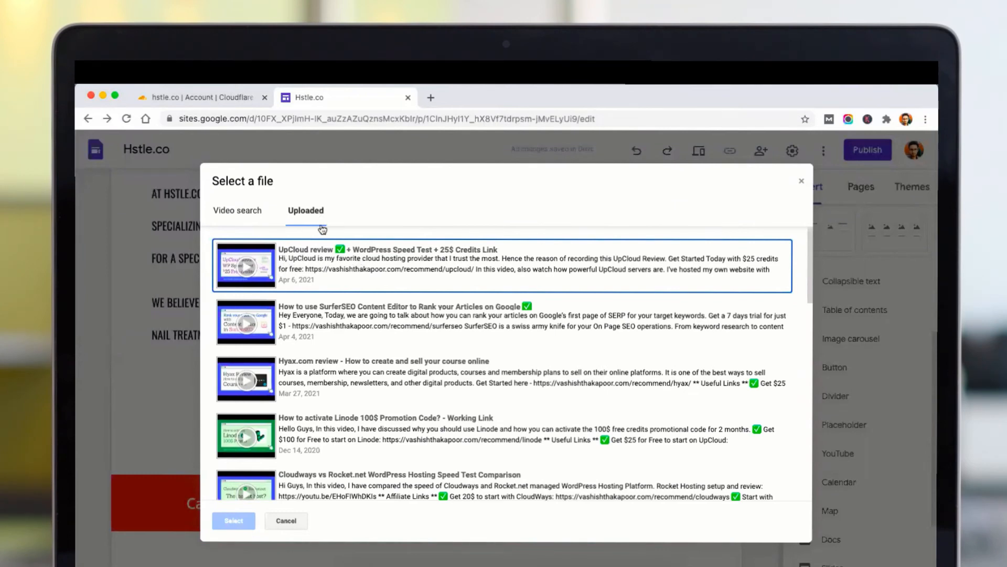
mouse_move(334, 324)
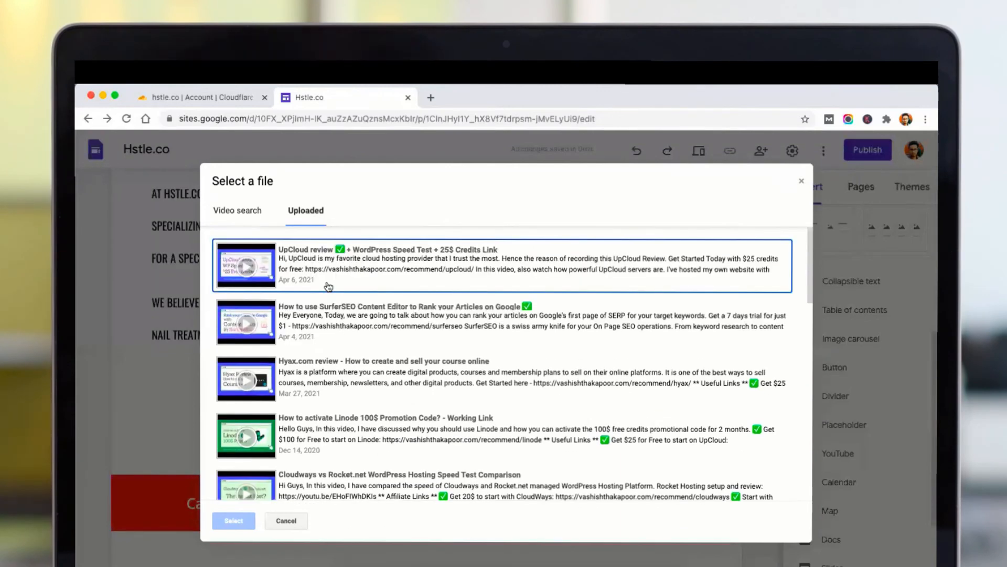
left_click(286, 521)
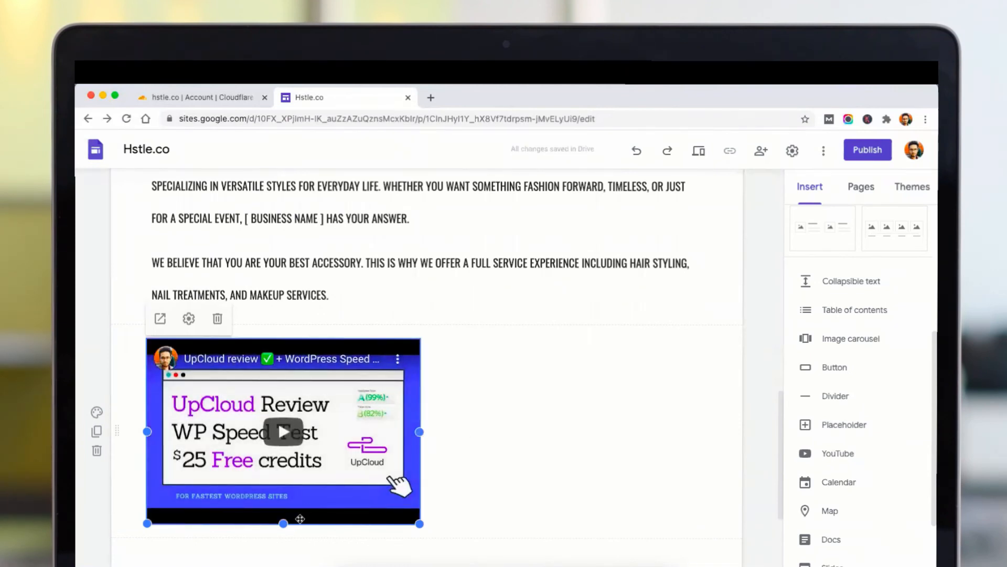
mouse_move(105, 430)
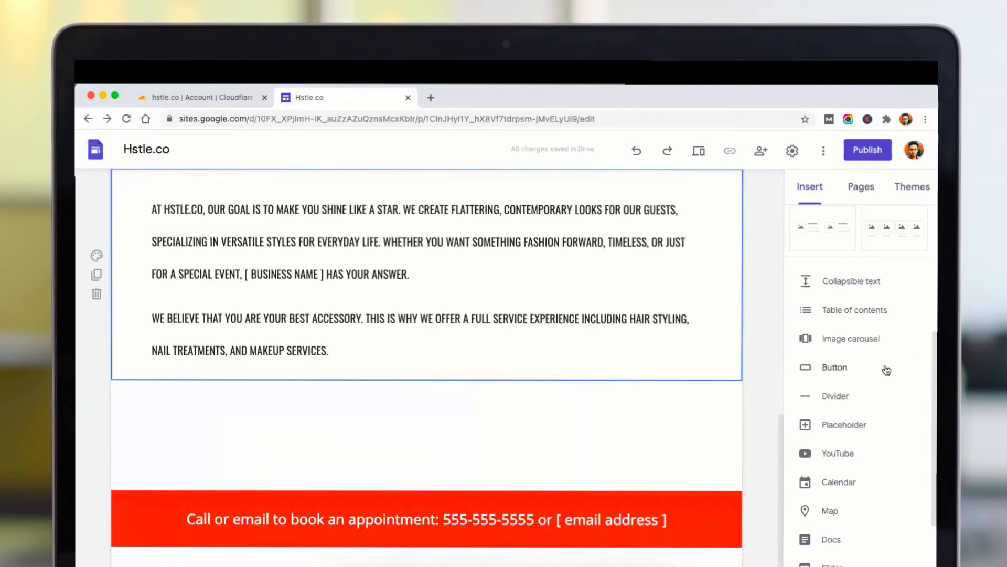
scroll("down", 3)
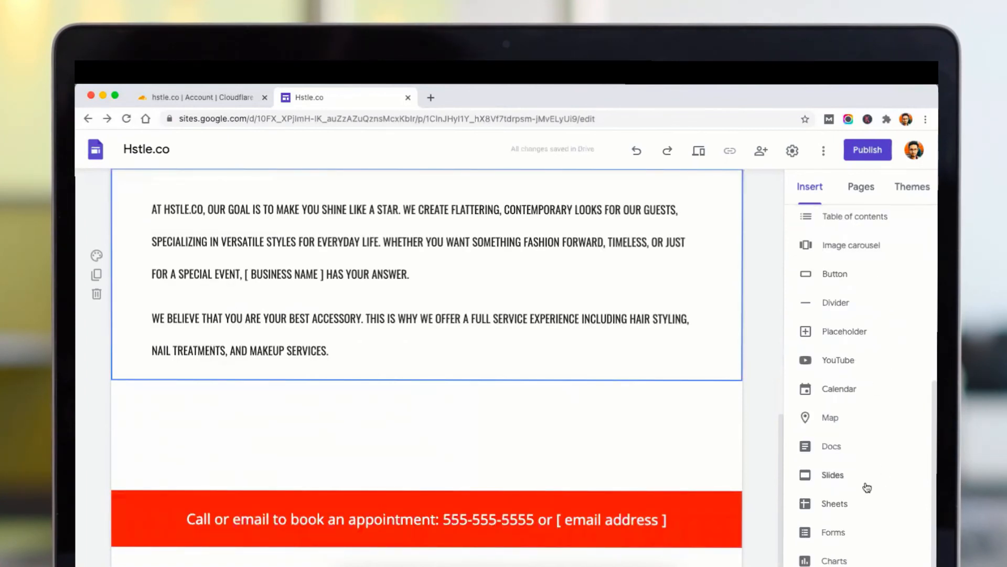
mouse_move(832, 475)
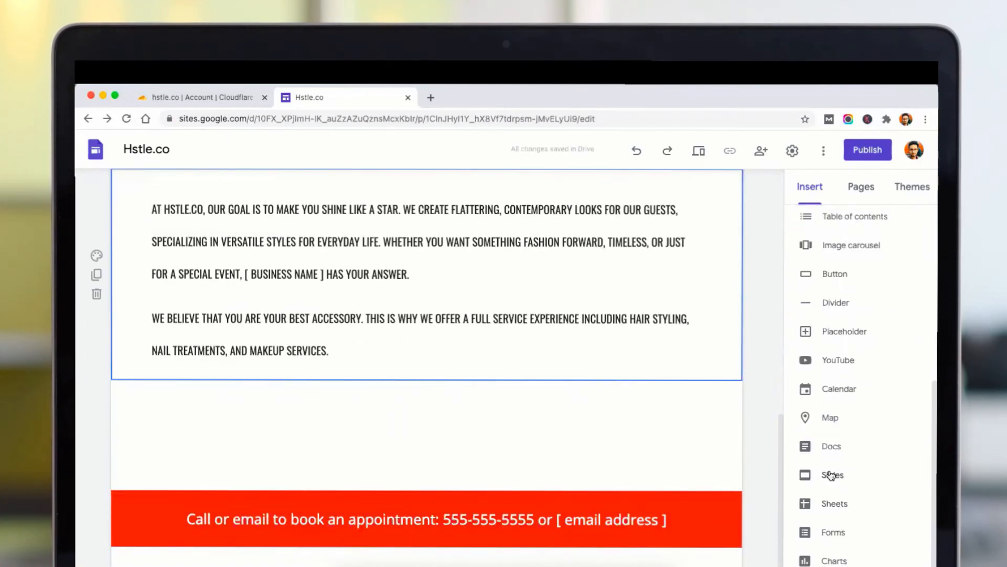
mouse_move(833, 503)
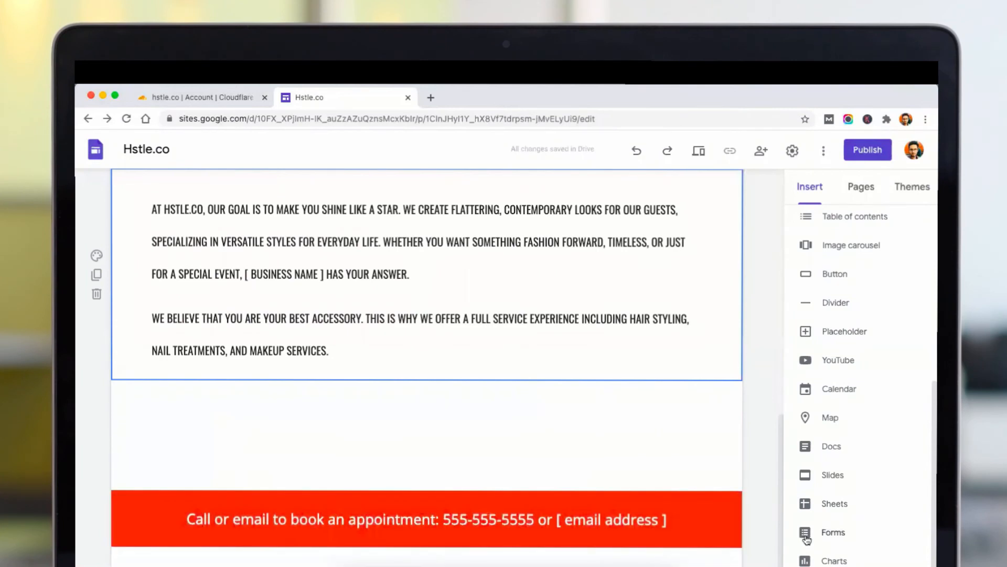
mouse_move(819, 563)
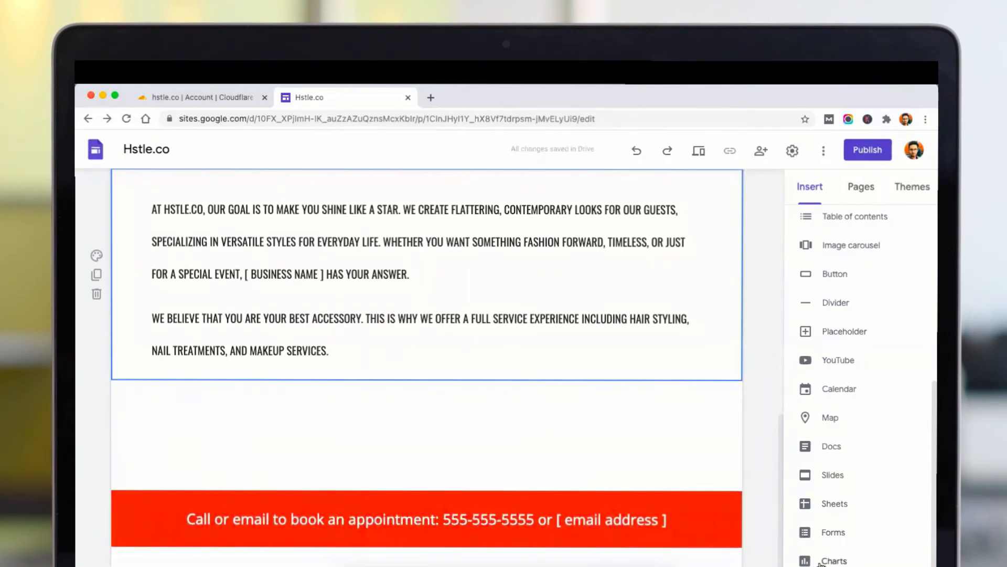
scroll("up", 3)
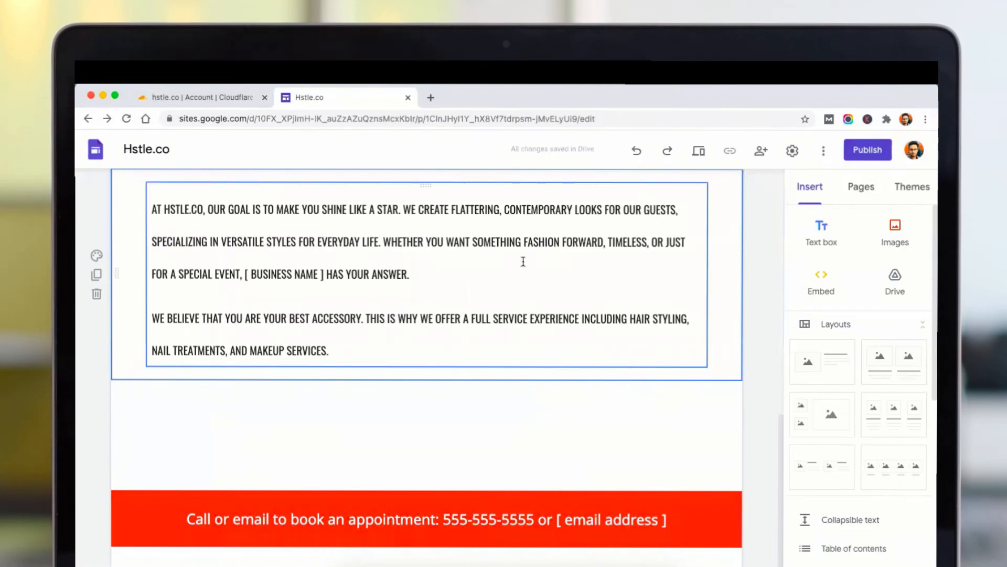
mouse_move(584, 383)
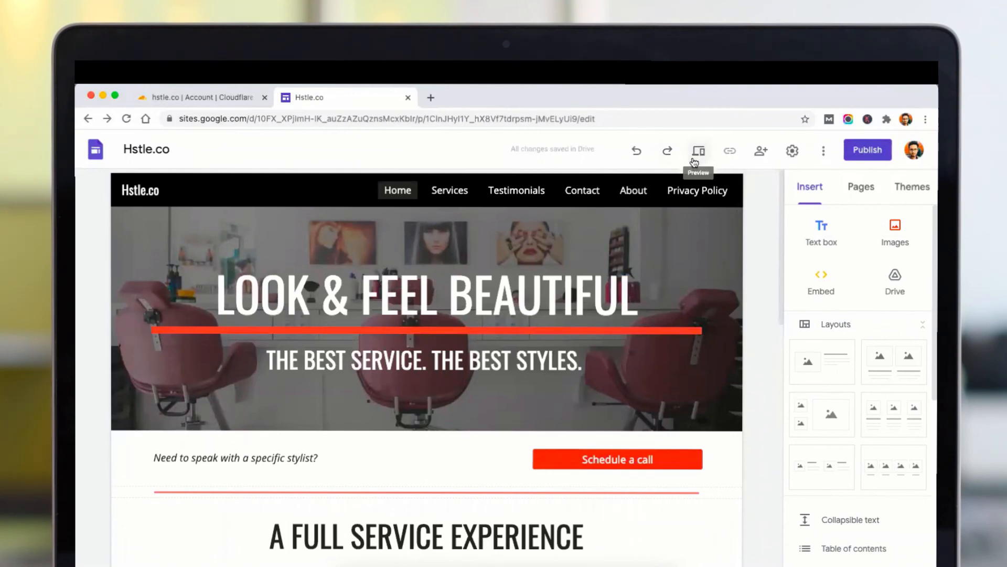
left_click(699, 150)
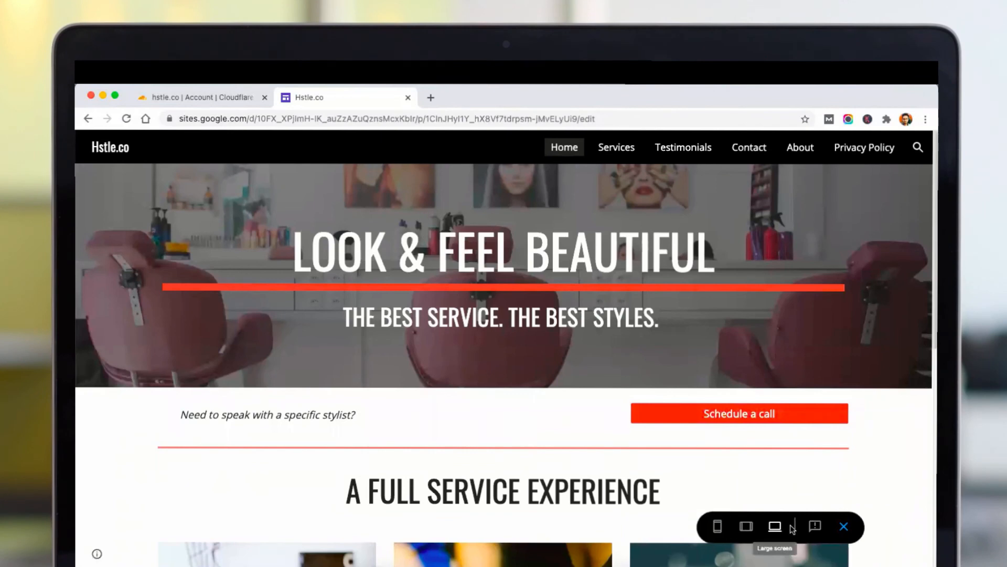
left_click(746, 527)
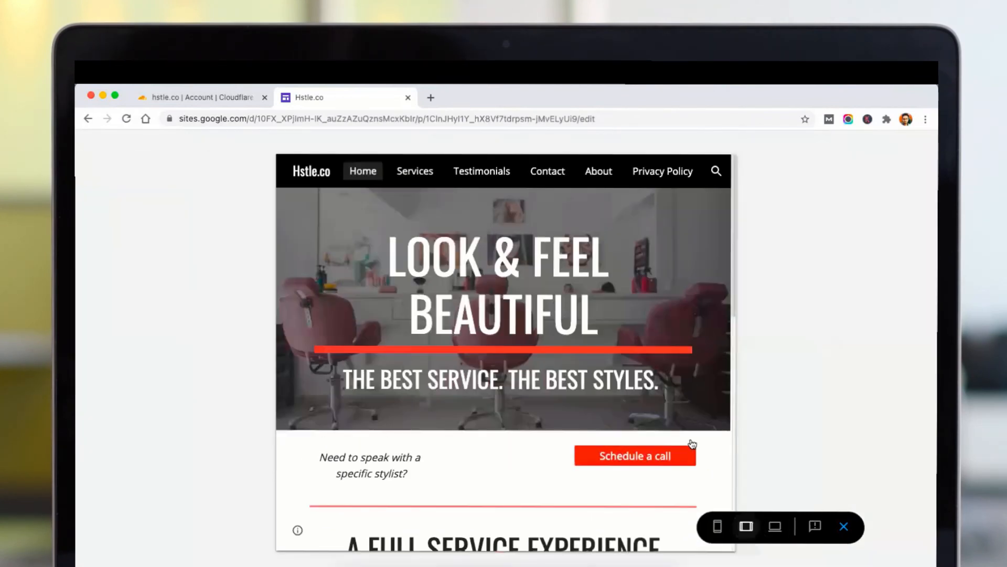
left_click(717, 526)
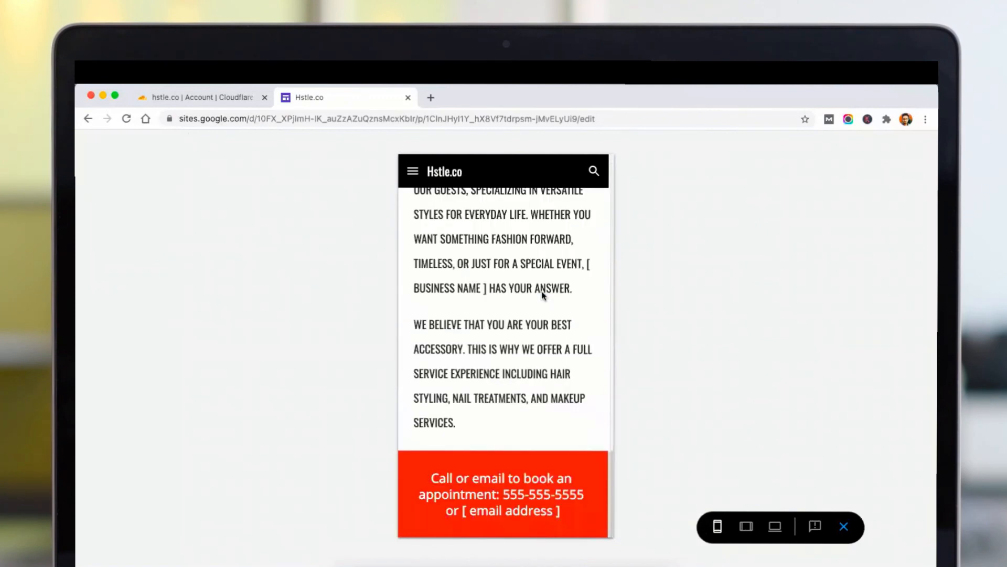
mouse_move(813, 464)
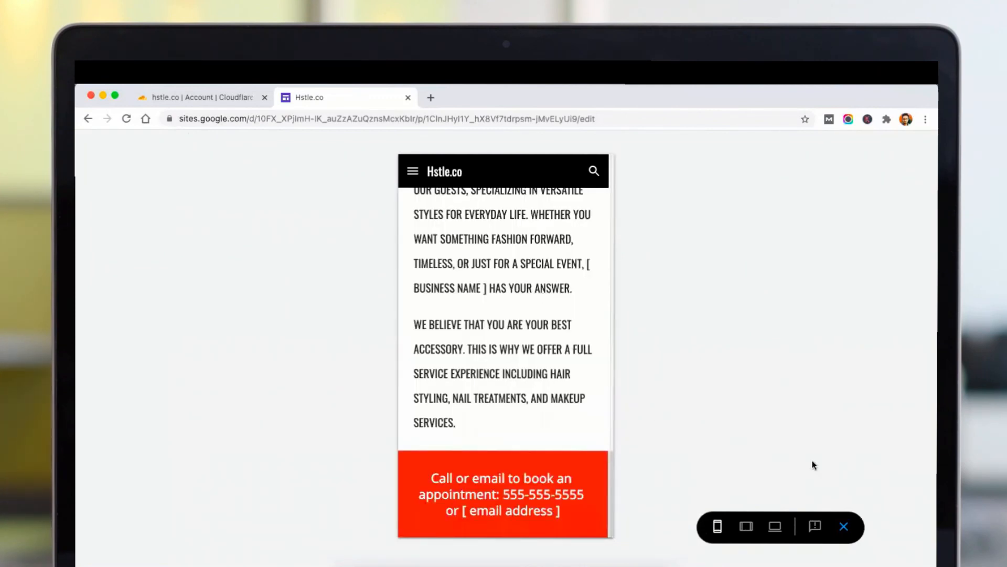
left_click(774, 526)
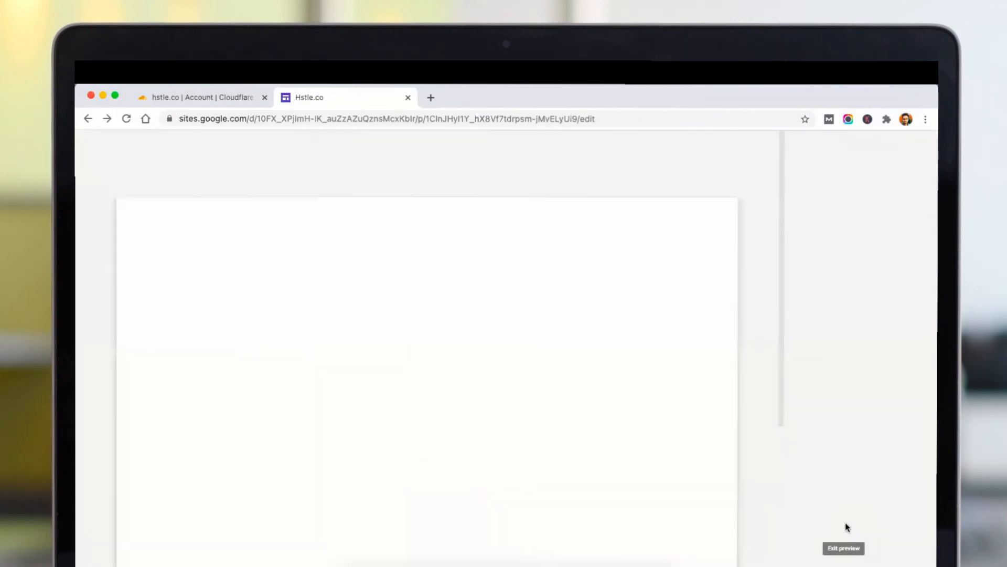
left_click(843, 548)
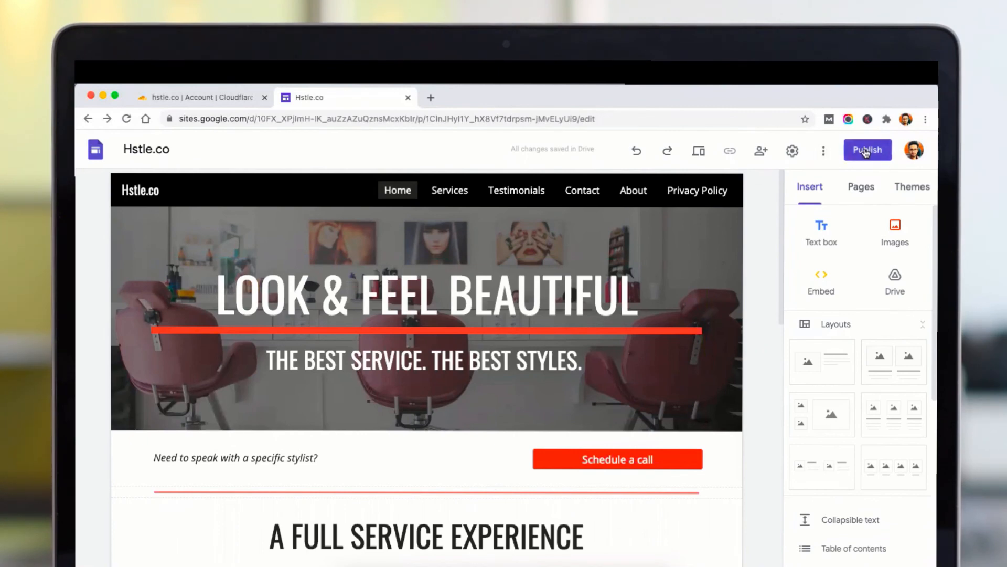
Step: Publish Hstle.co to the web with the address hstleco
left_click(868, 149)
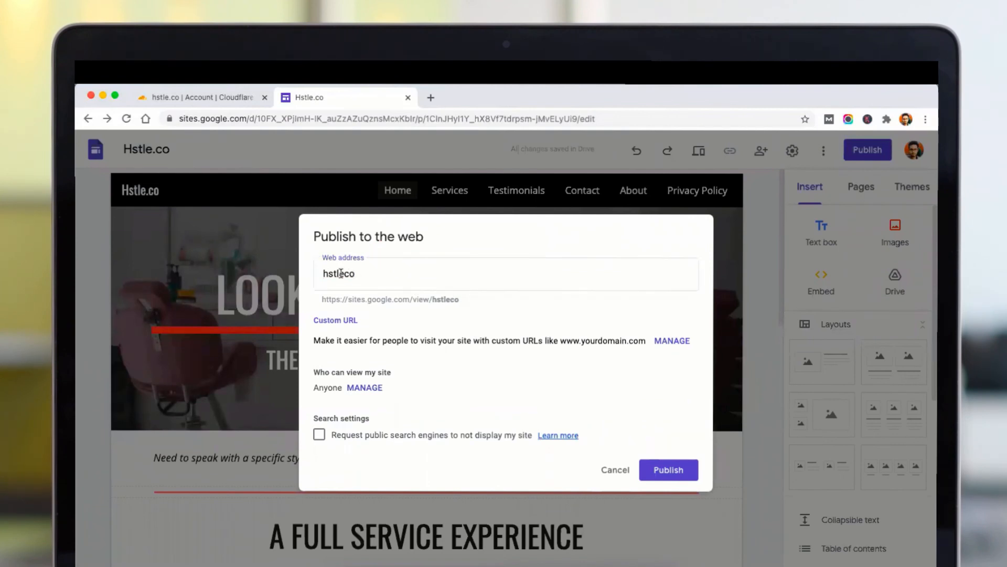
left_click(403, 279)
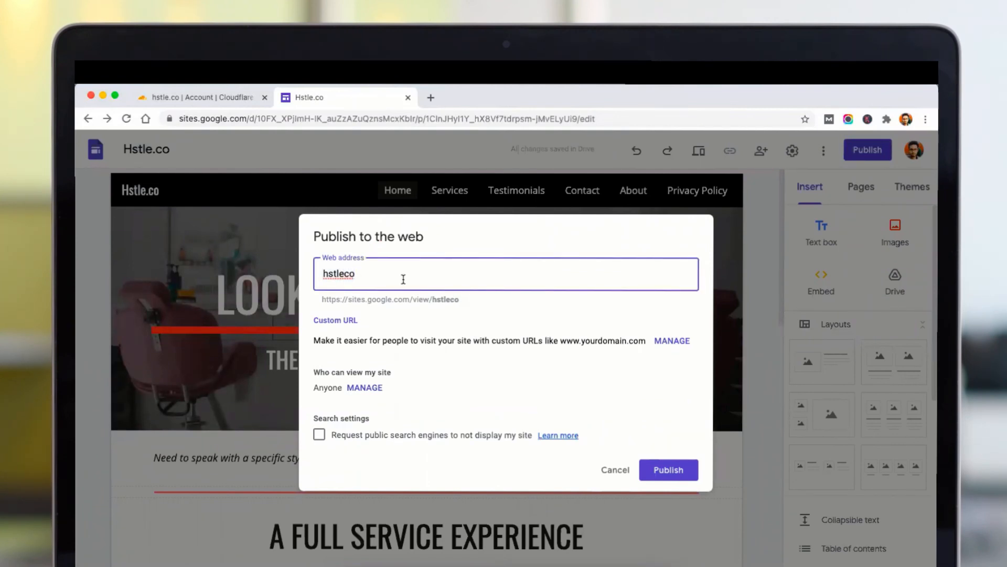
mouse_move(395, 406)
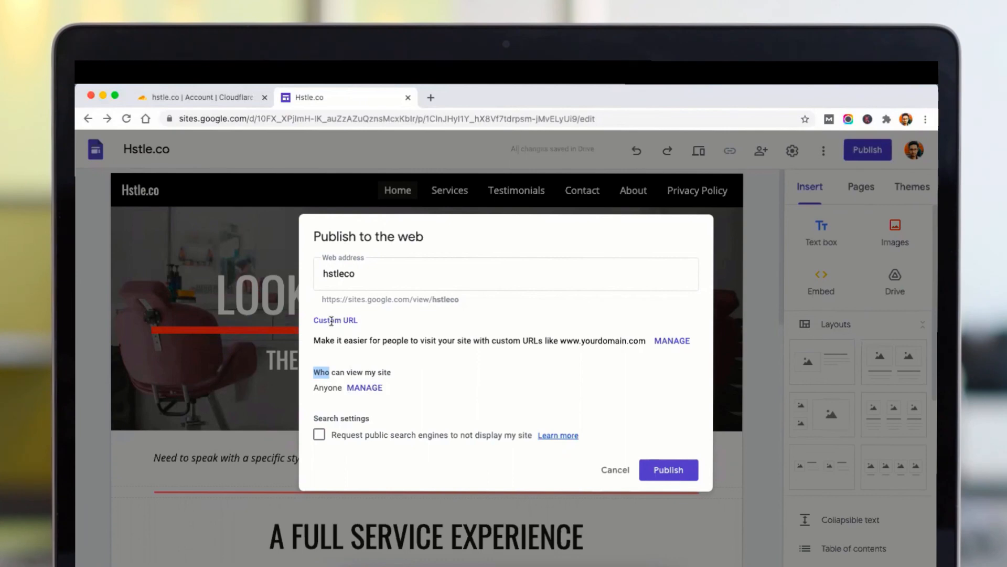
mouse_move(637, 501)
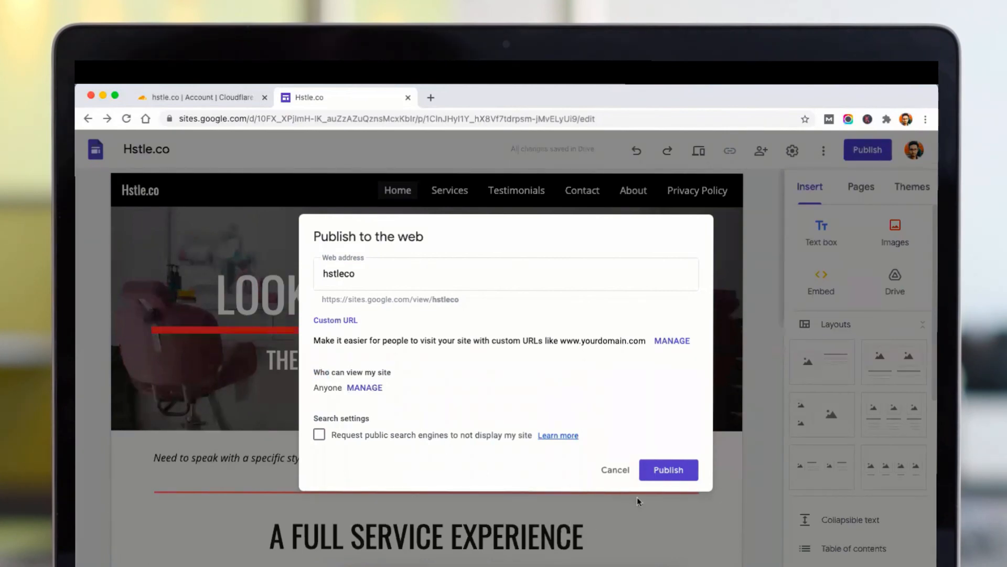
left_click(667, 470)
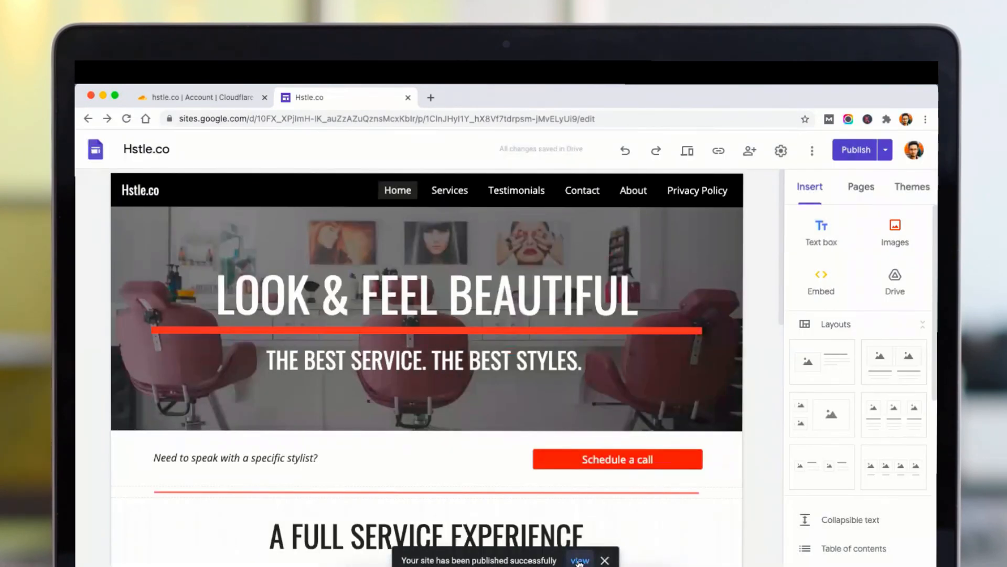
Step: View the live published Hstle.co site from the success notice and scroll through it
left_click(578, 560)
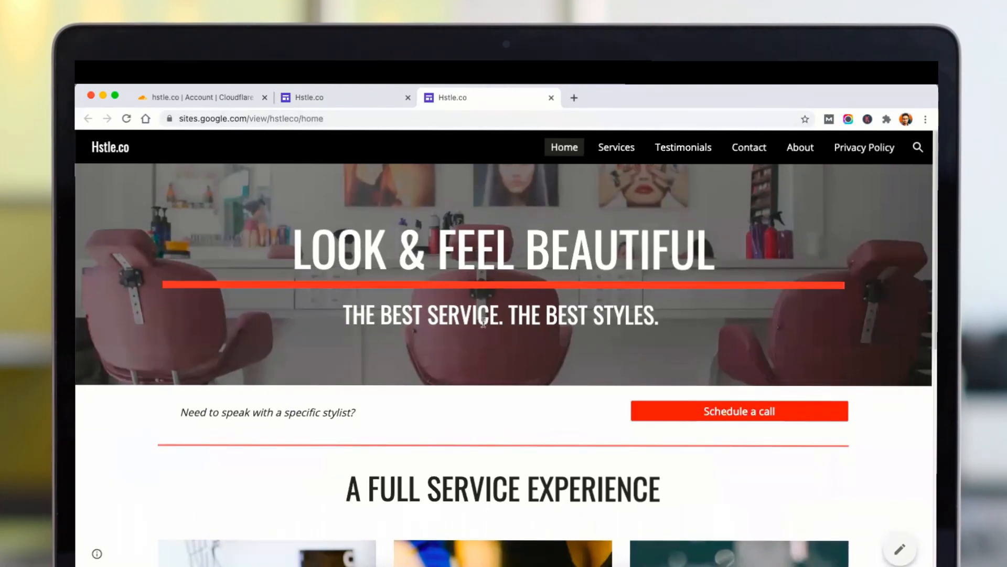
mouse_move(767, 237)
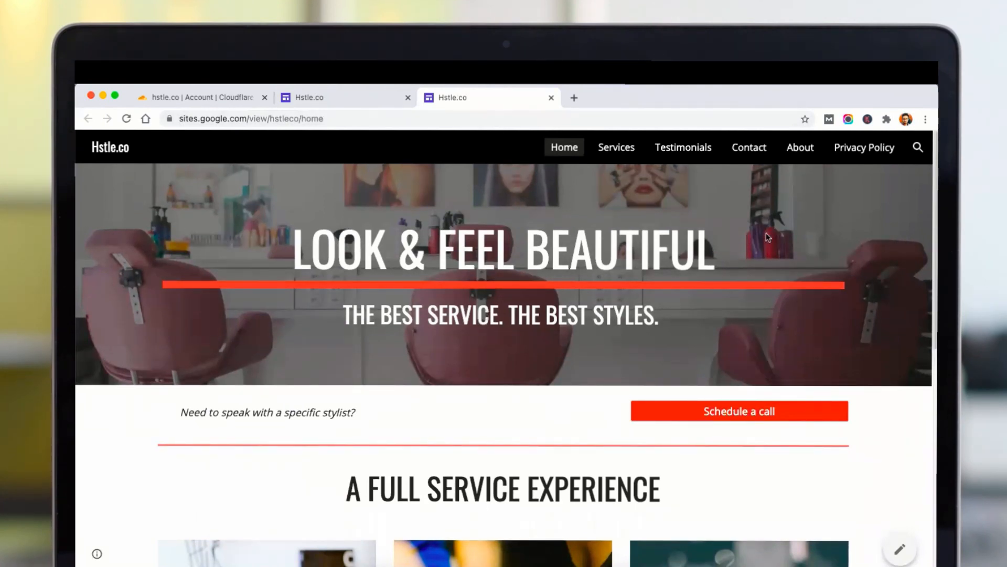
scroll("down", 3)
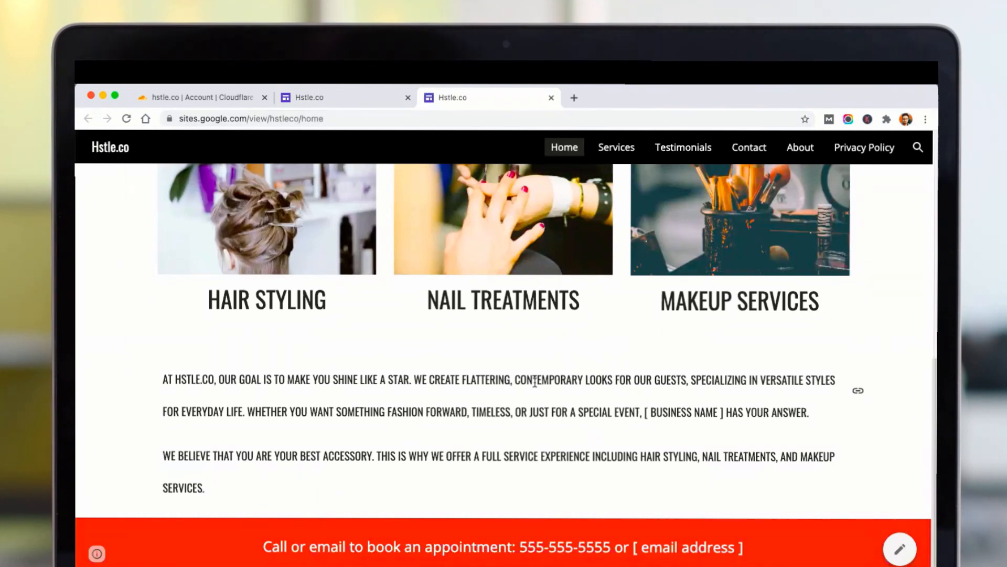
mouse_move(358, 397)
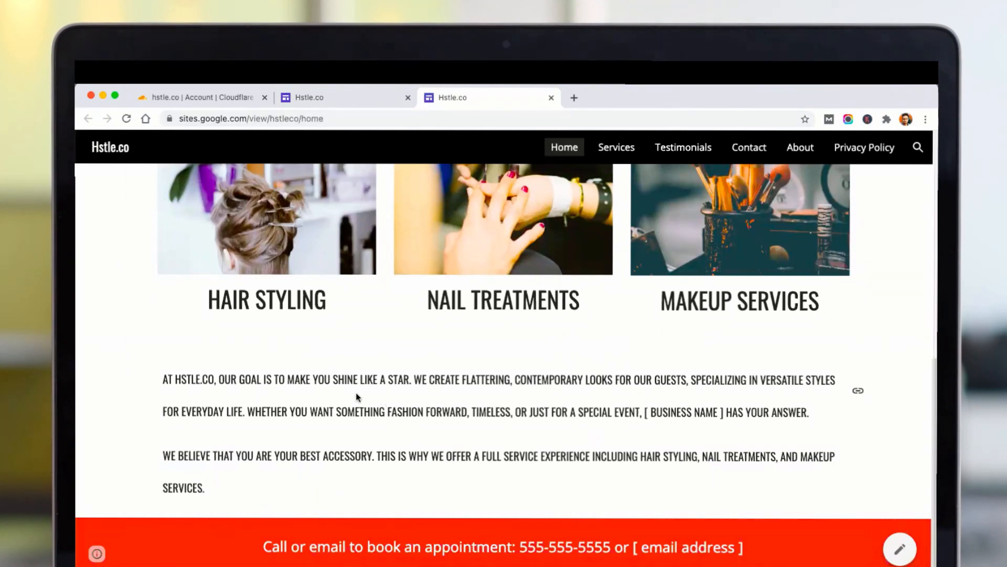
mouse_move(124, 178)
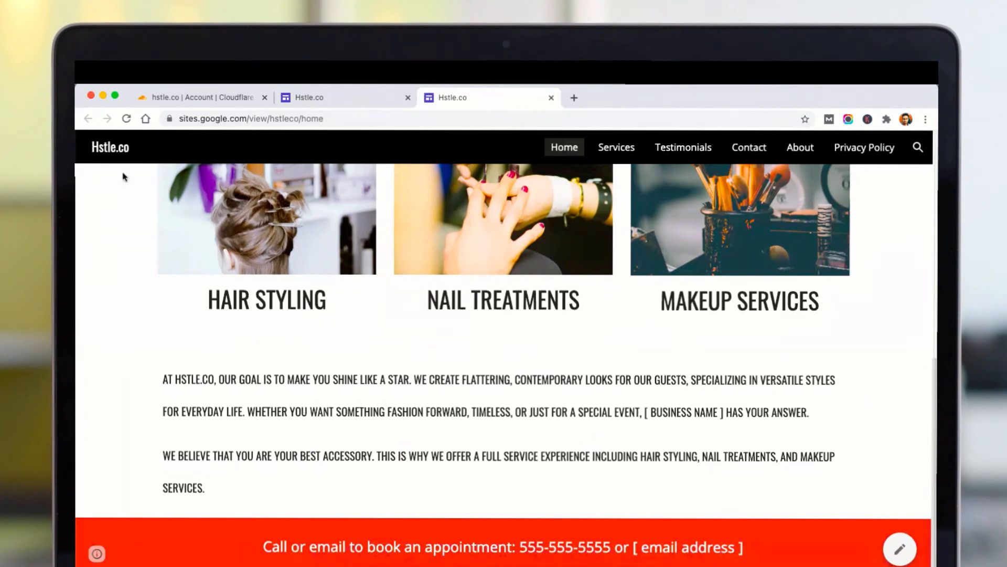
mouse_move(269, 127)
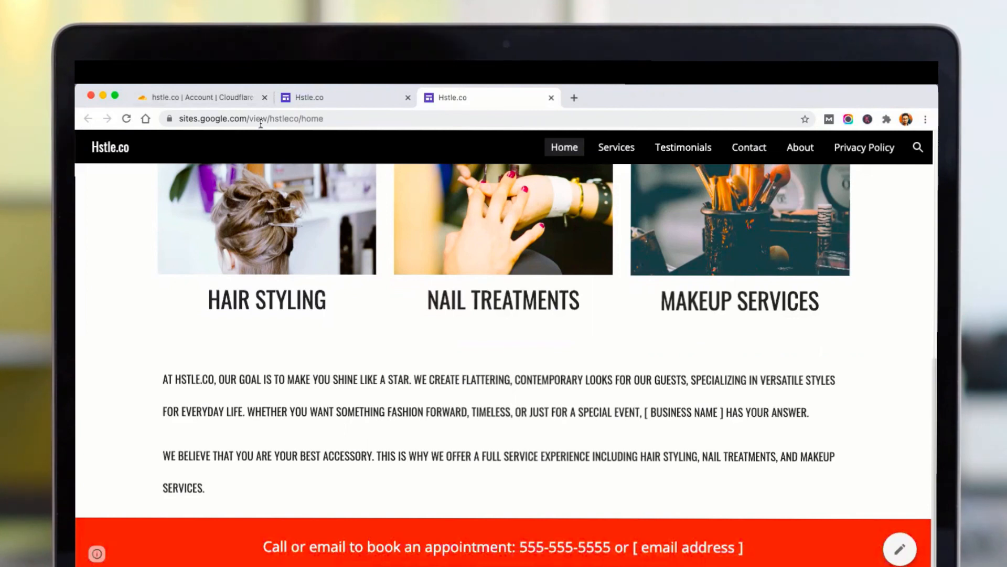
mouse_move(267, 449)
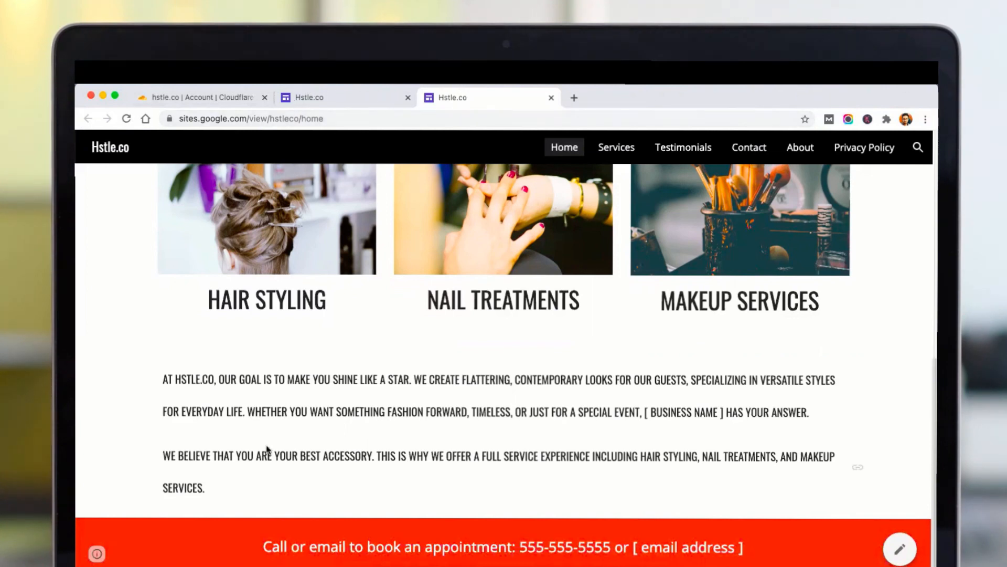
mouse_move(235, 563)
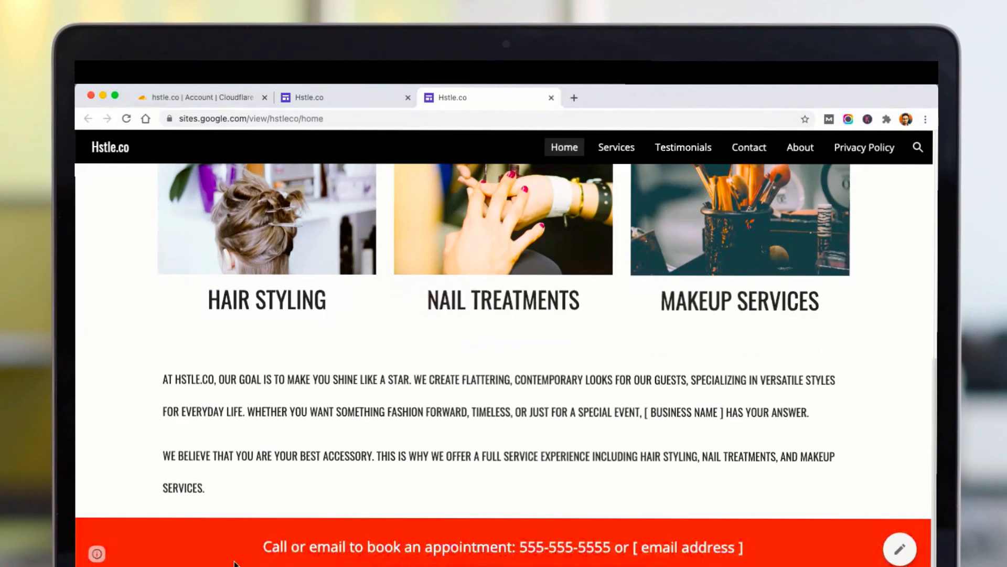
left_click(864, 147)
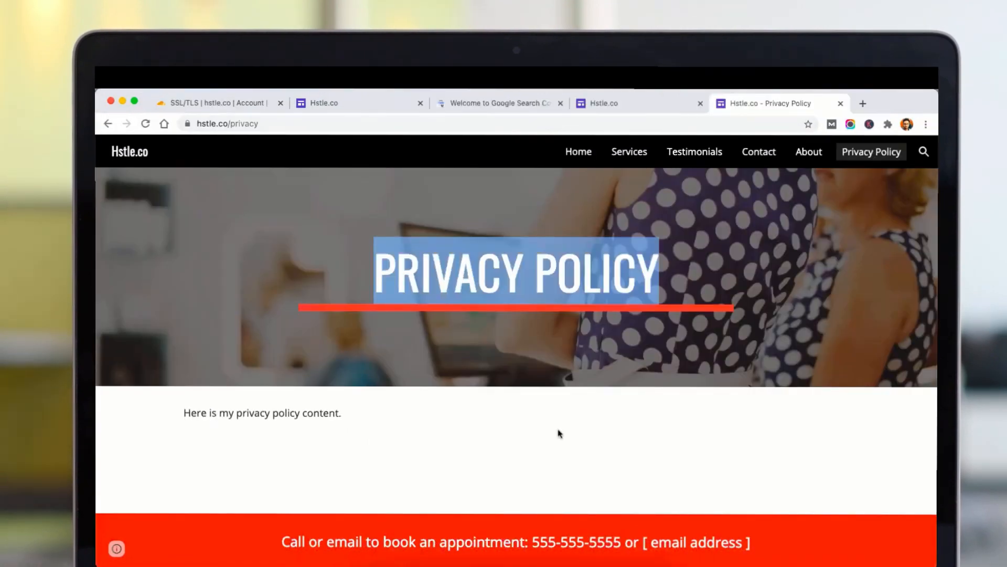